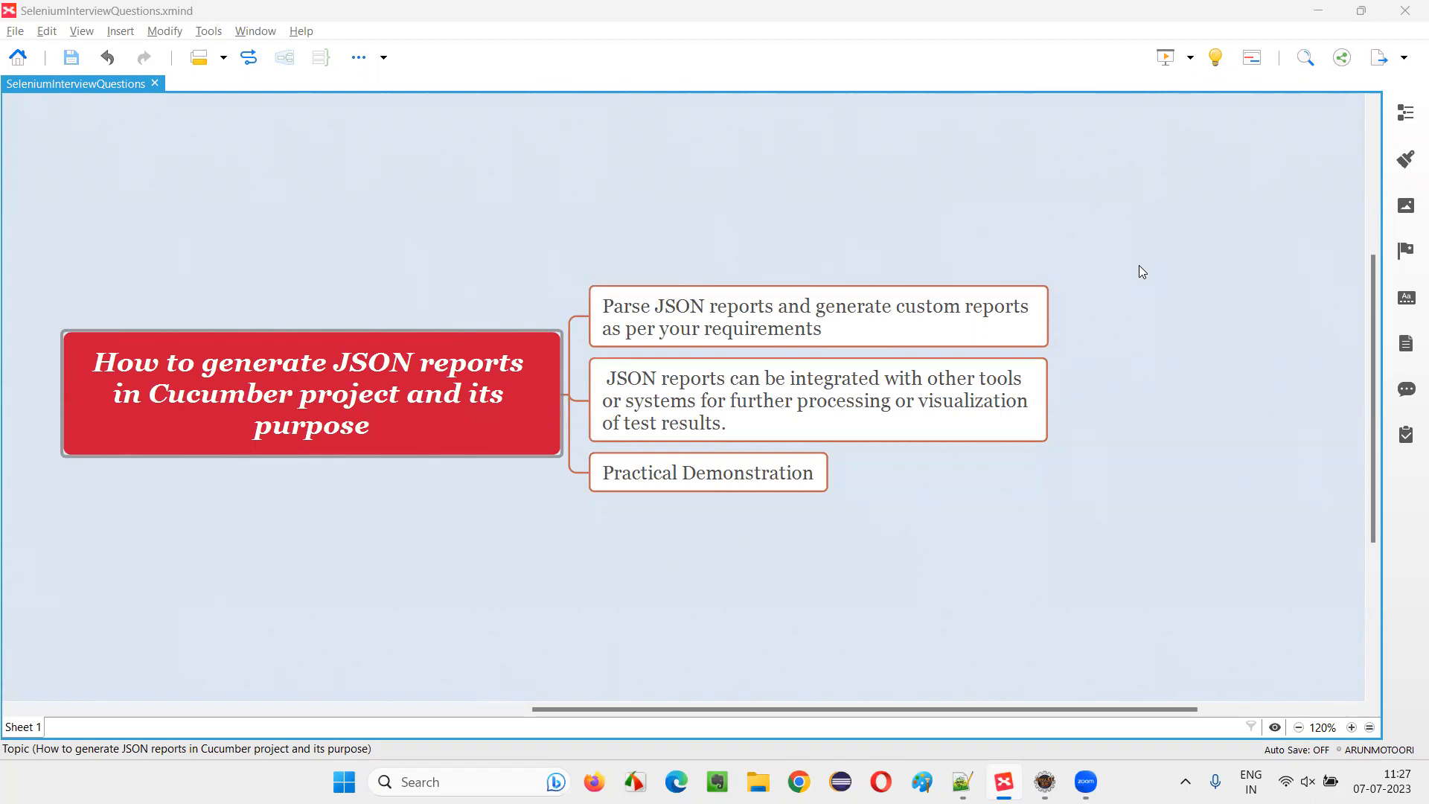
Open TestRunner.java from src/test/java > runner in the editor
left_click(310, 393)
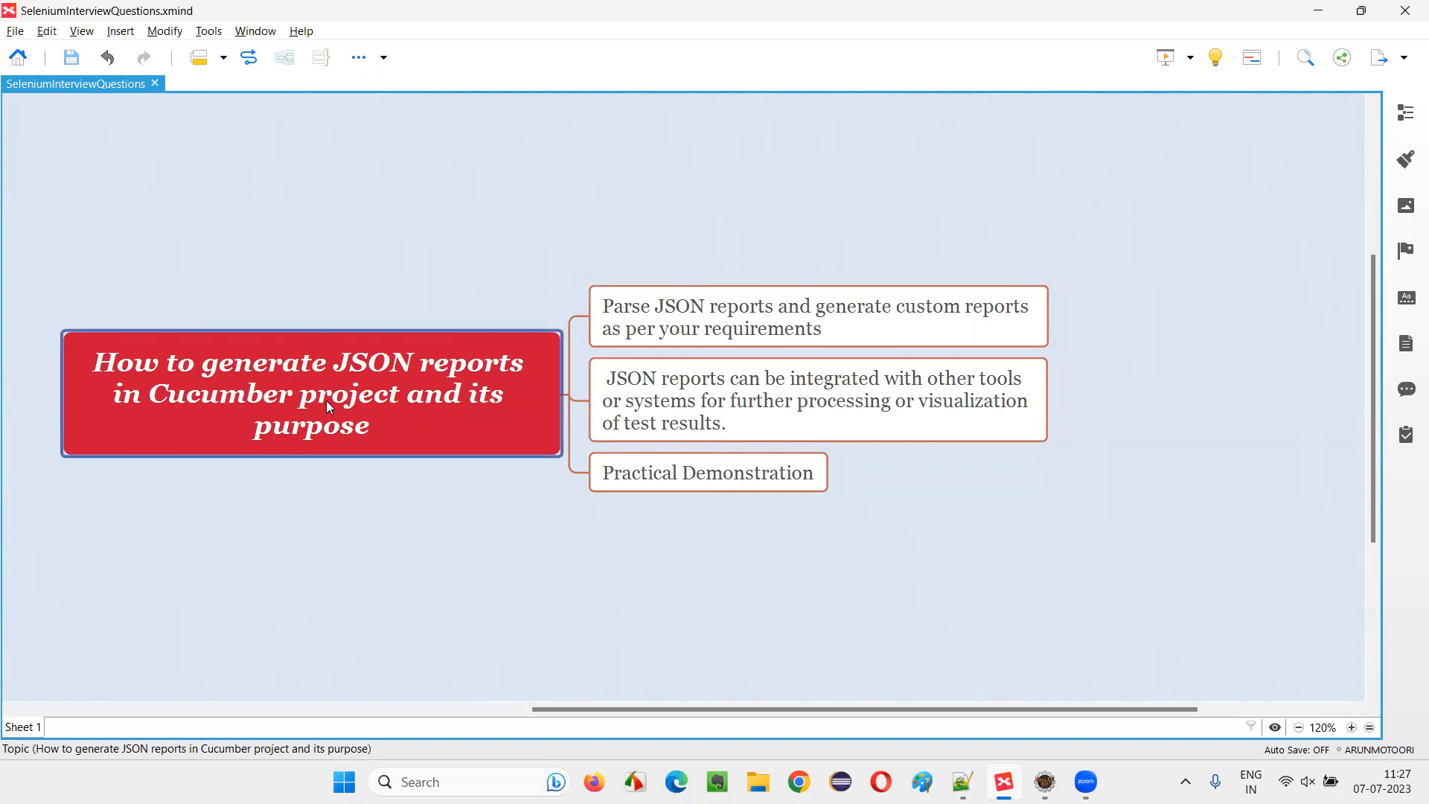
mouse_move(326, 402)
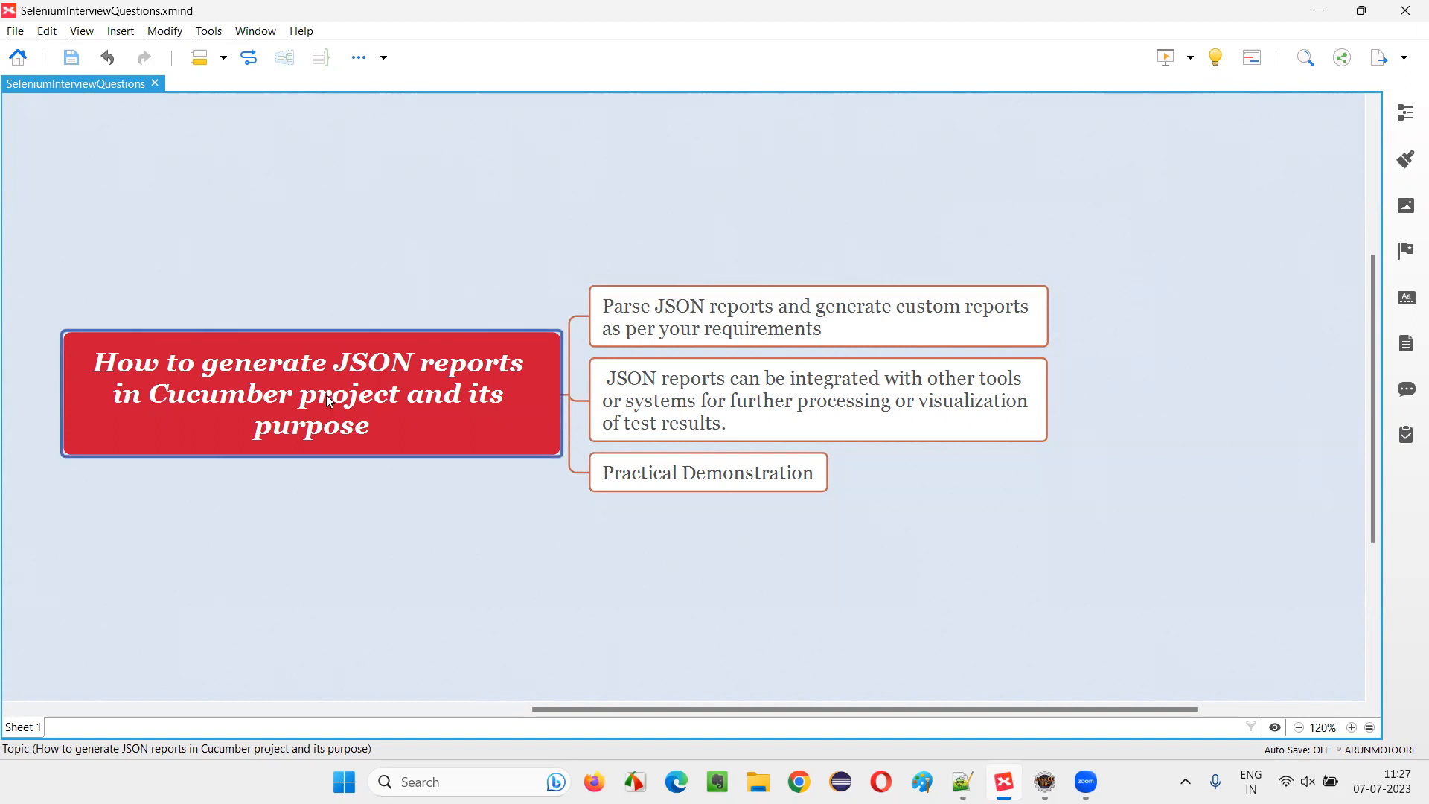
mouse_move(508, 392)
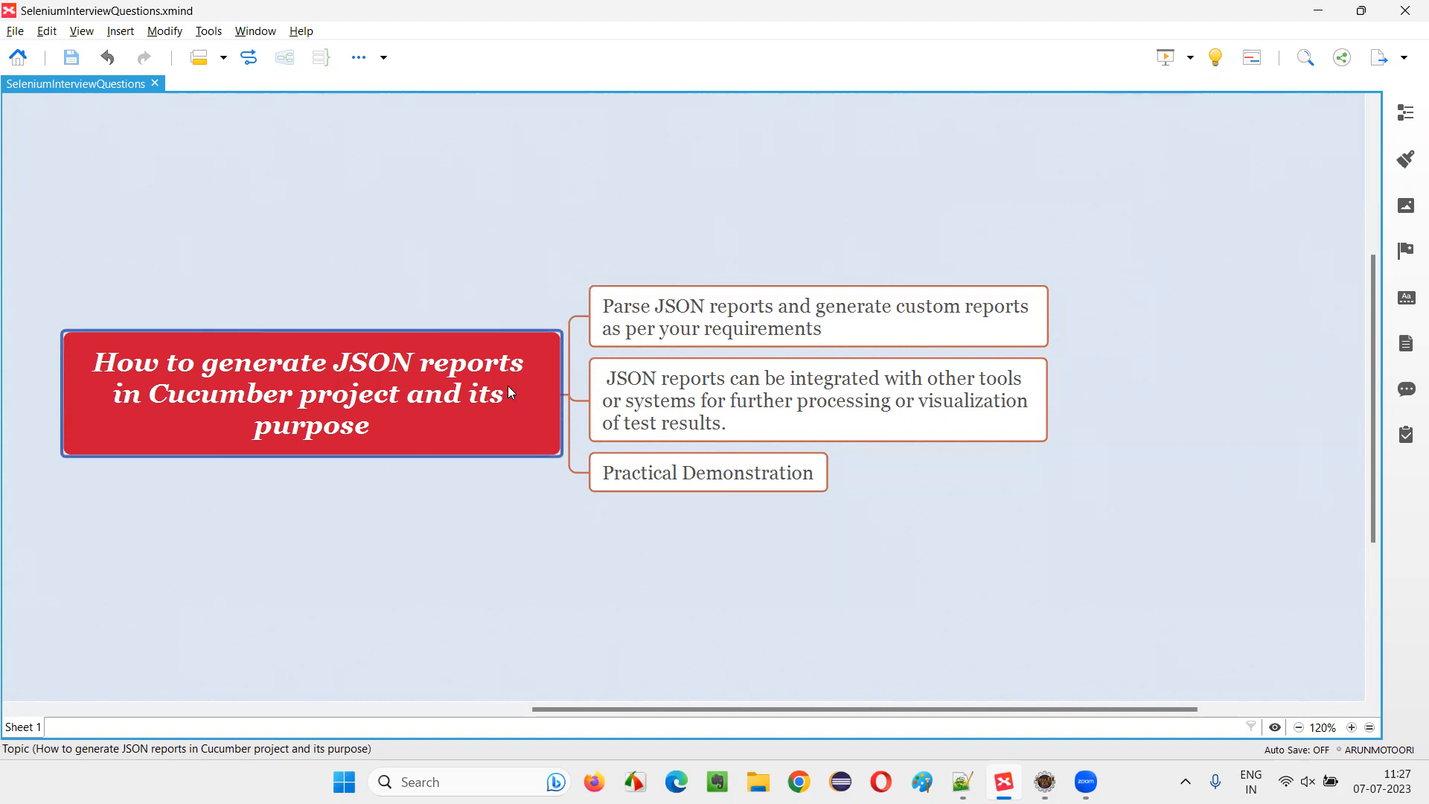
mouse_move(397, 417)
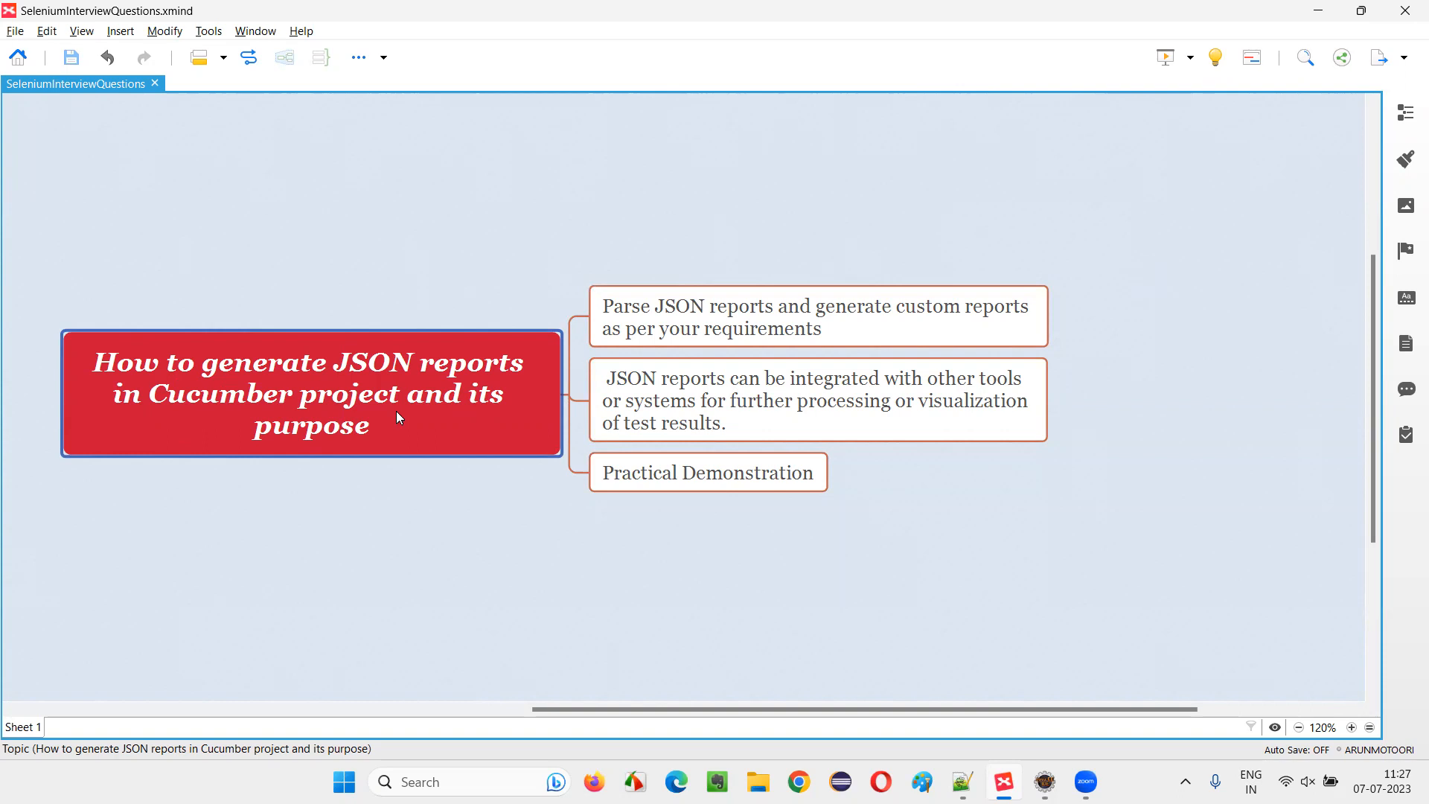
mouse_move(362, 380)
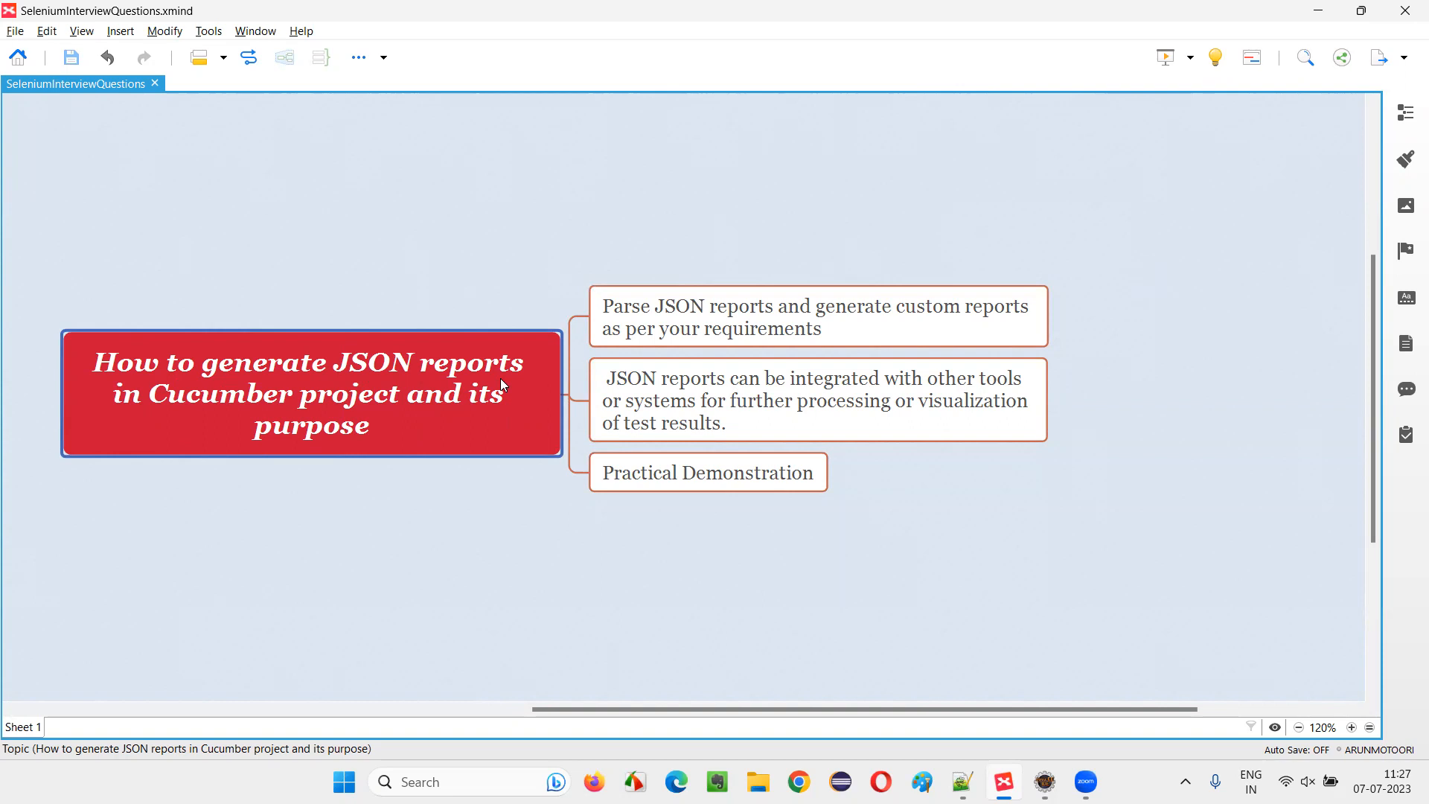
mouse_move(132, 390)
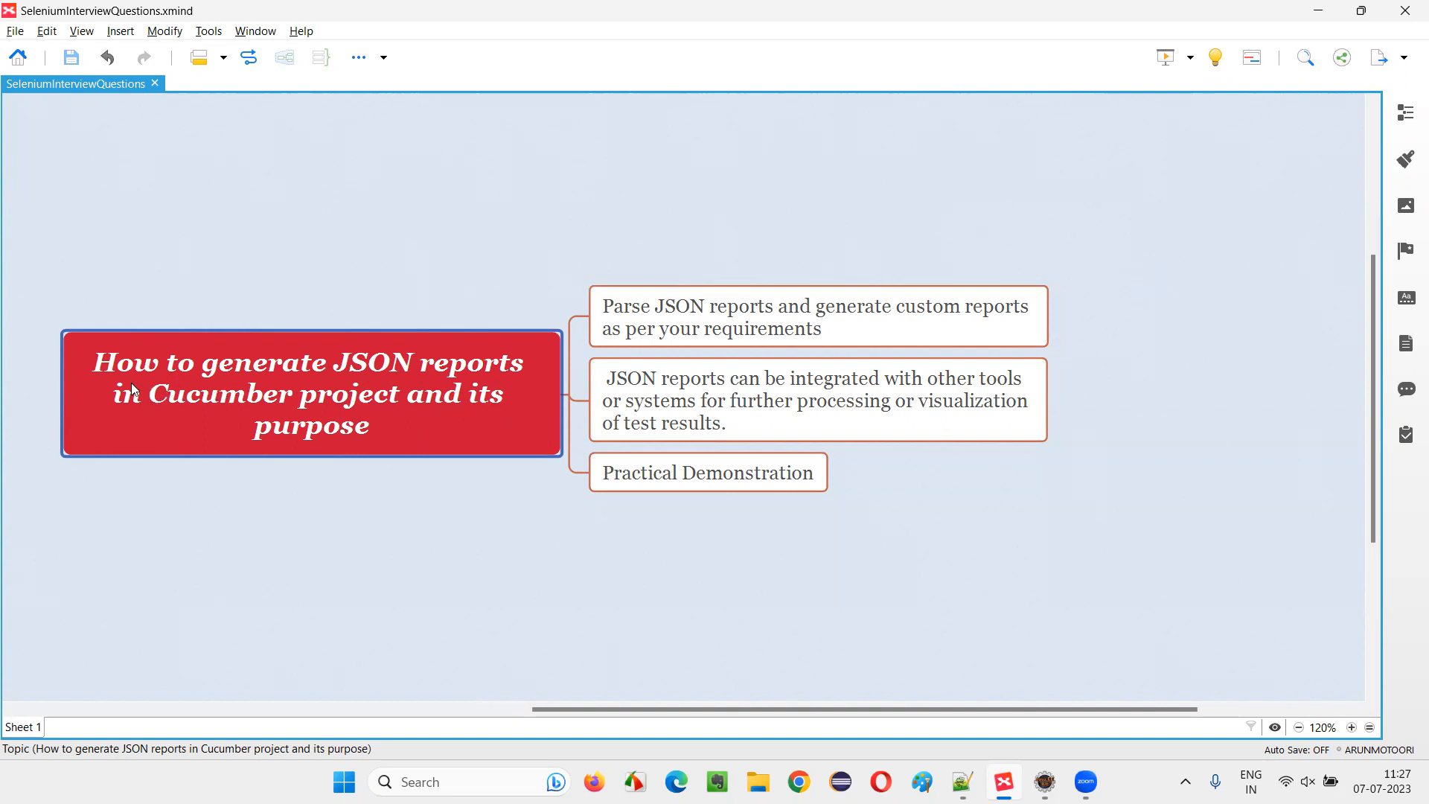
mouse_move(498, 381)
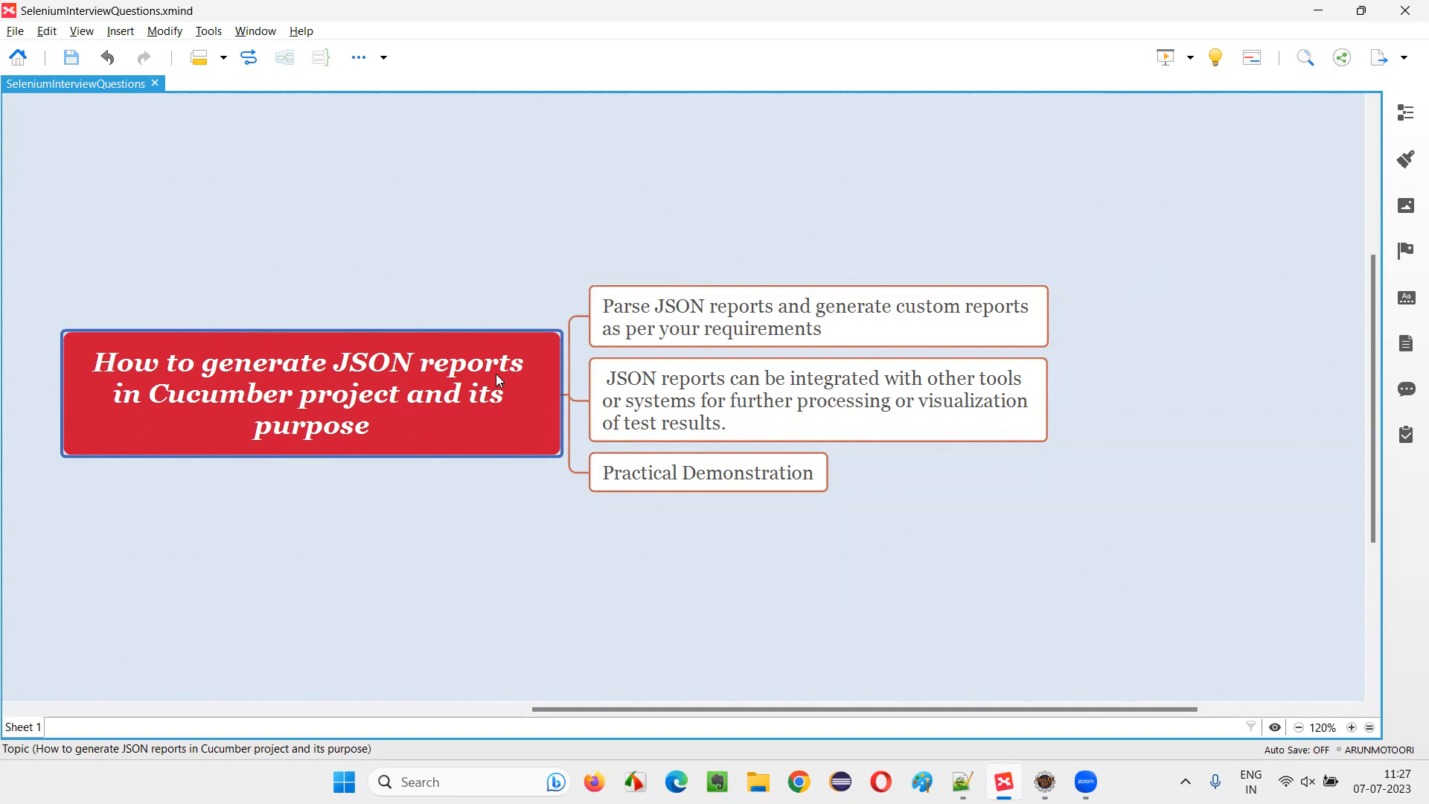
left_click(707, 472)
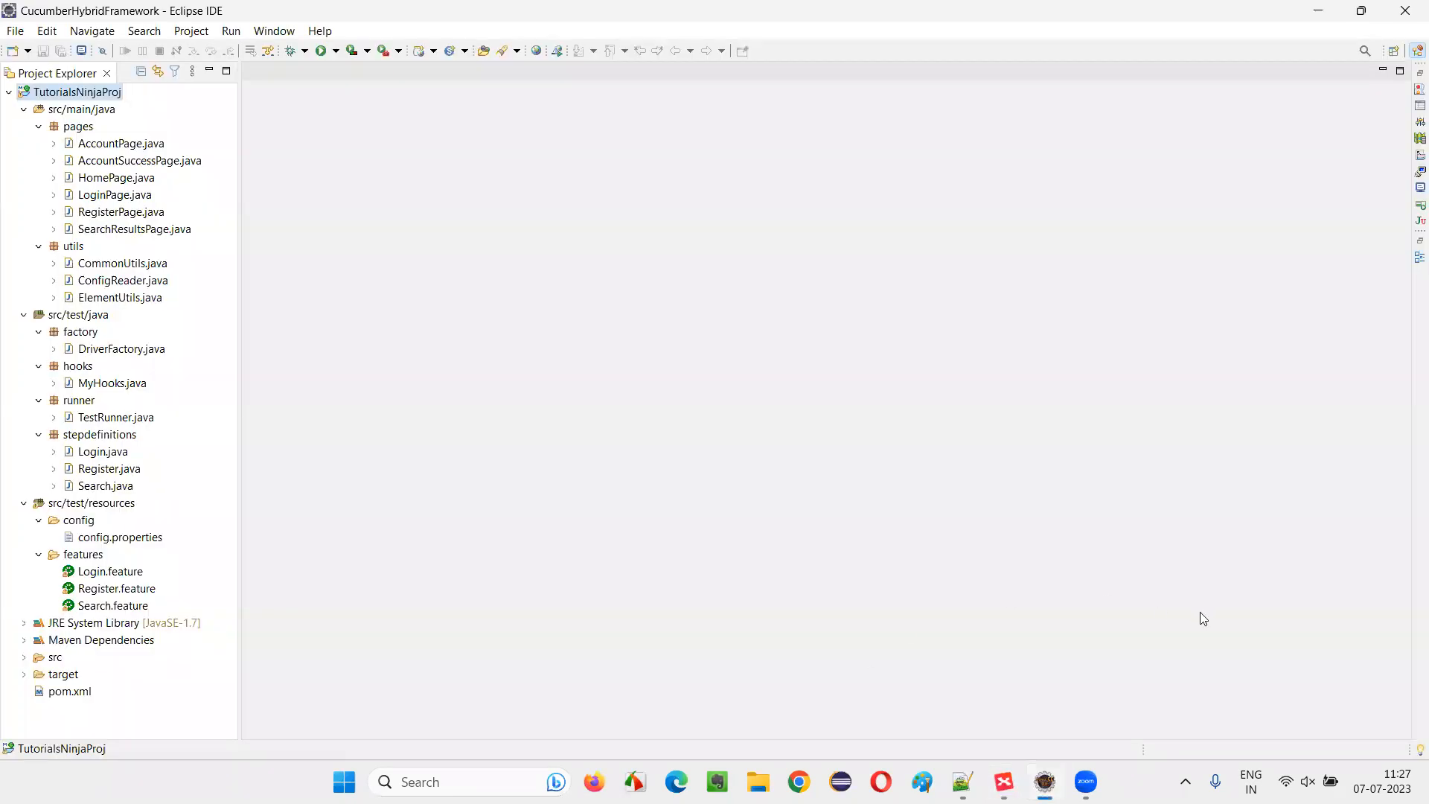
left_click(73, 92)
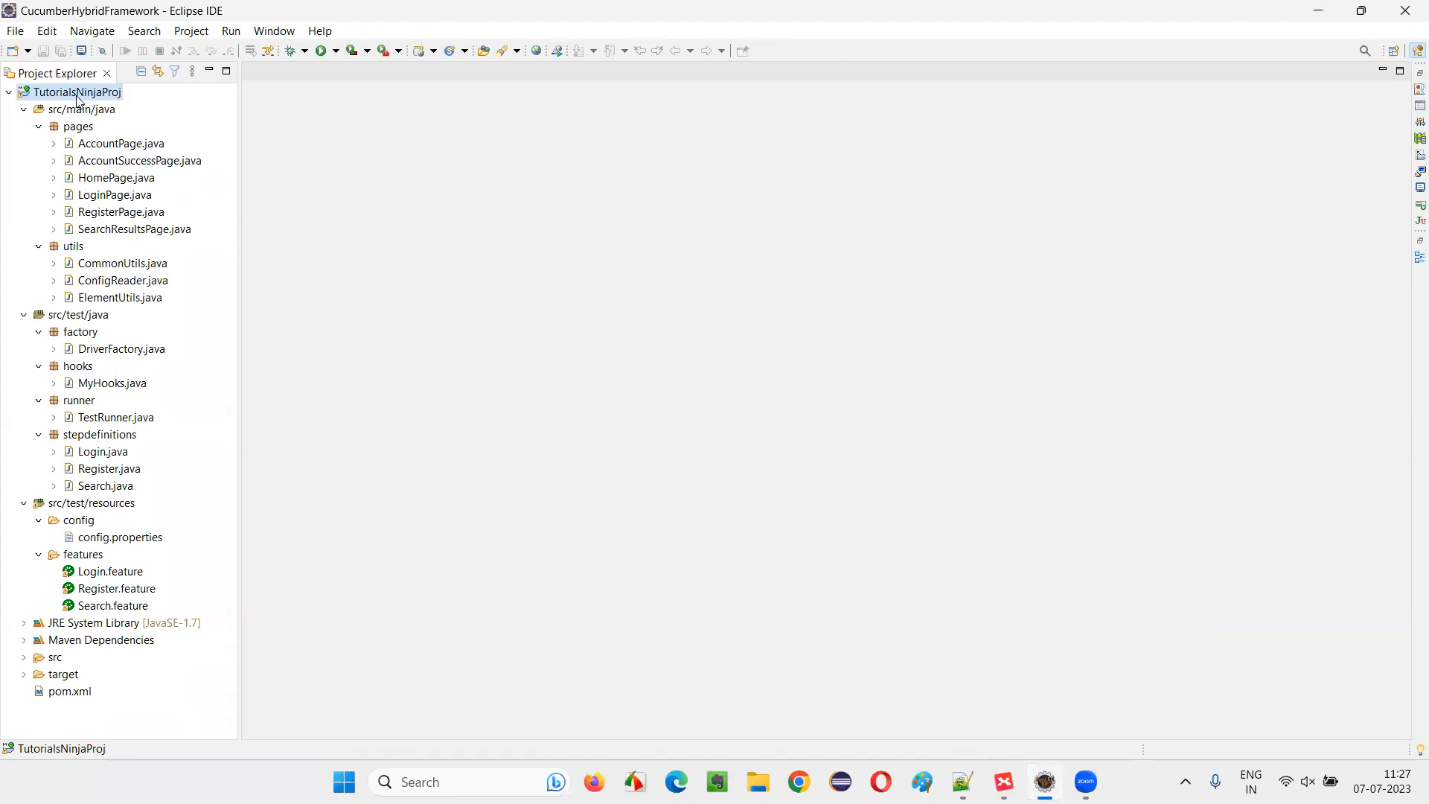
left_click(117, 418)
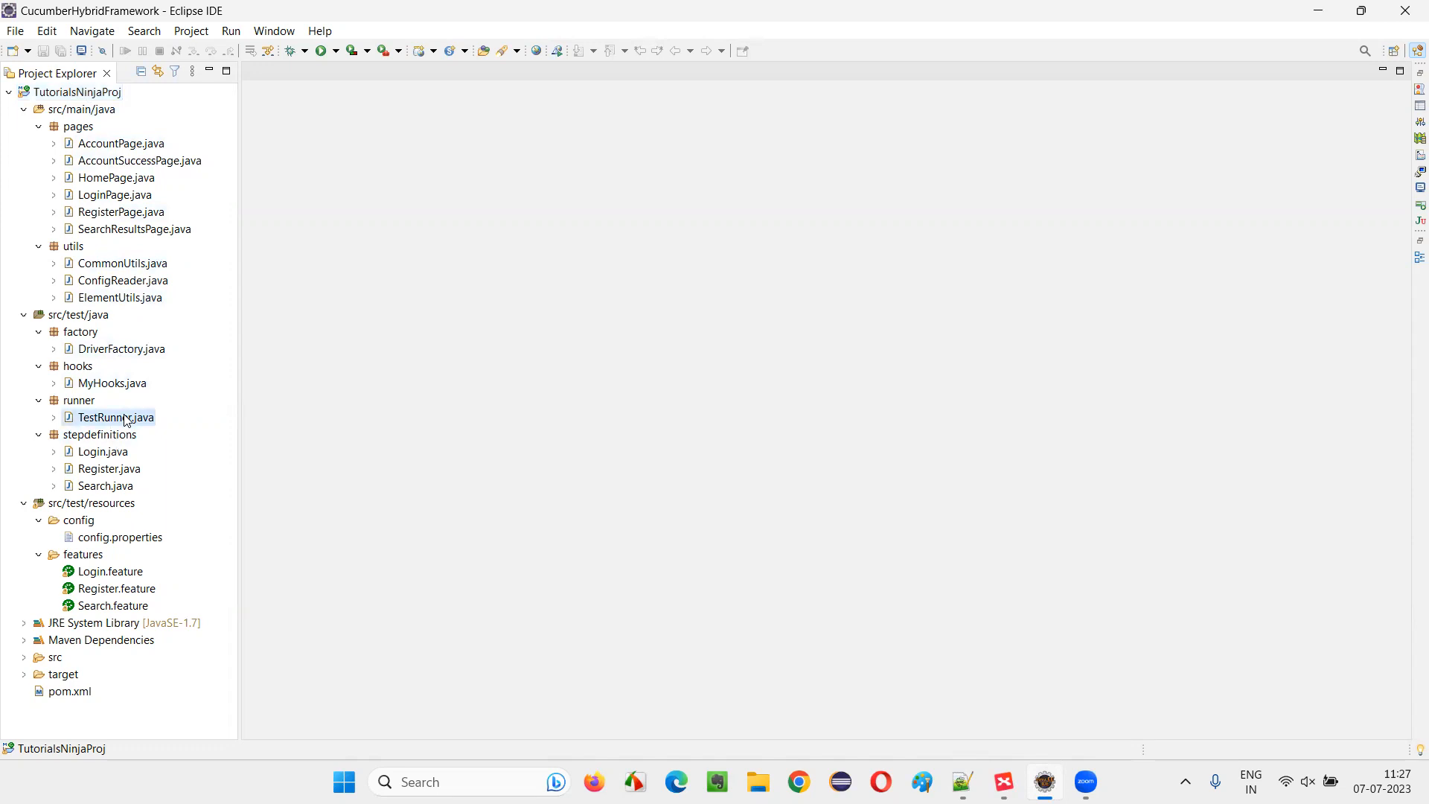
double_click(117, 418)
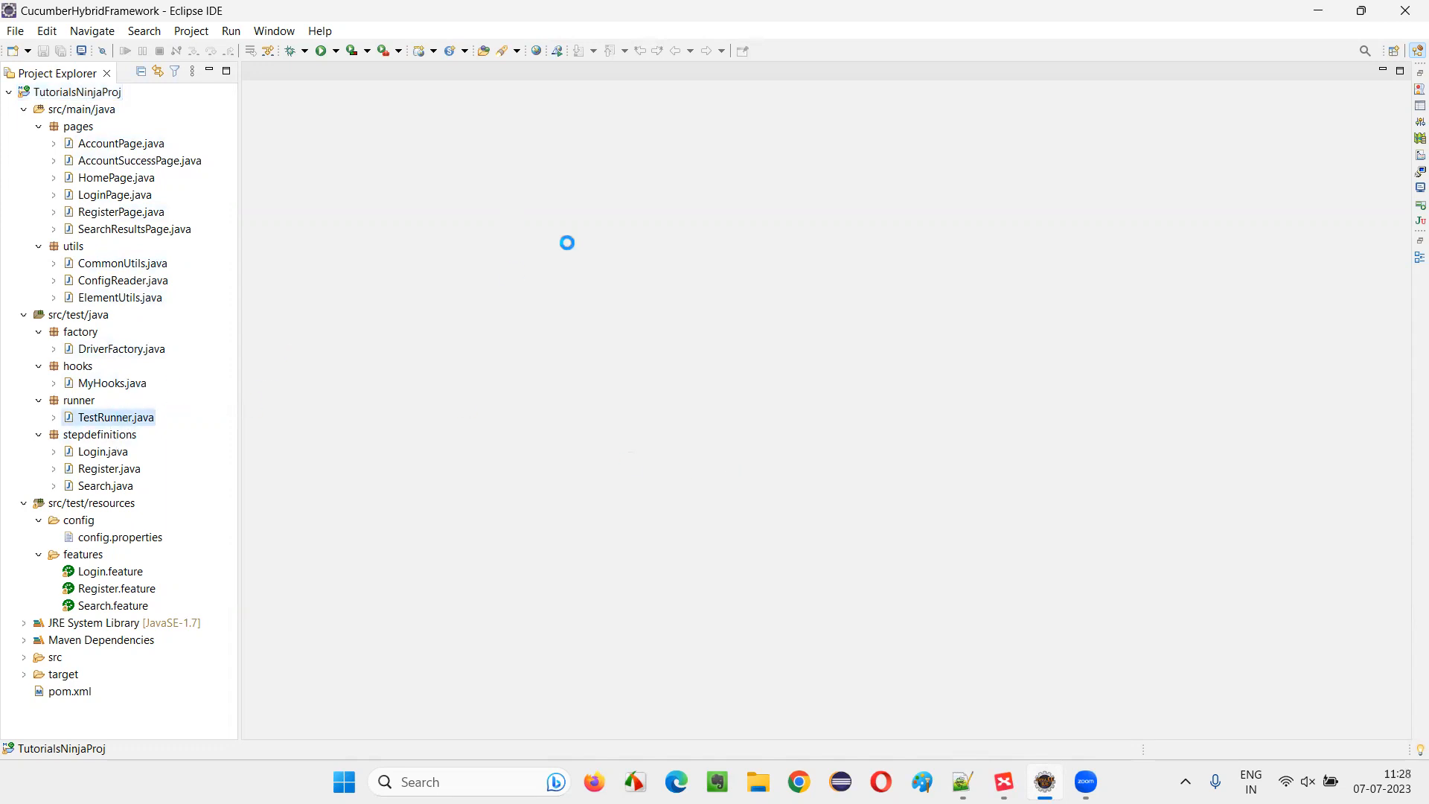
double_click(116, 417)
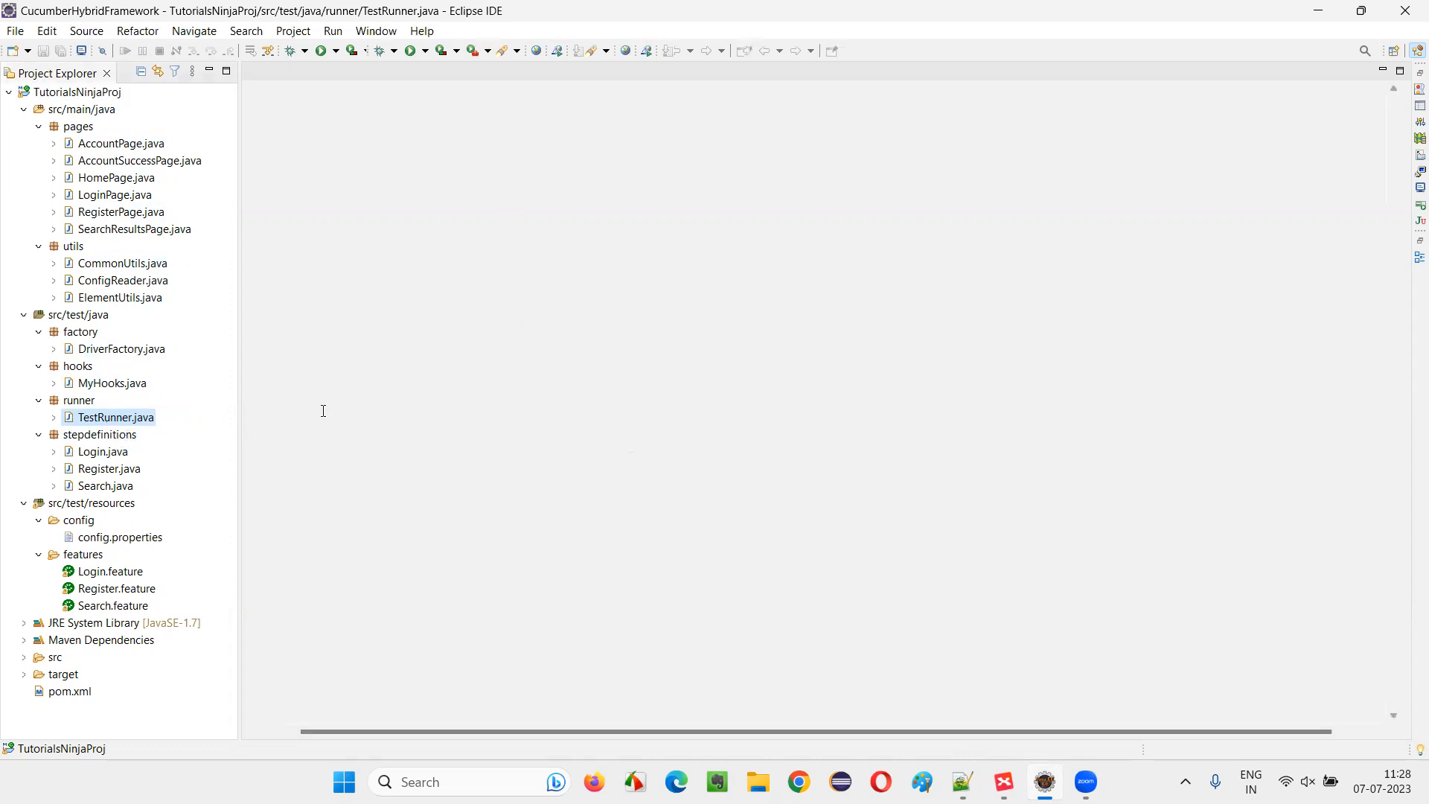
double_click(117, 416)
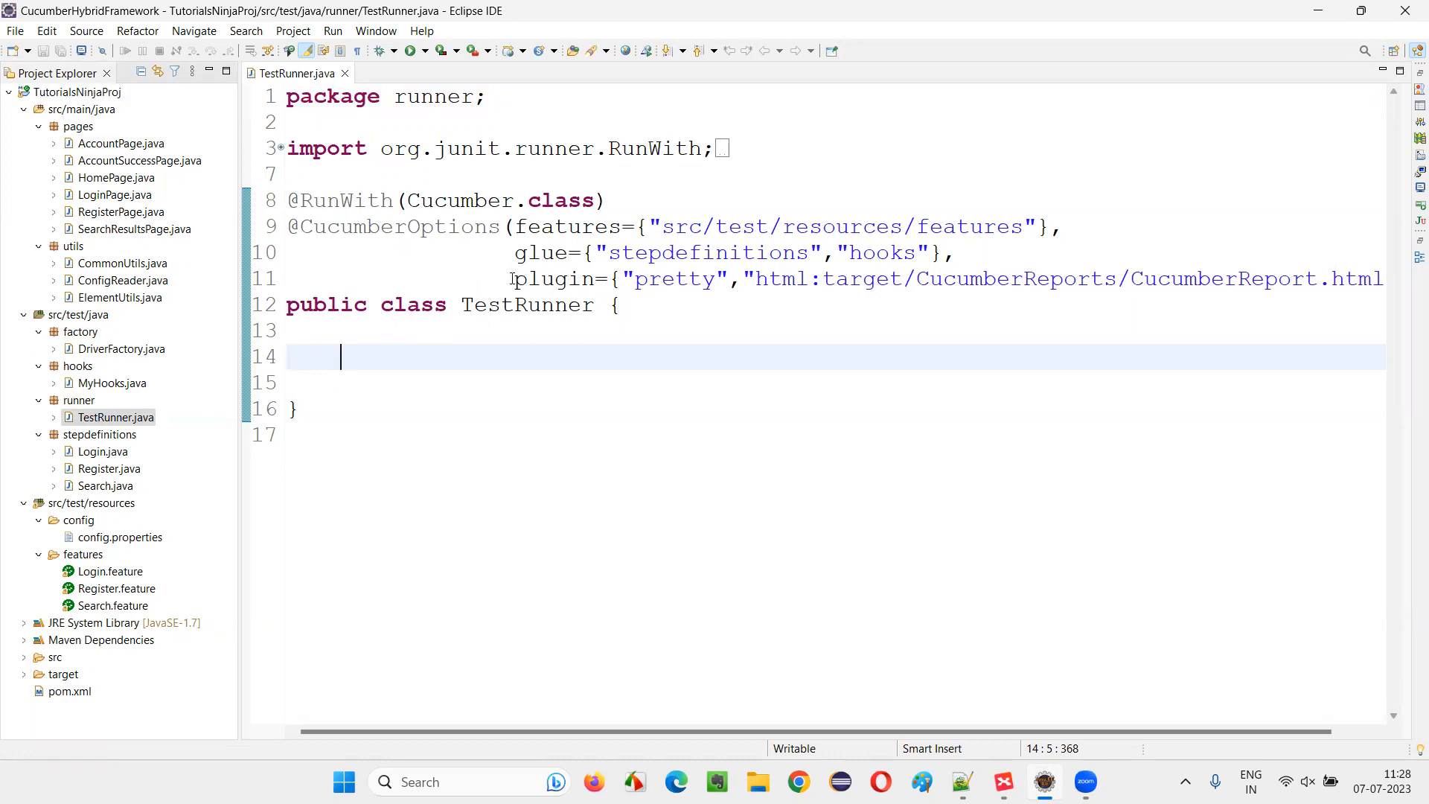
Change the plugin from html to json, writing target/CucumberReports/CucumberReport.json
double_click(553, 278)
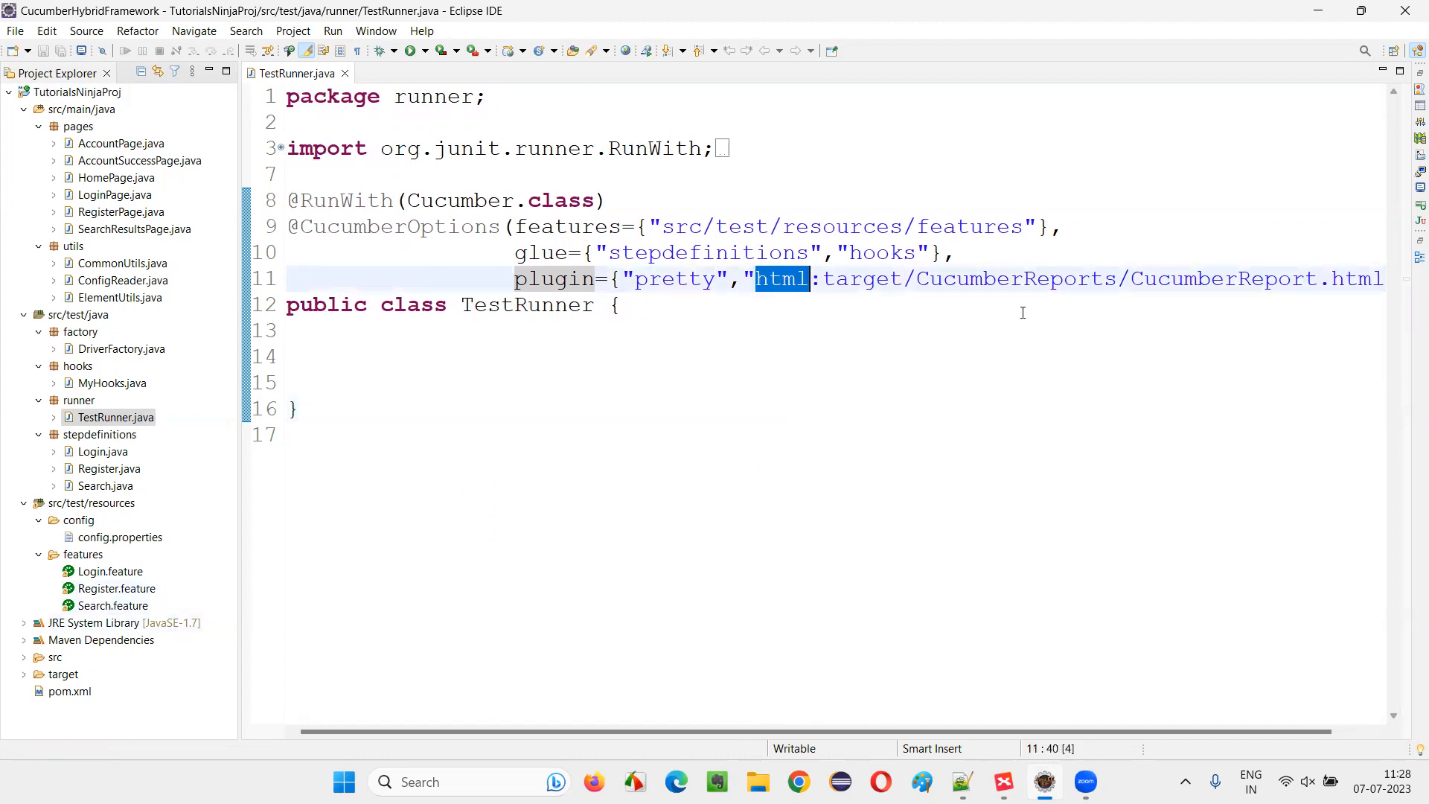
type("json")
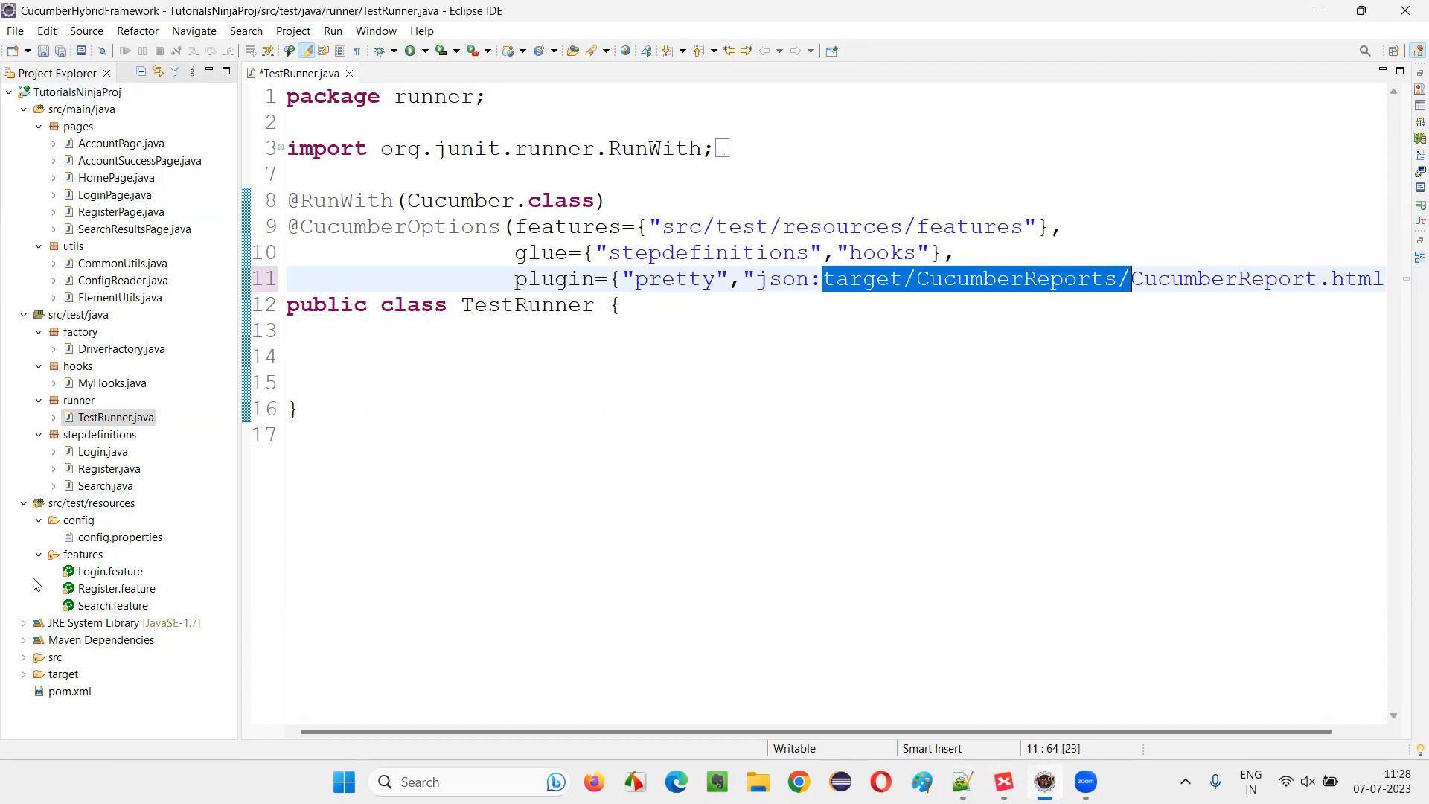
left_click(24, 657)
type("js")
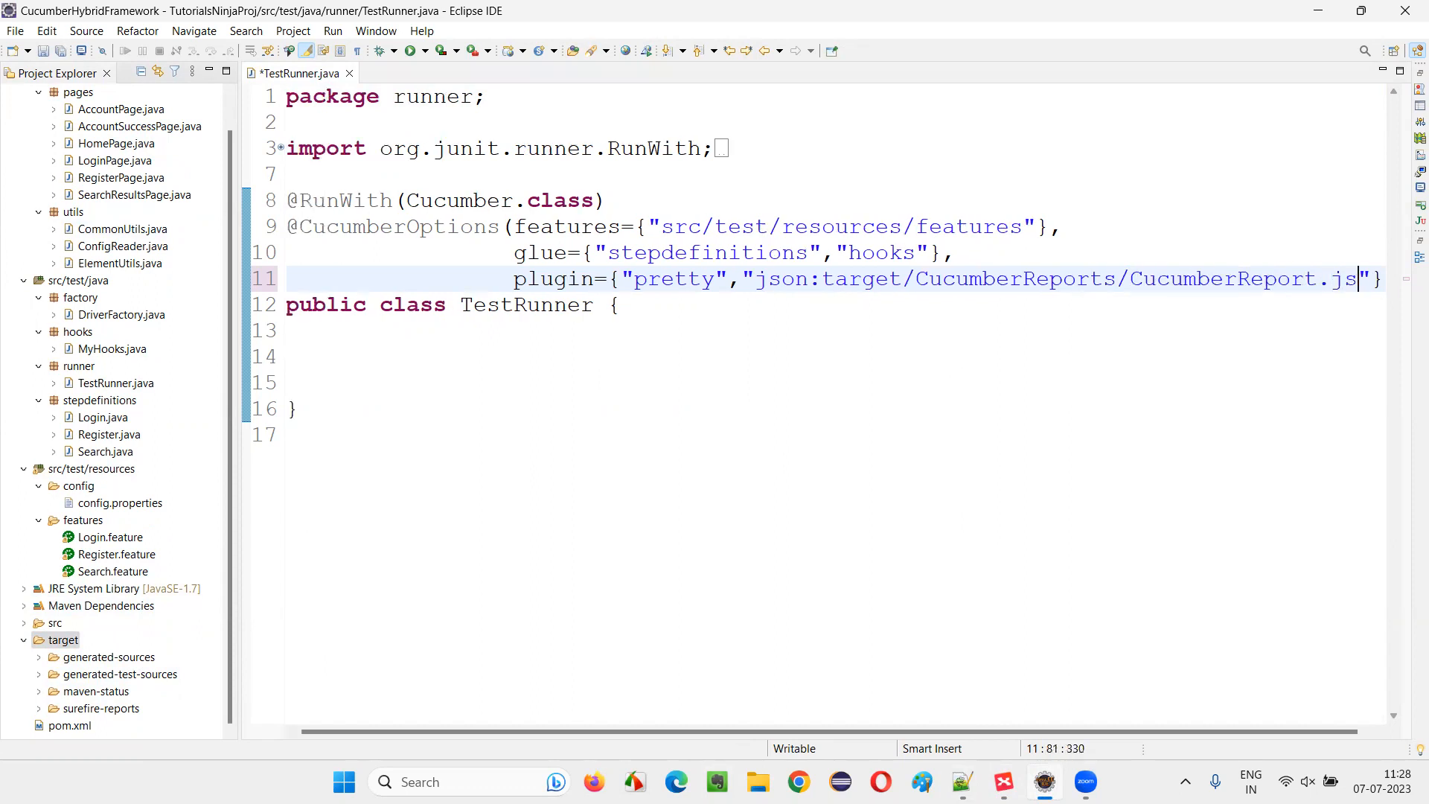
type("on")
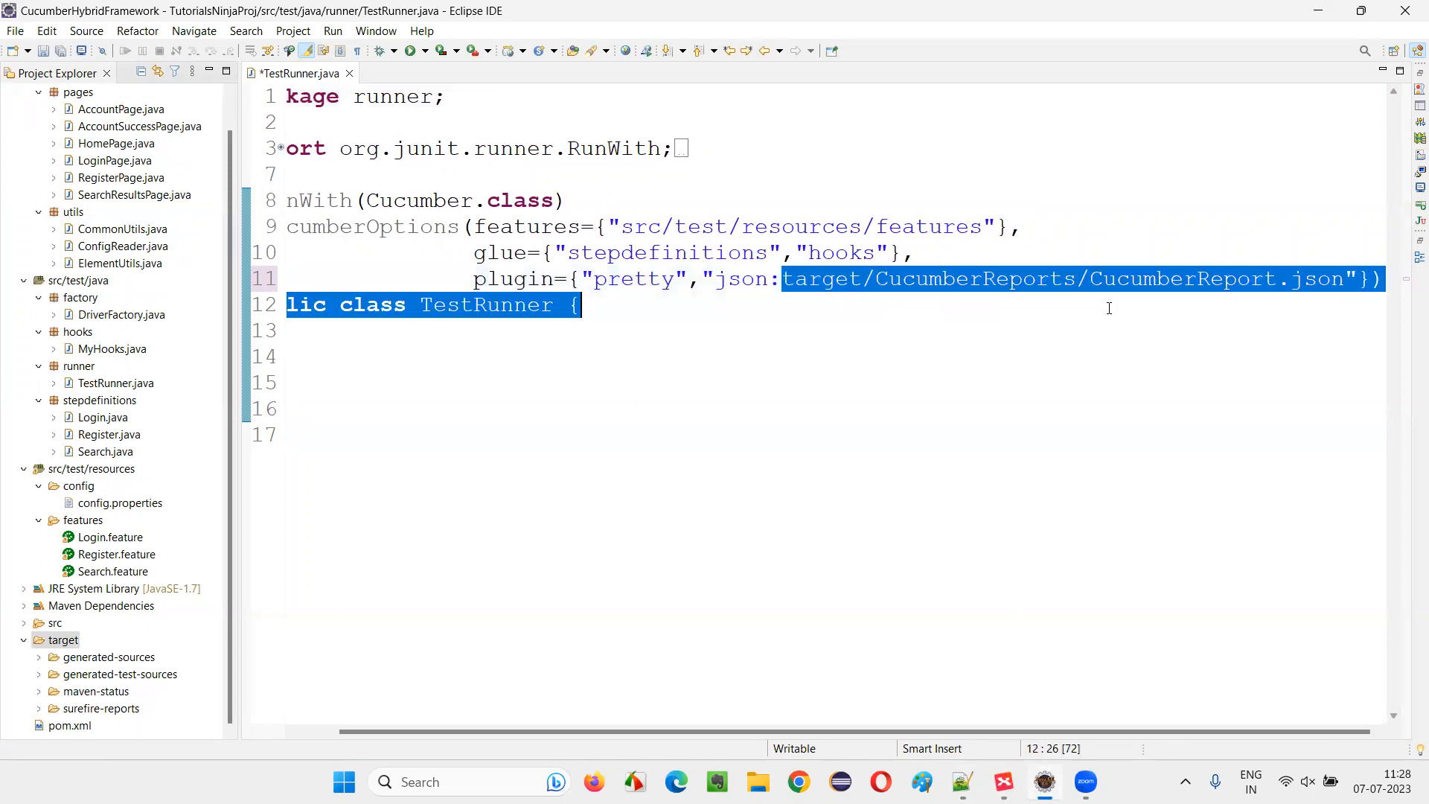
double_click(1312, 279)
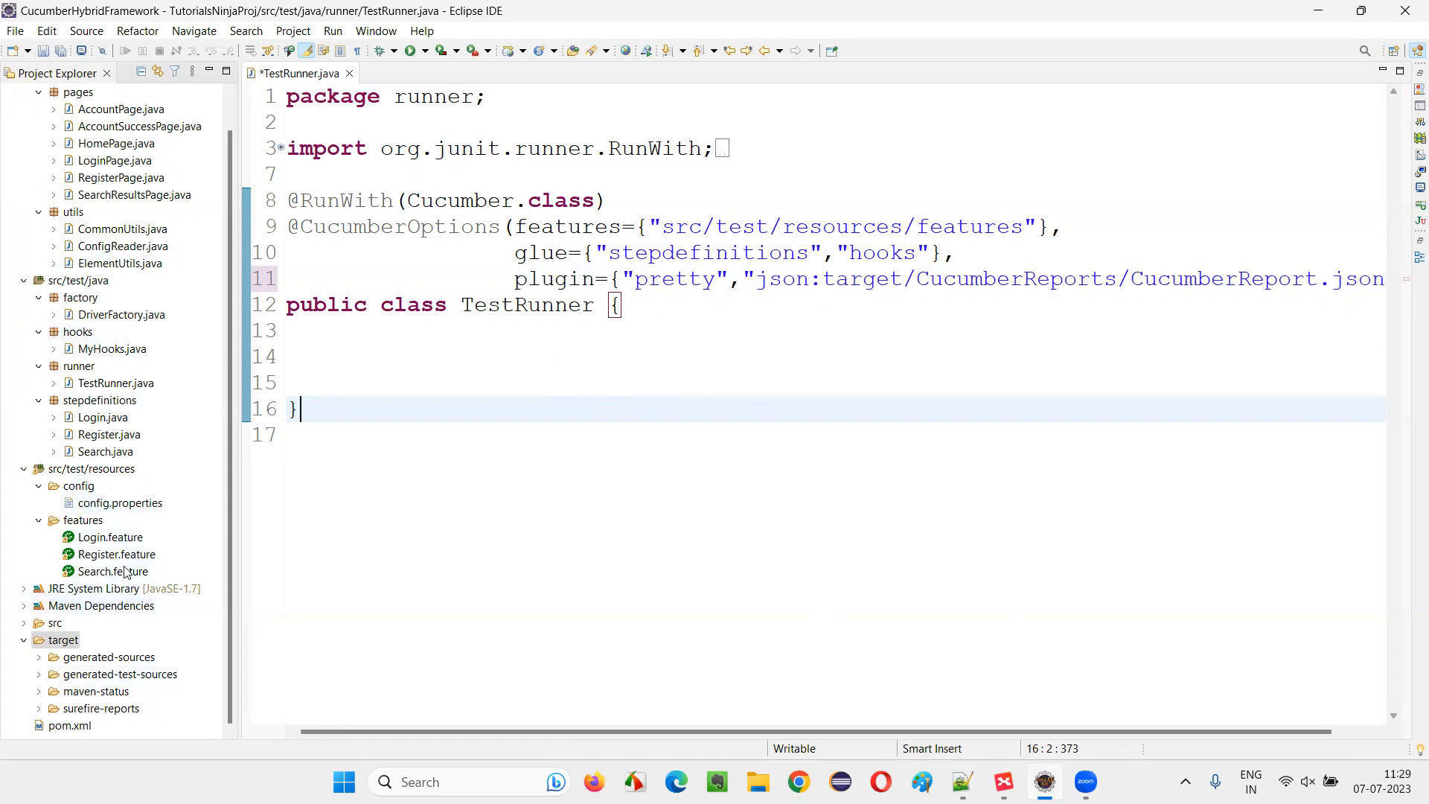
mouse_move(125, 571)
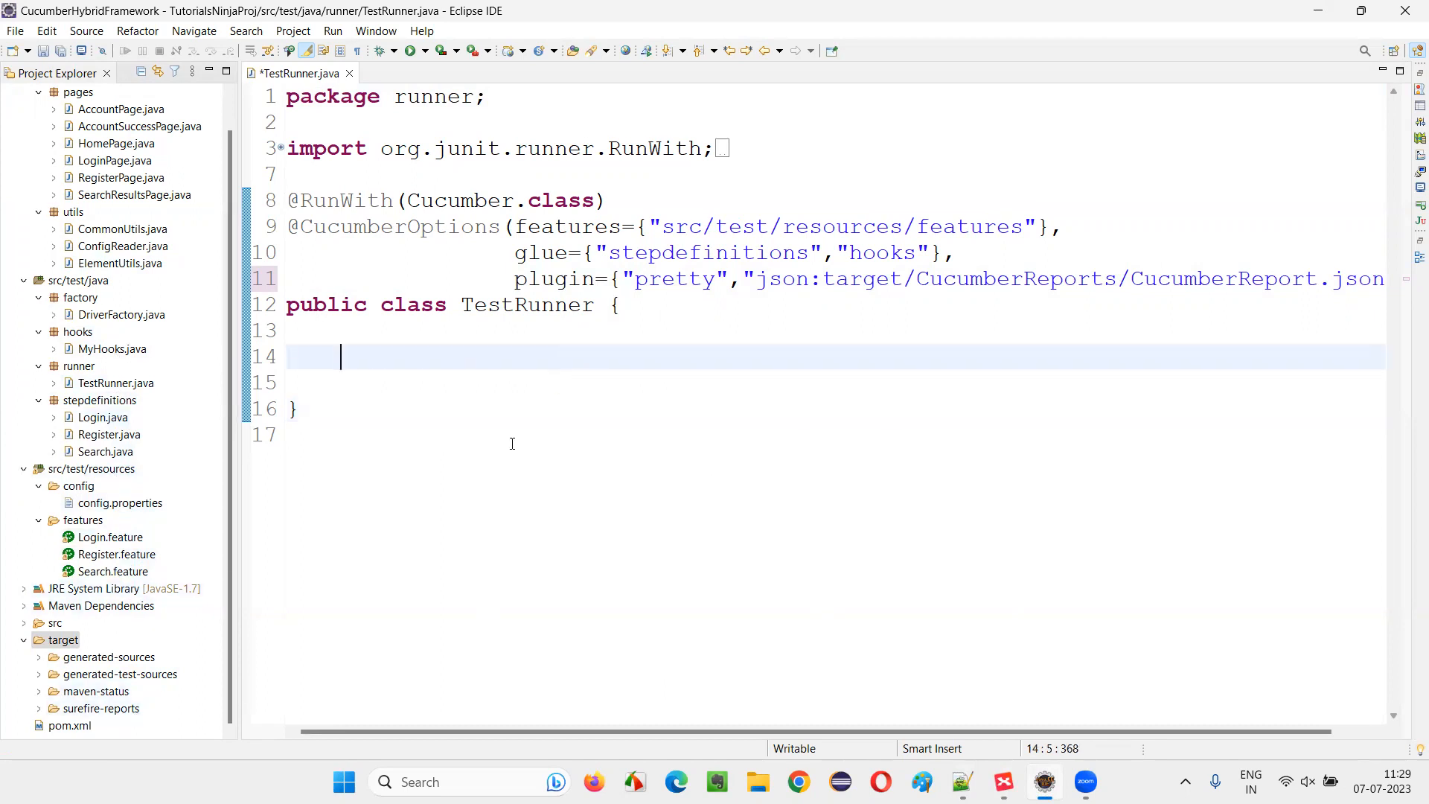
mouse_move(487, 358)
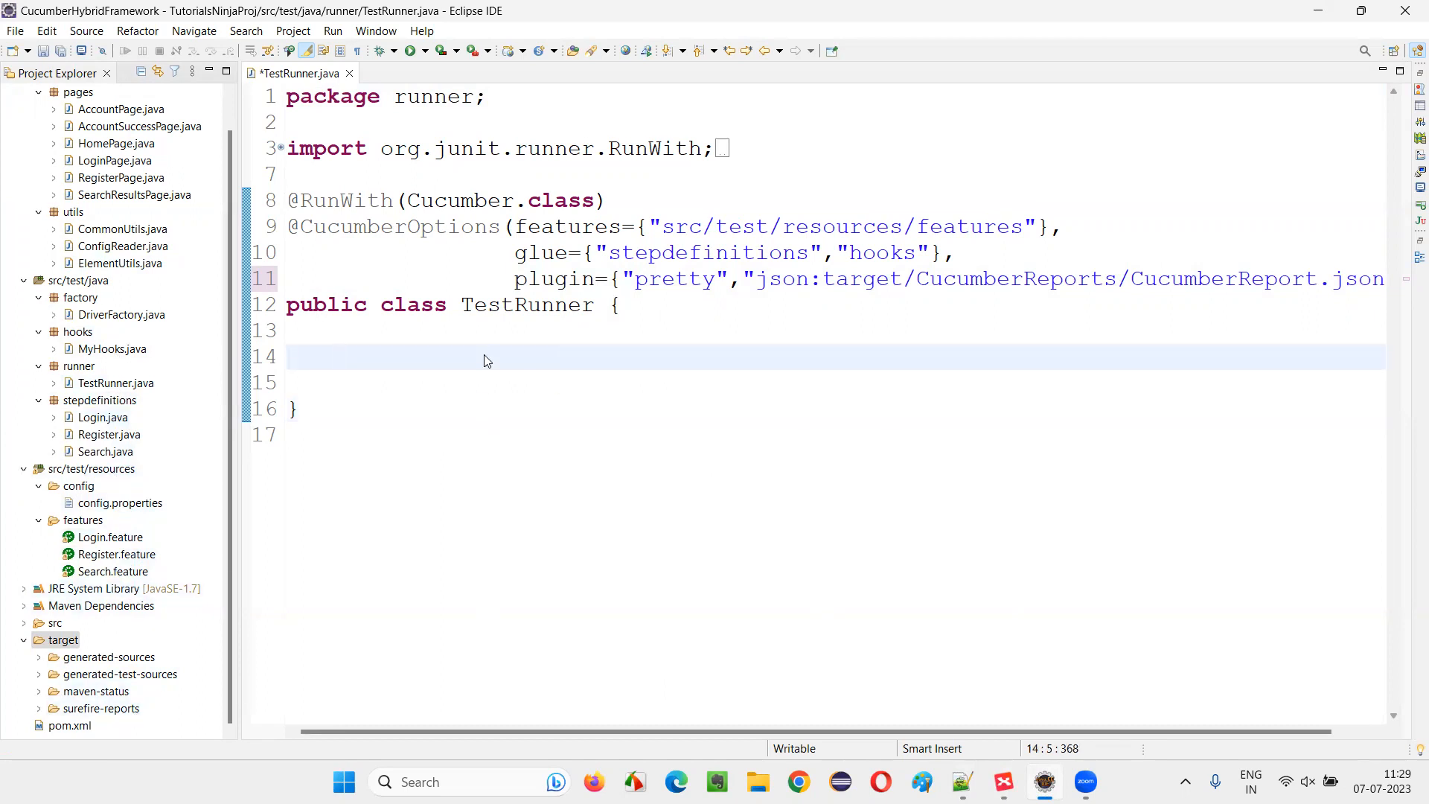
Run TestRunner as a JUnit test and scroll through the Console output
right_click(483, 361)
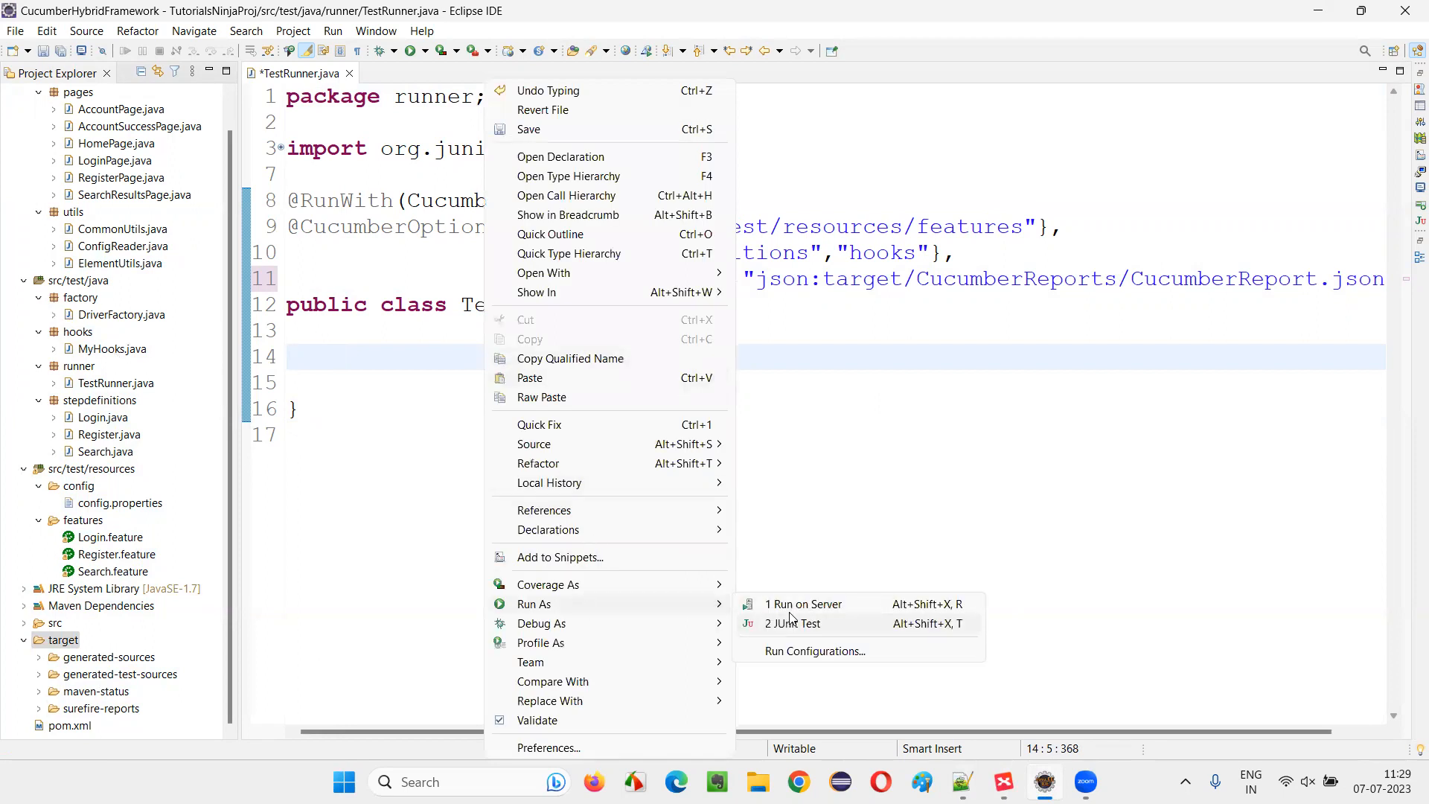
left_click(792, 624)
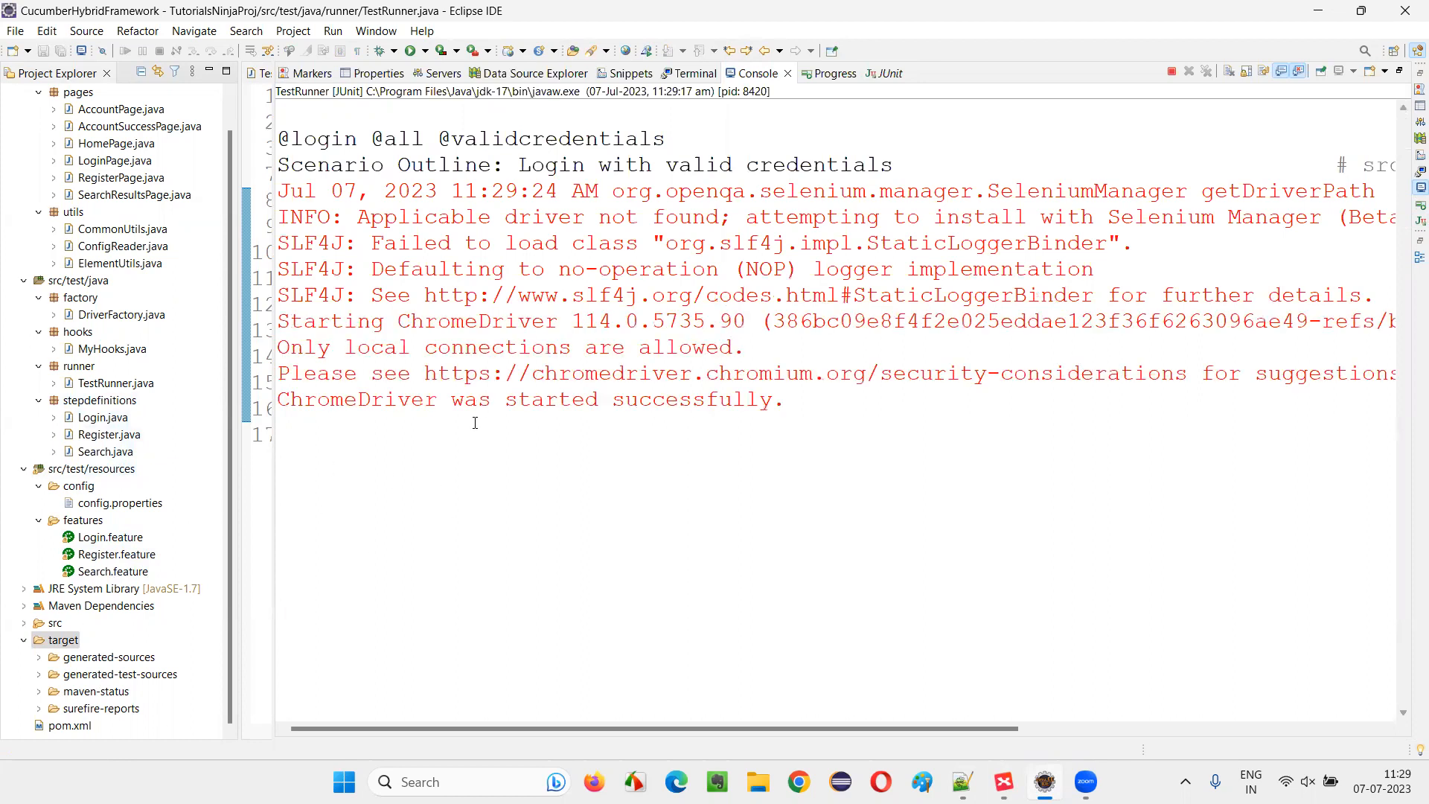
mouse_move(930, 541)
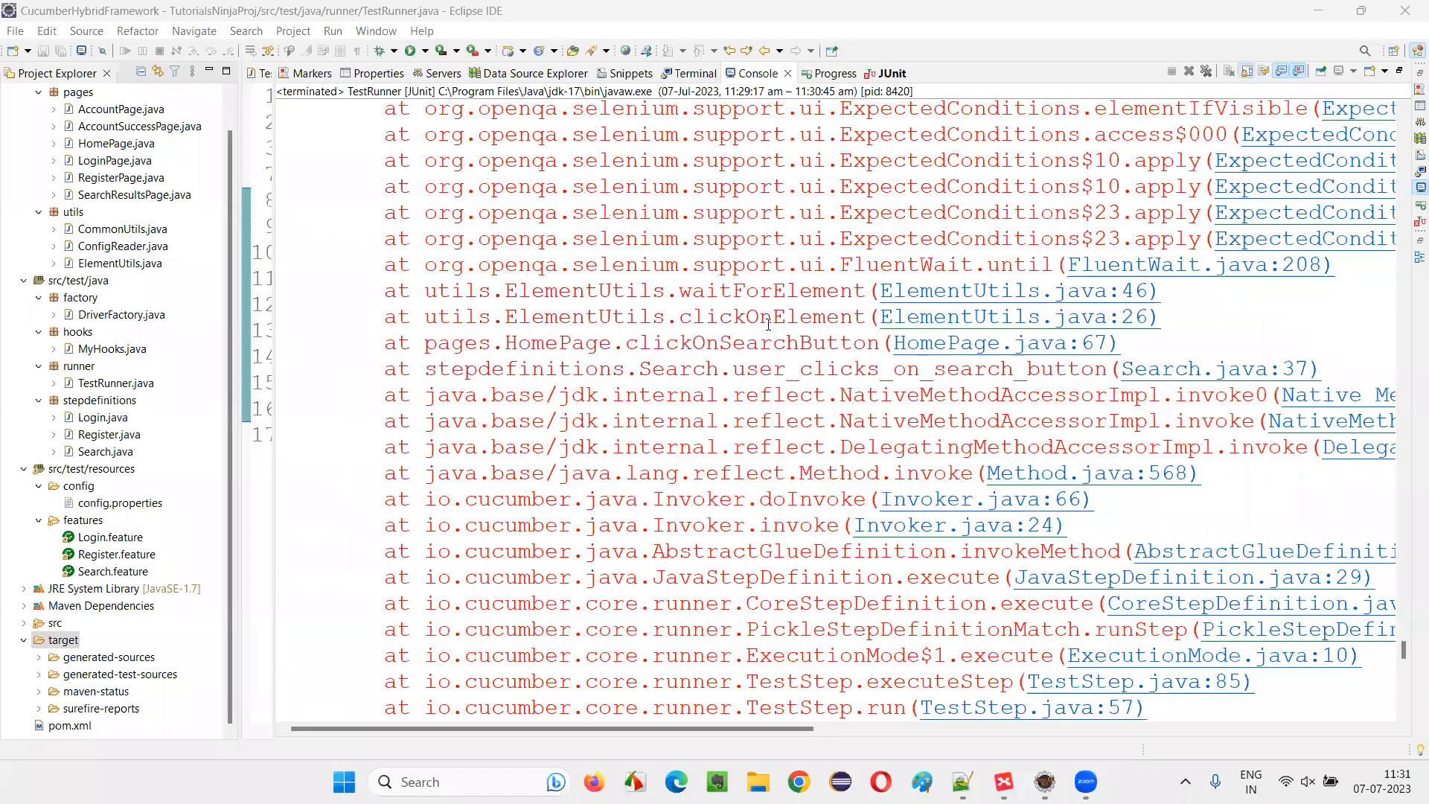
scroll("down", 3)
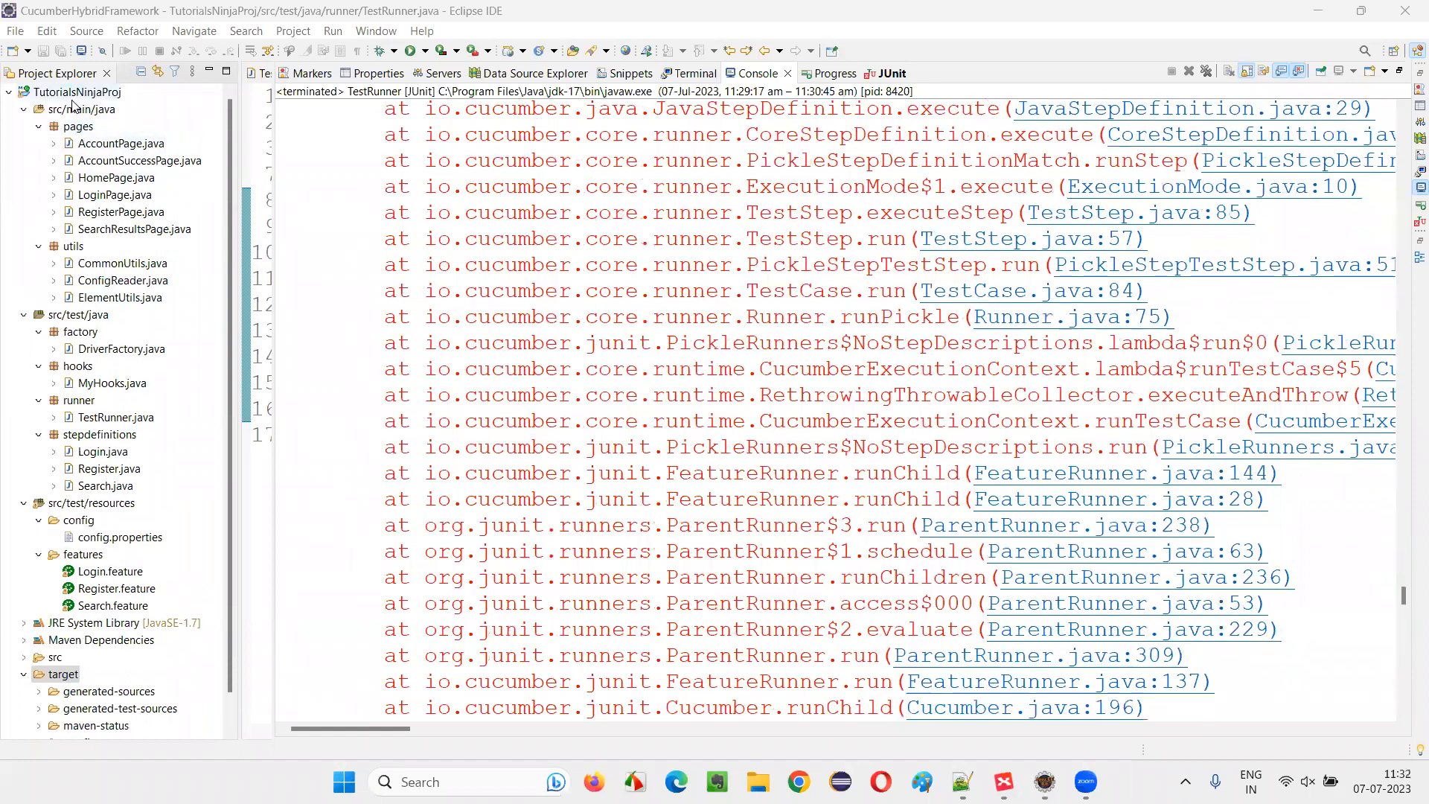
Refresh TutorialsNinjaProj, then expand target > CucumberReports to find CucumberReport.json
right_click(76, 92)
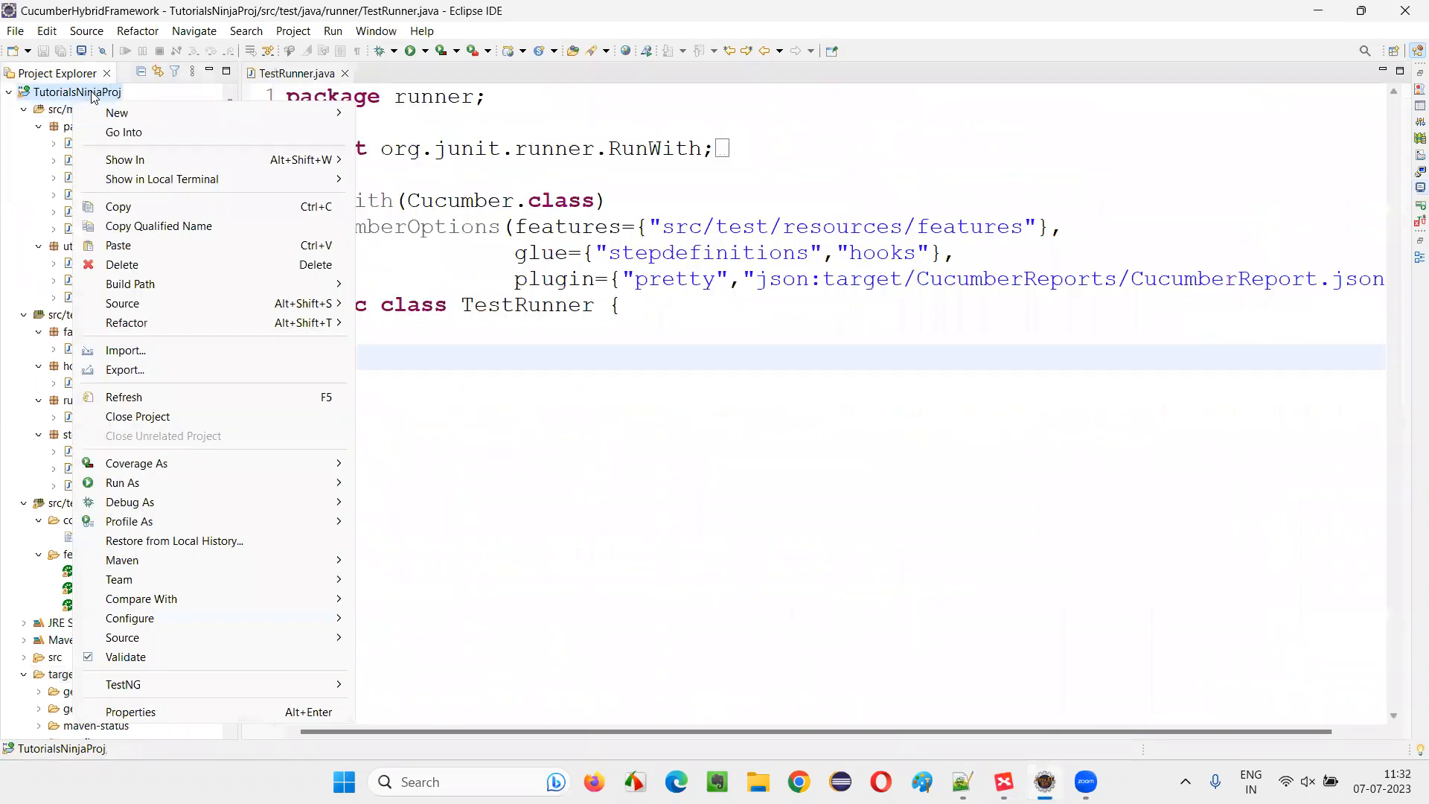
mouse_move(123, 397)
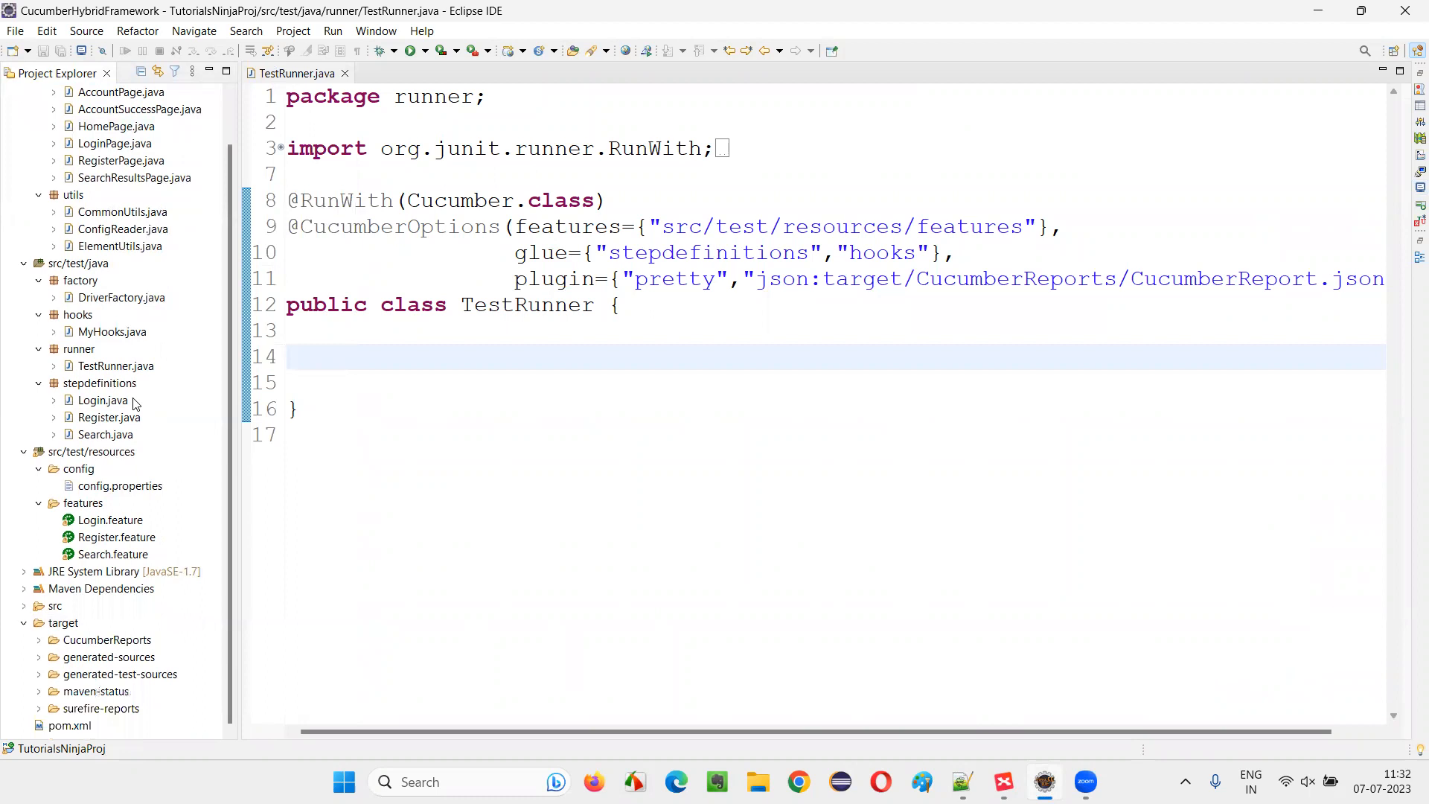
left_click(106, 639)
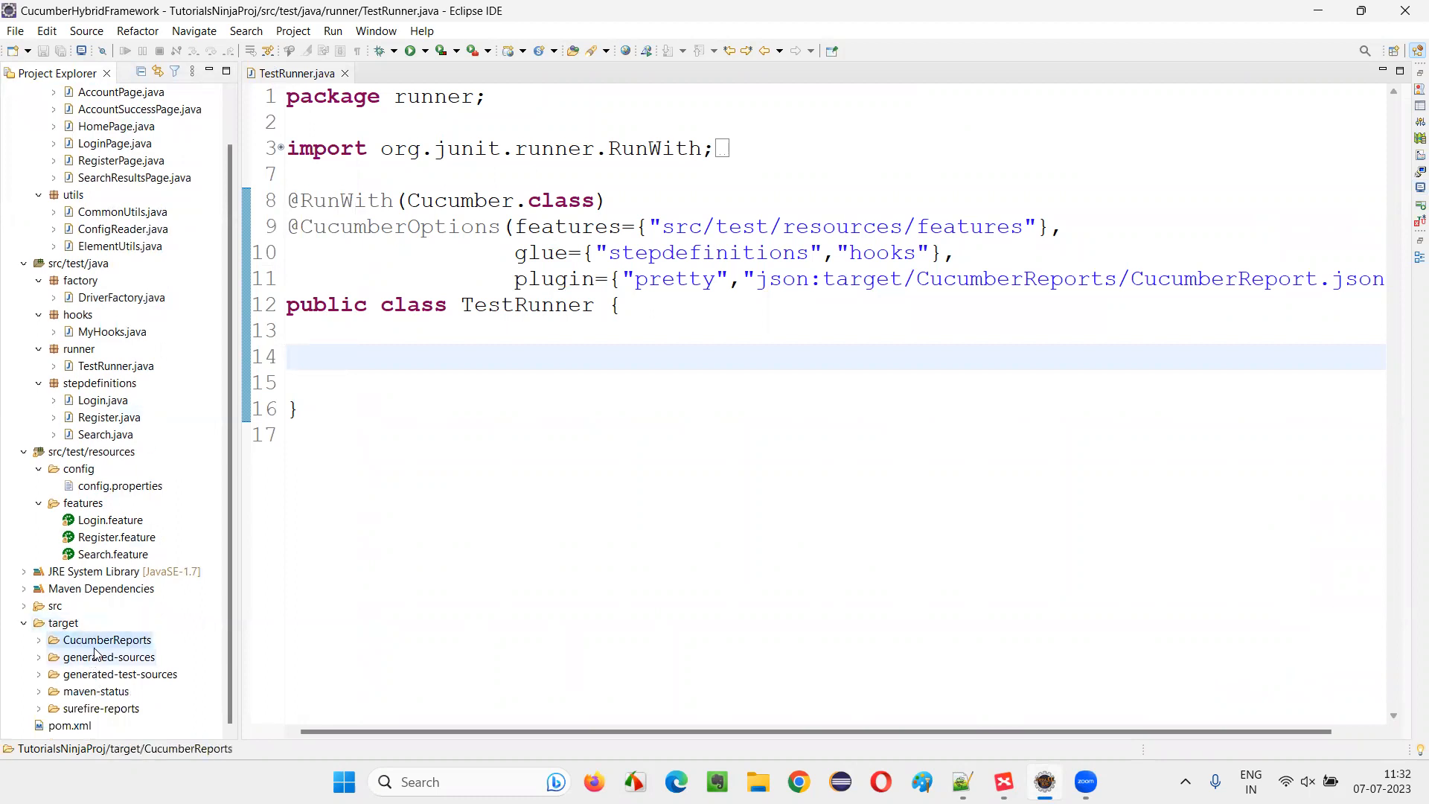
left_click(52, 638)
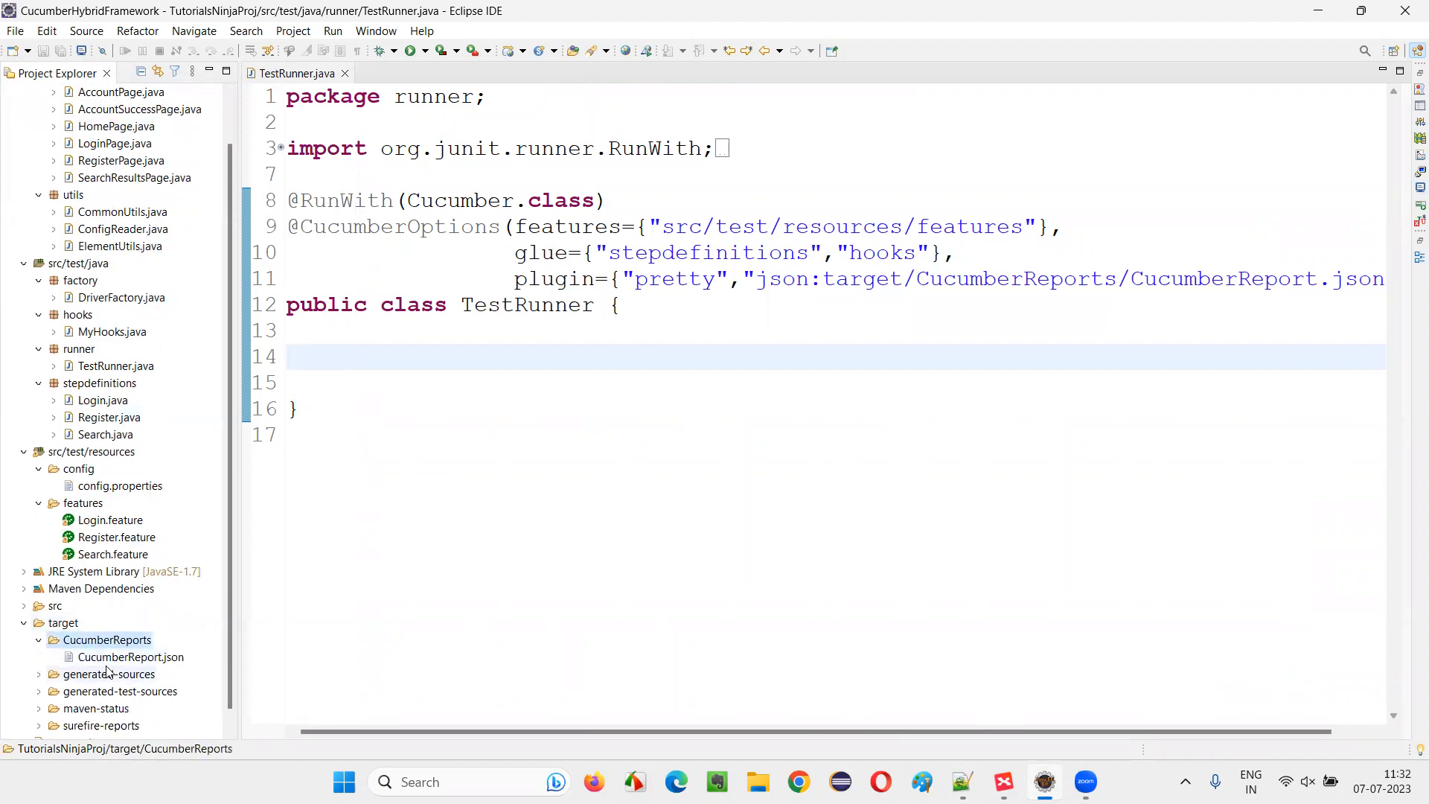
left_click(131, 658)
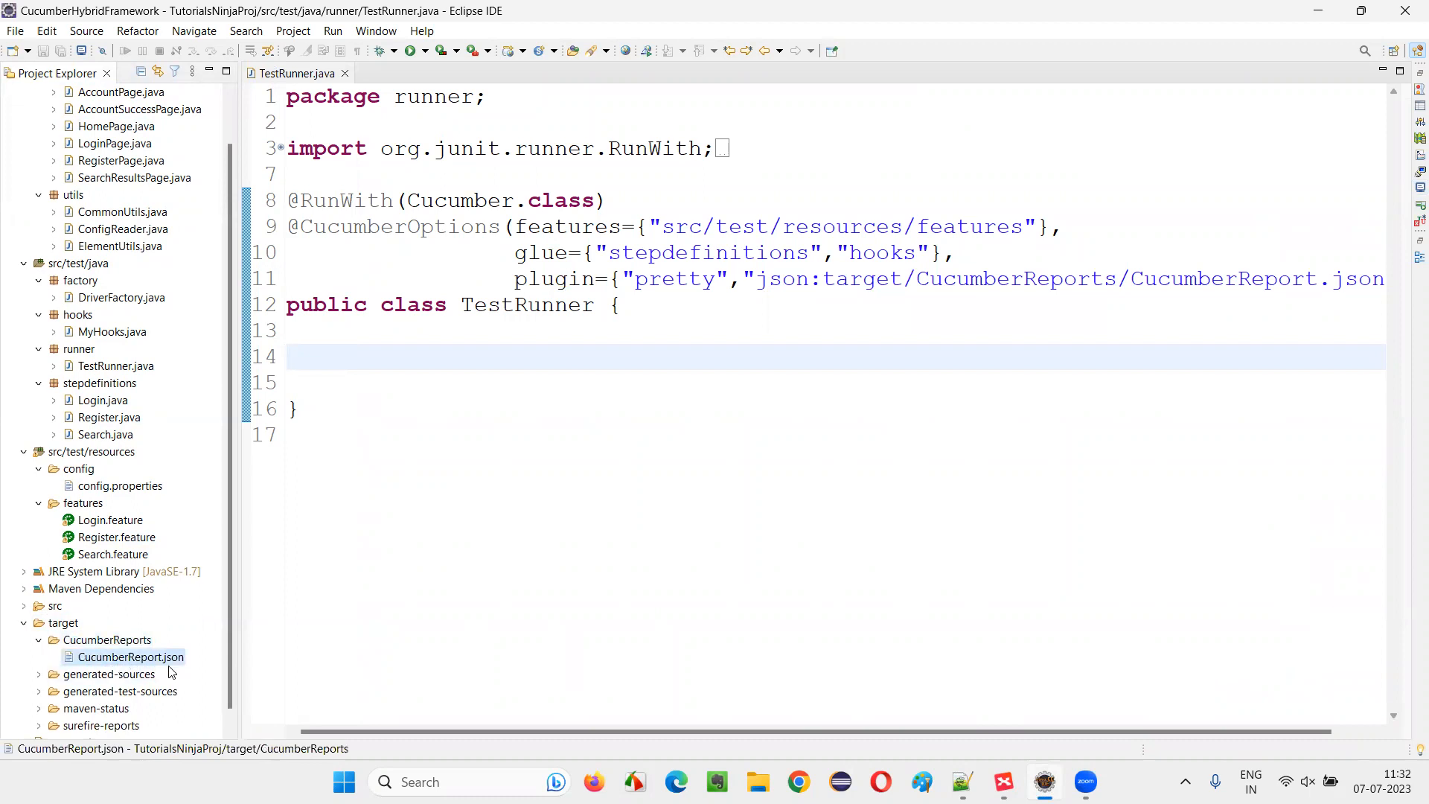
right_click(130, 657)
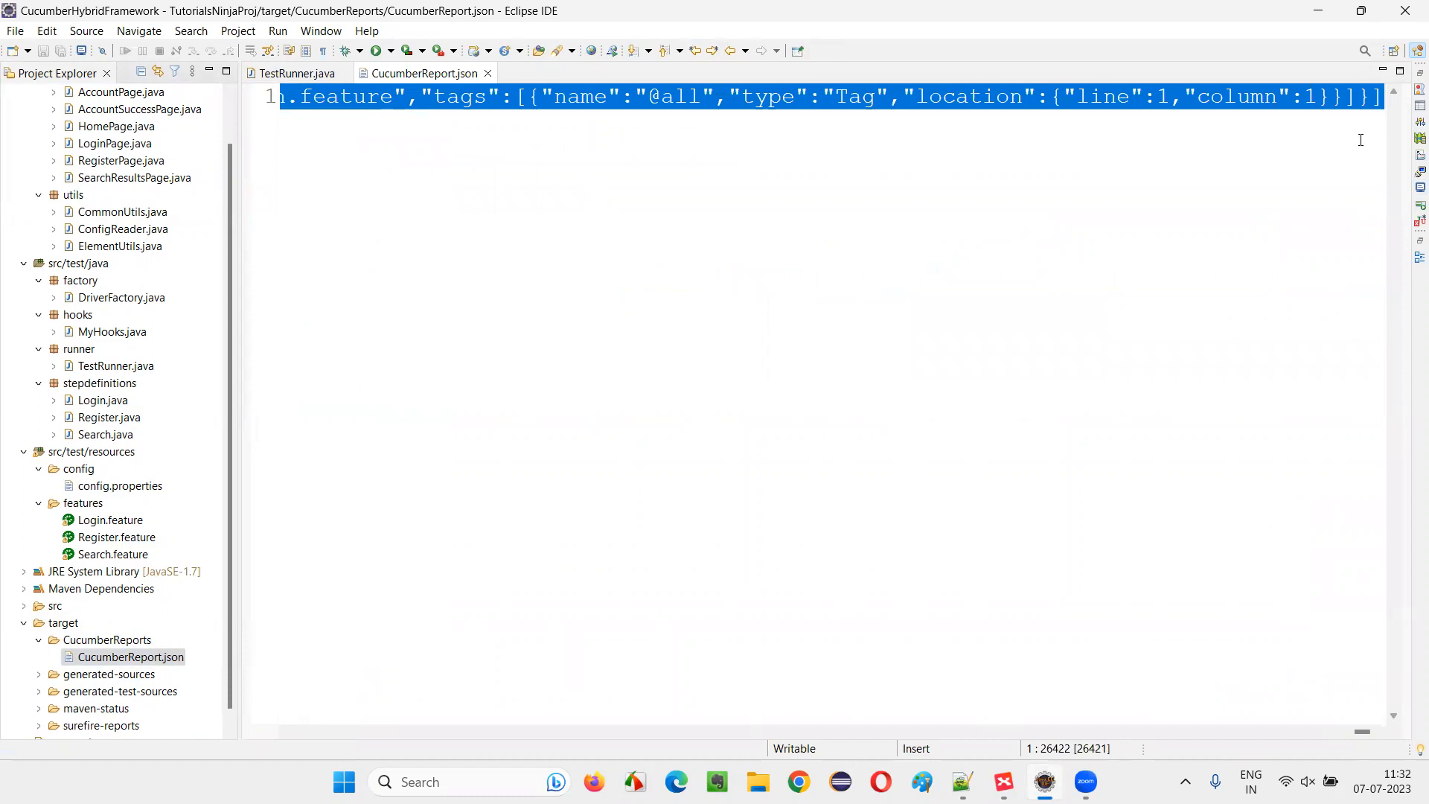
Open CucumberReport.json to view the generated JSON report
left_click(497, 98)
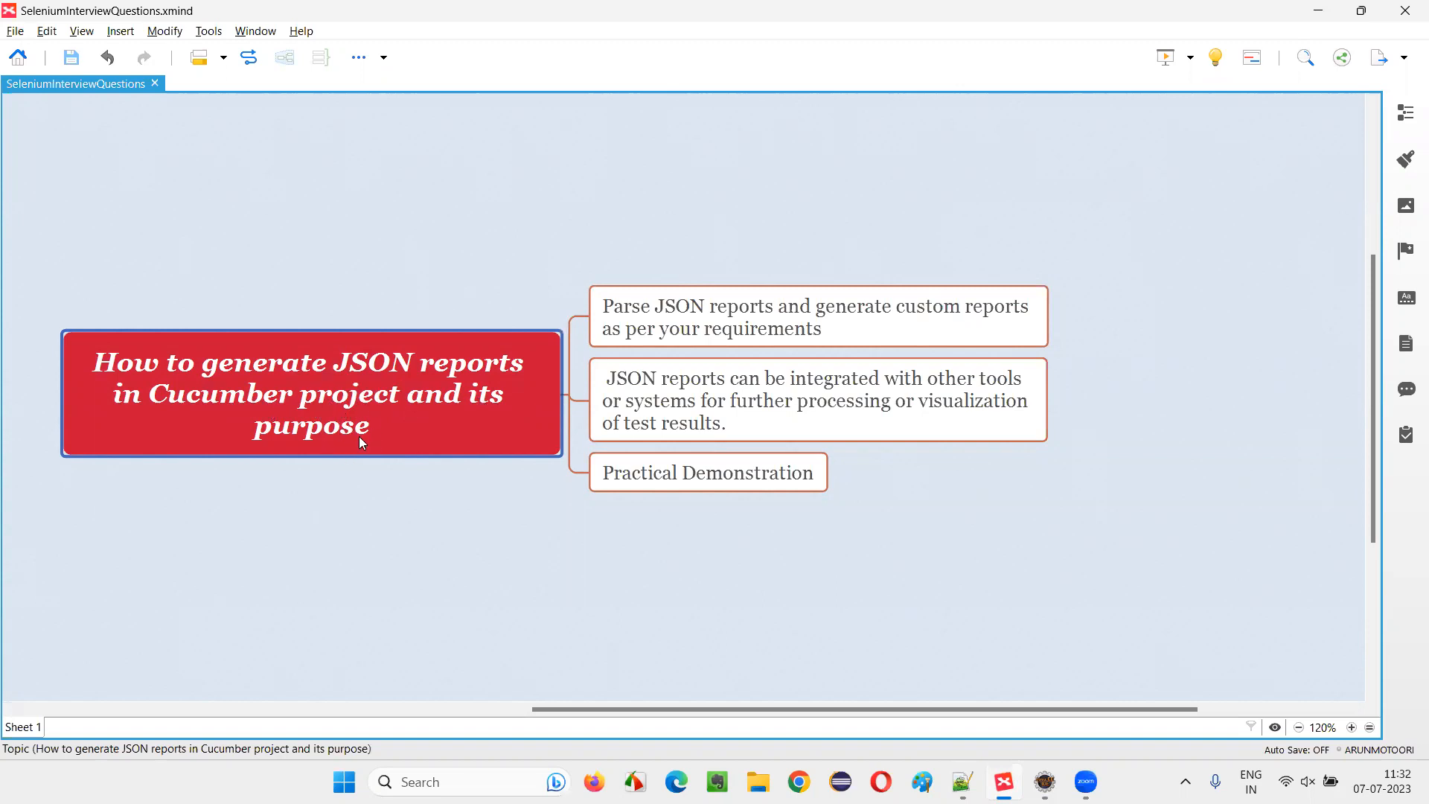
mouse_move(356, 442)
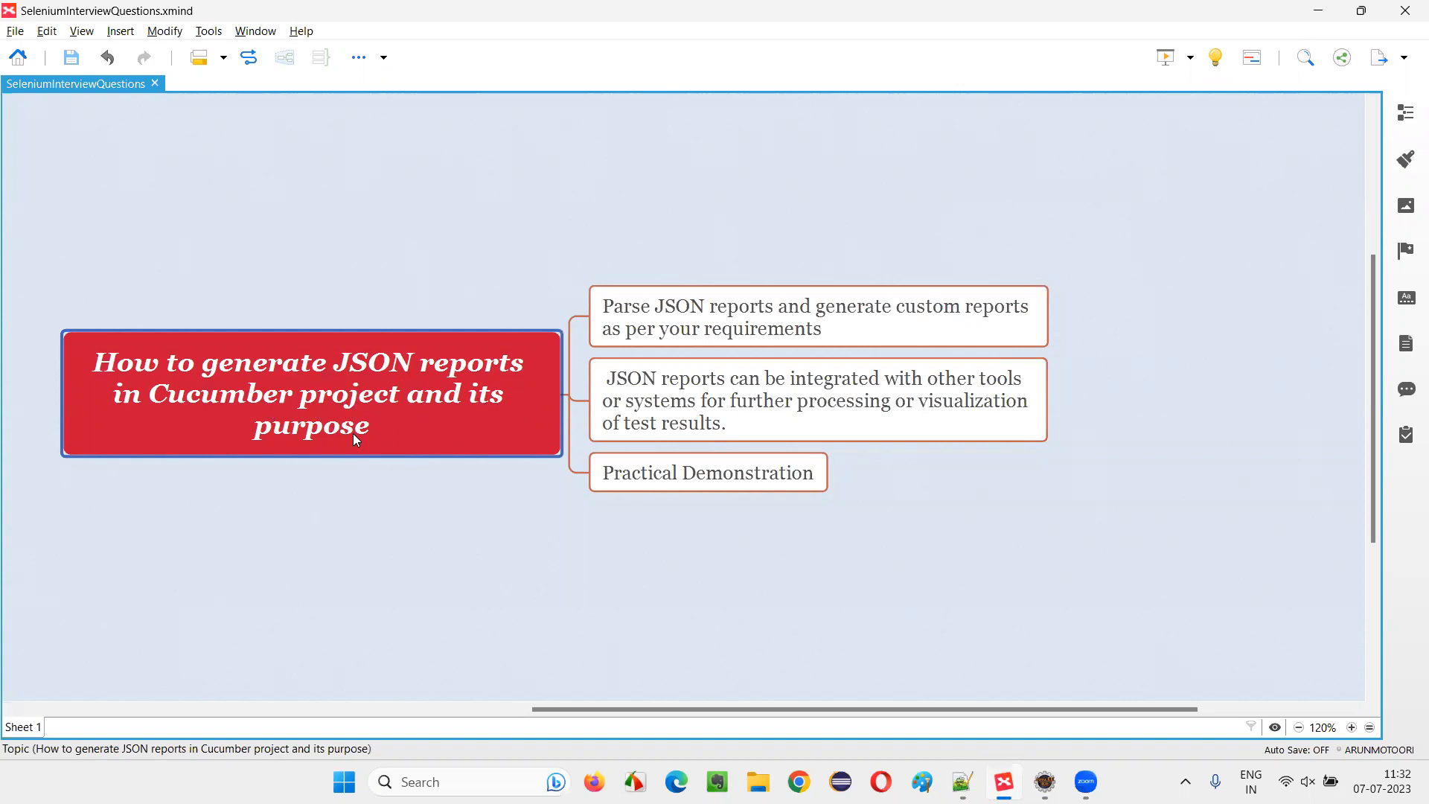
mouse_move(358, 448)
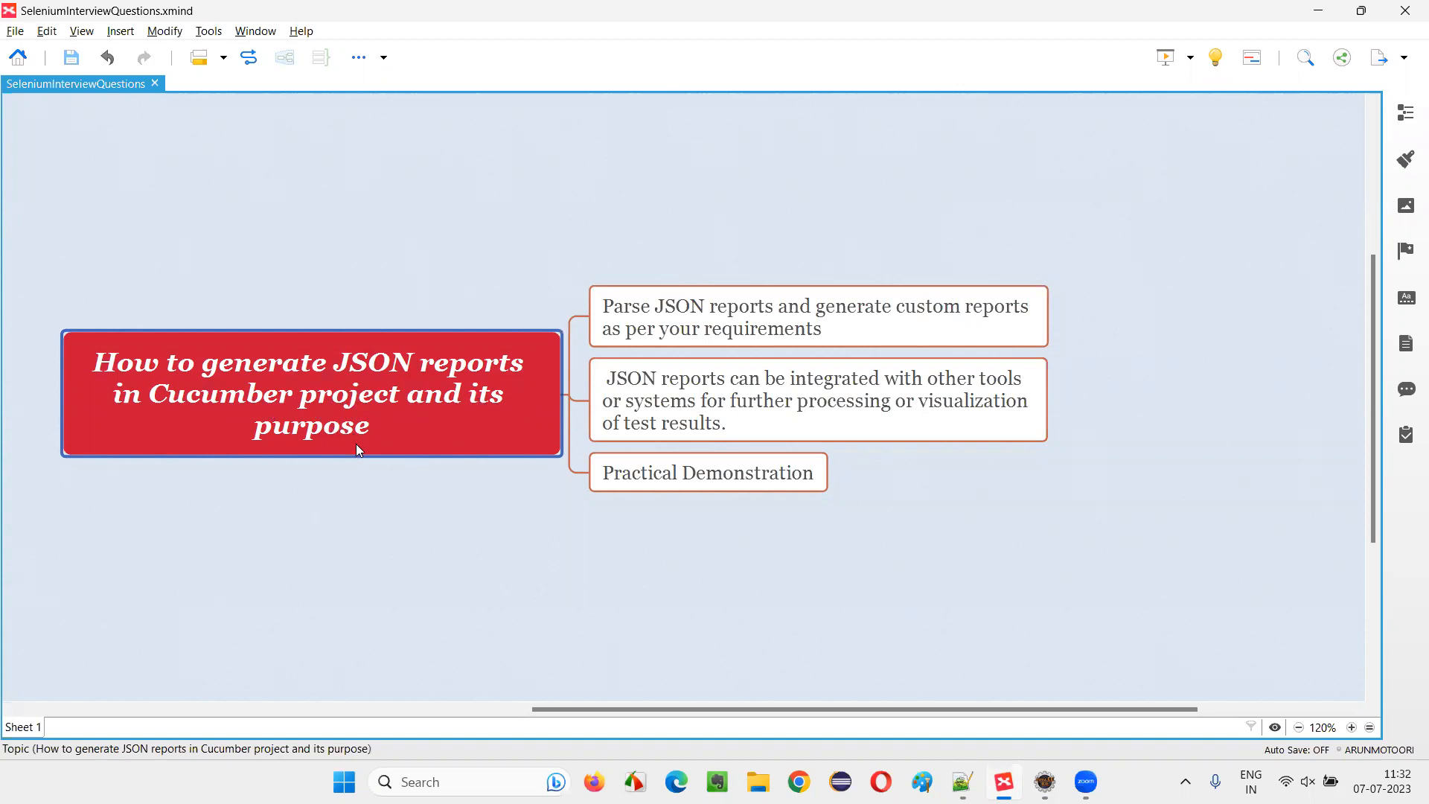
mouse_move(366, 441)
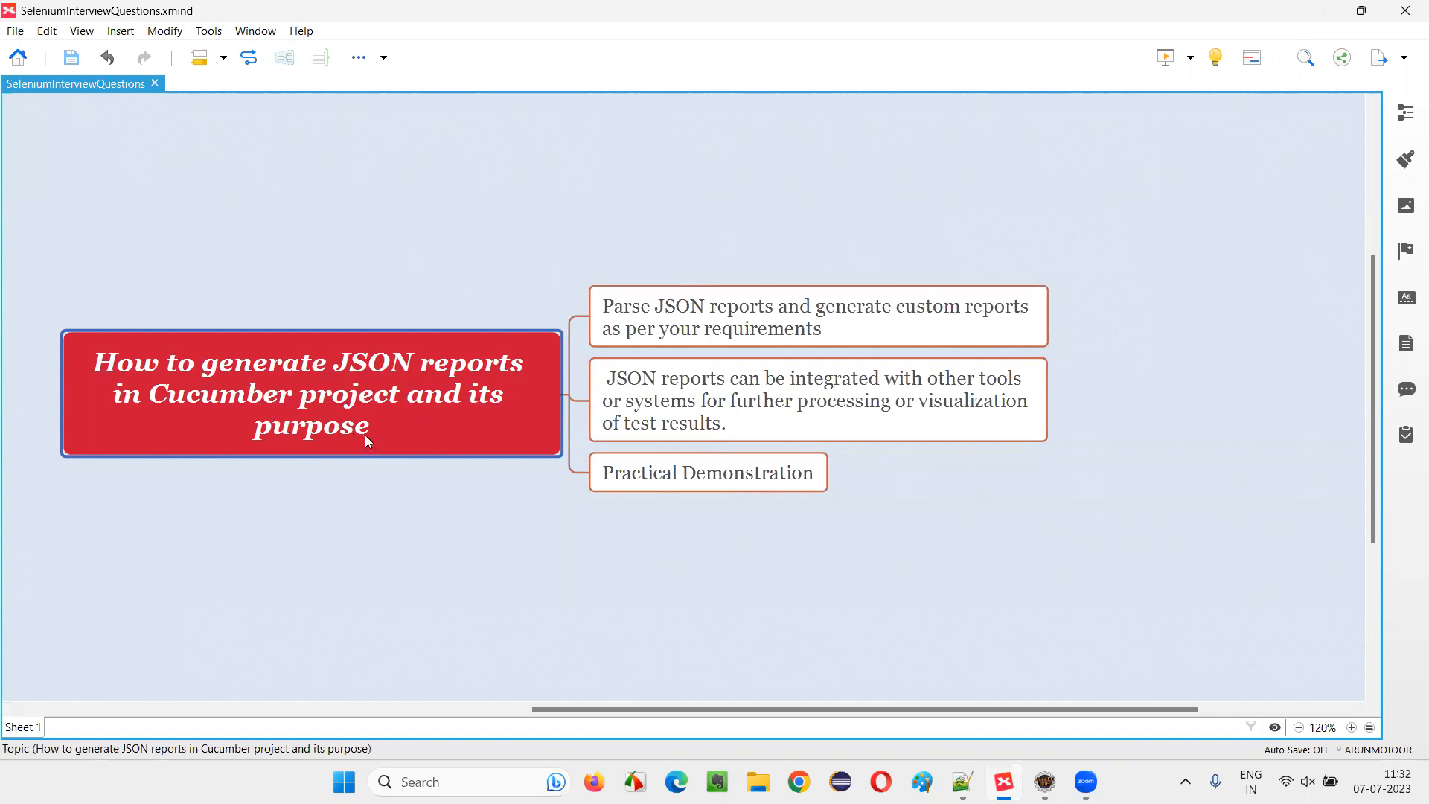
left_click(816, 316)
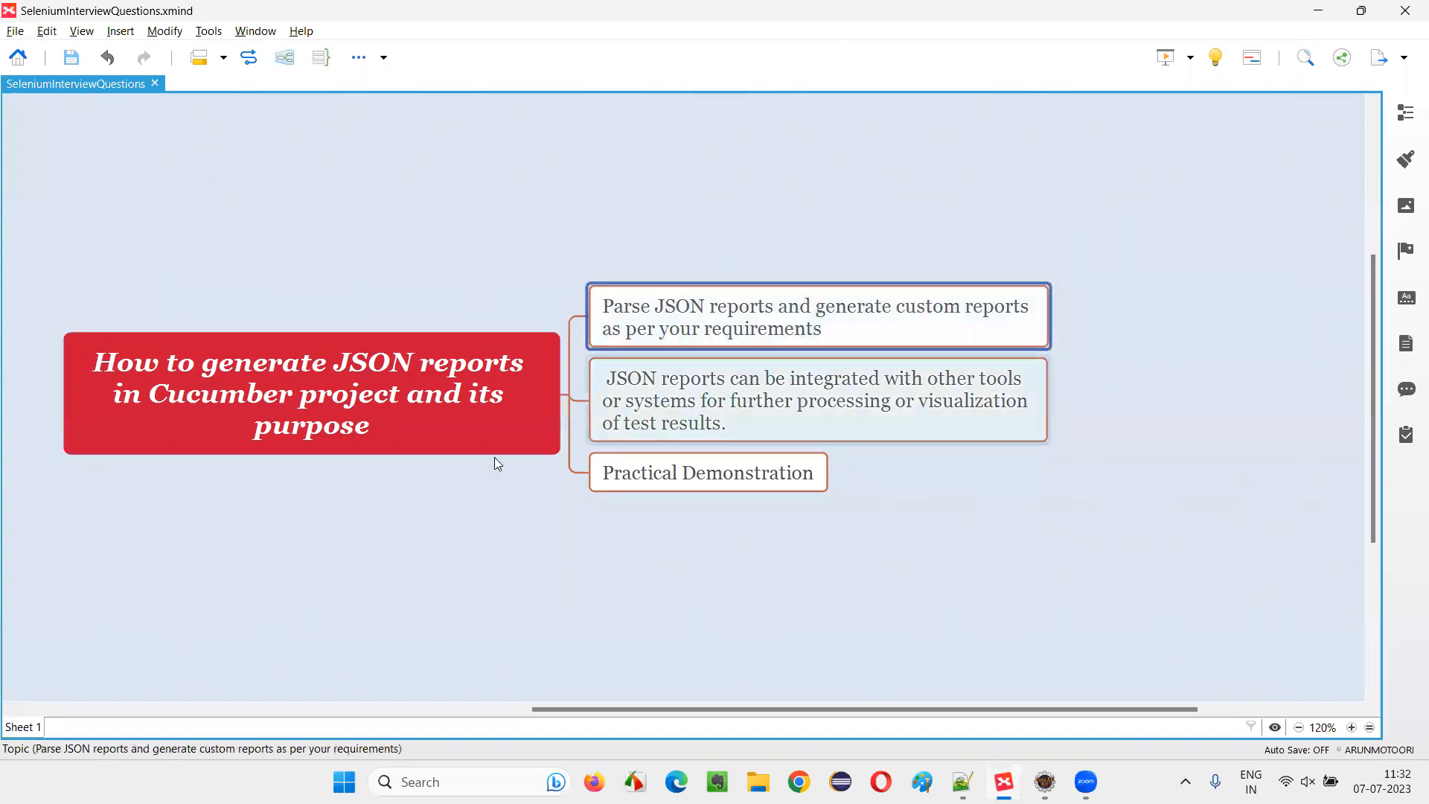
left_click(310, 394)
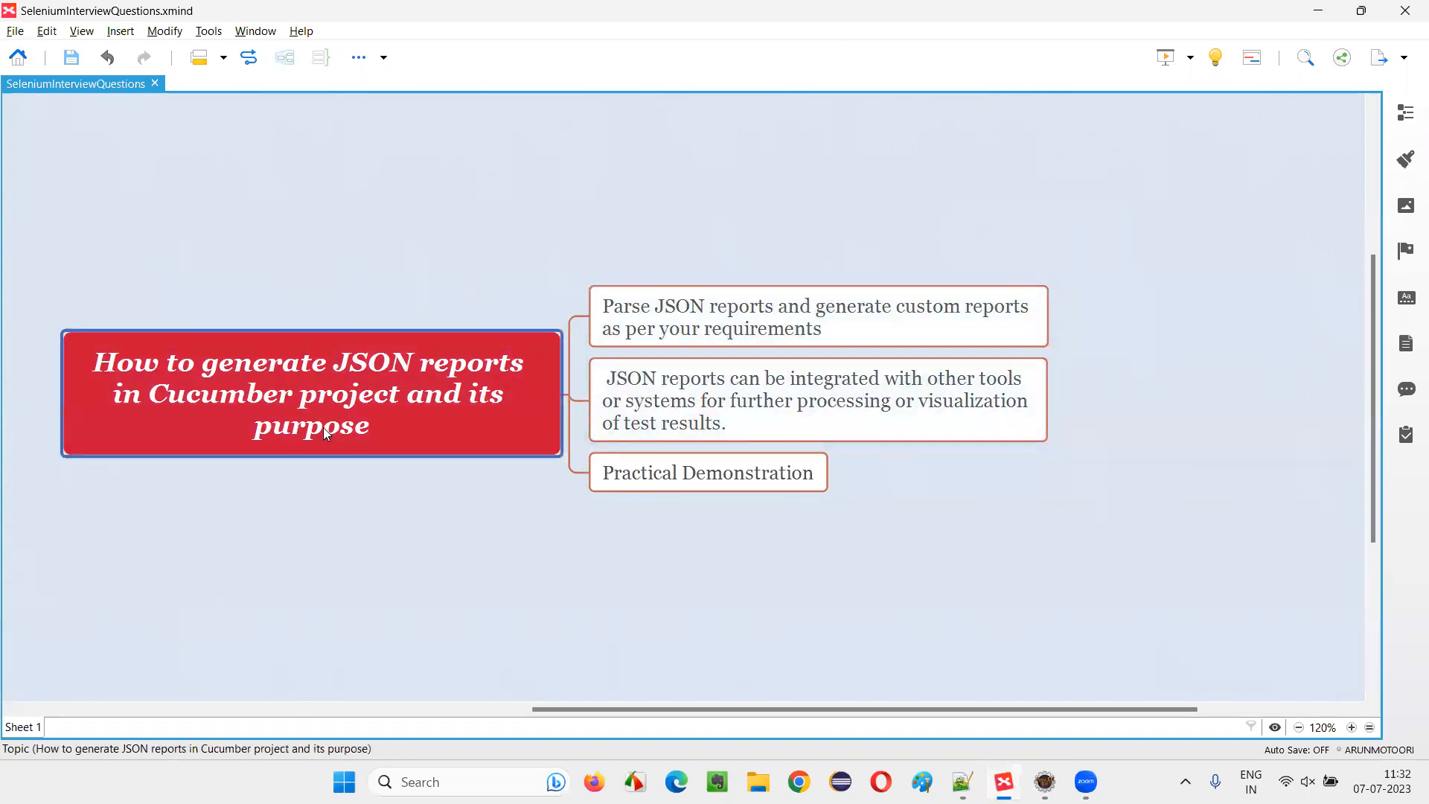
mouse_move(335, 453)
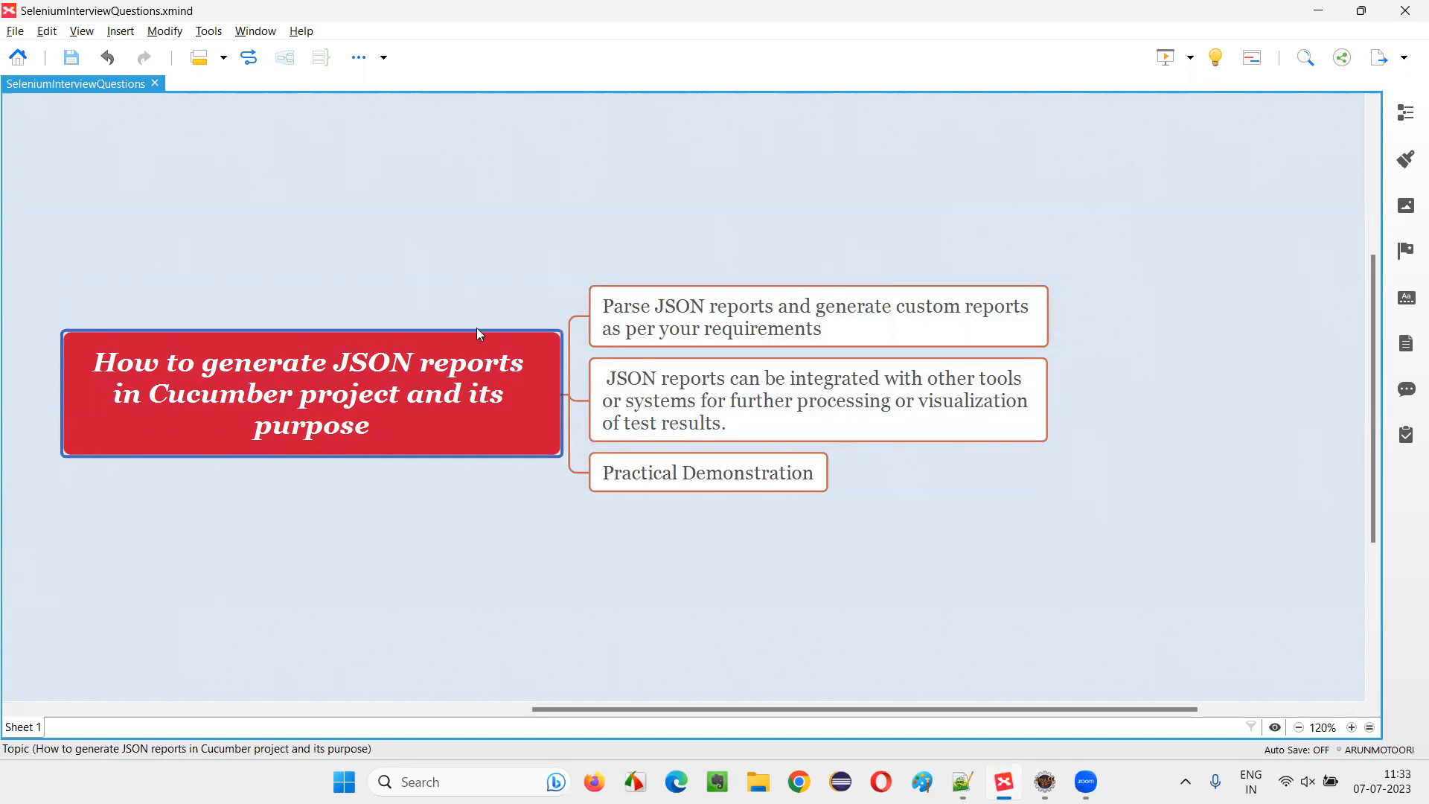
mouse_move(367, 381)
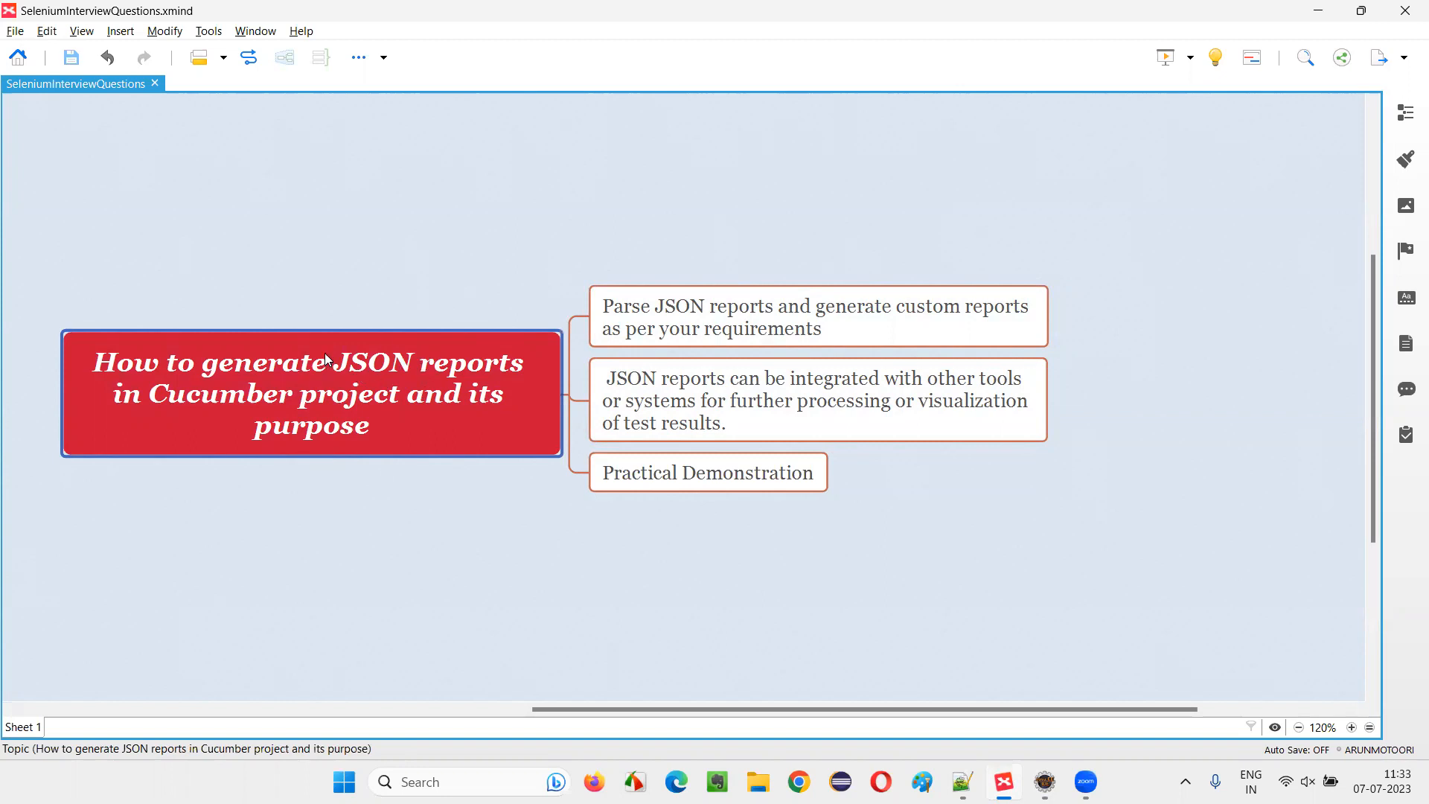
mouse_move(392, 401)
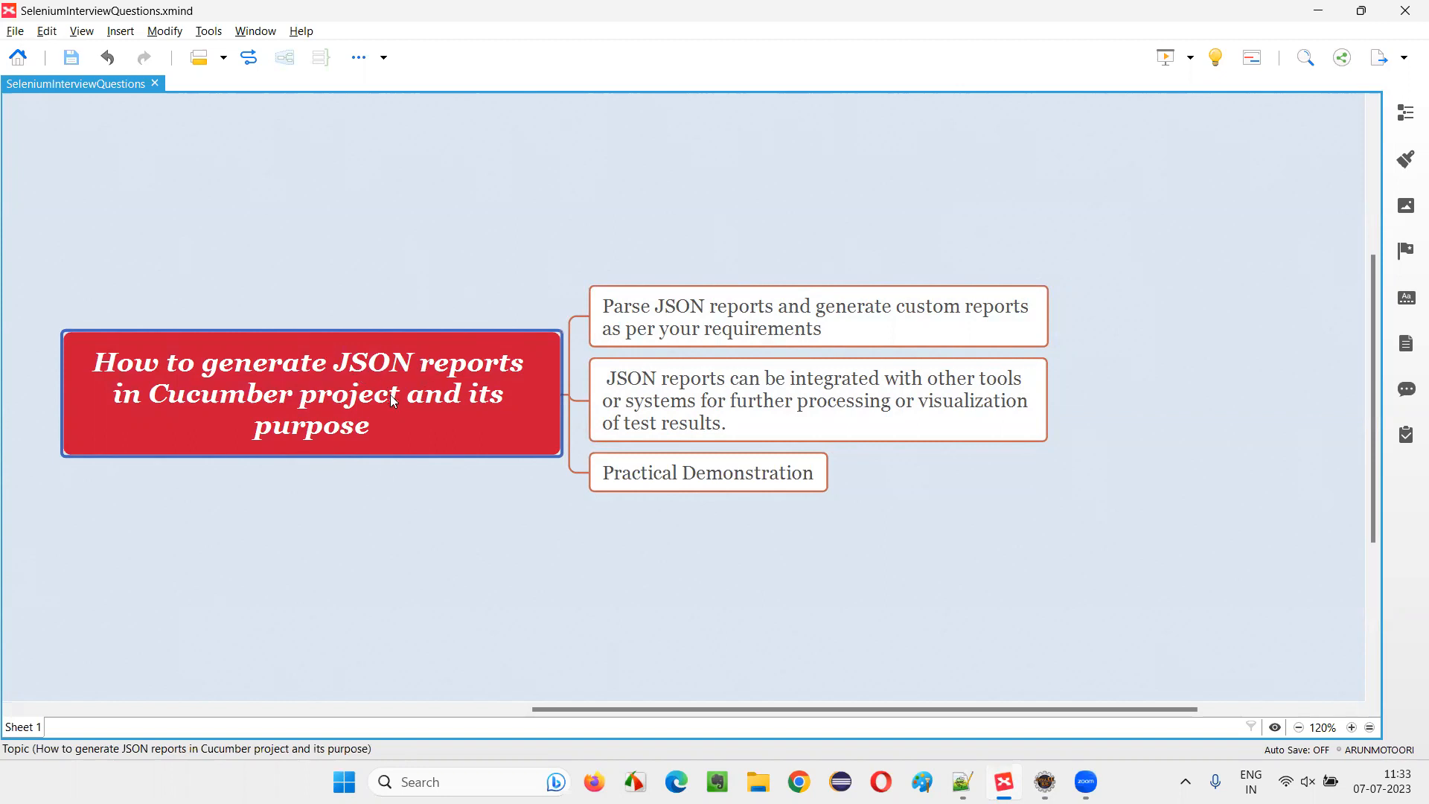
mouse_move(337, 396)
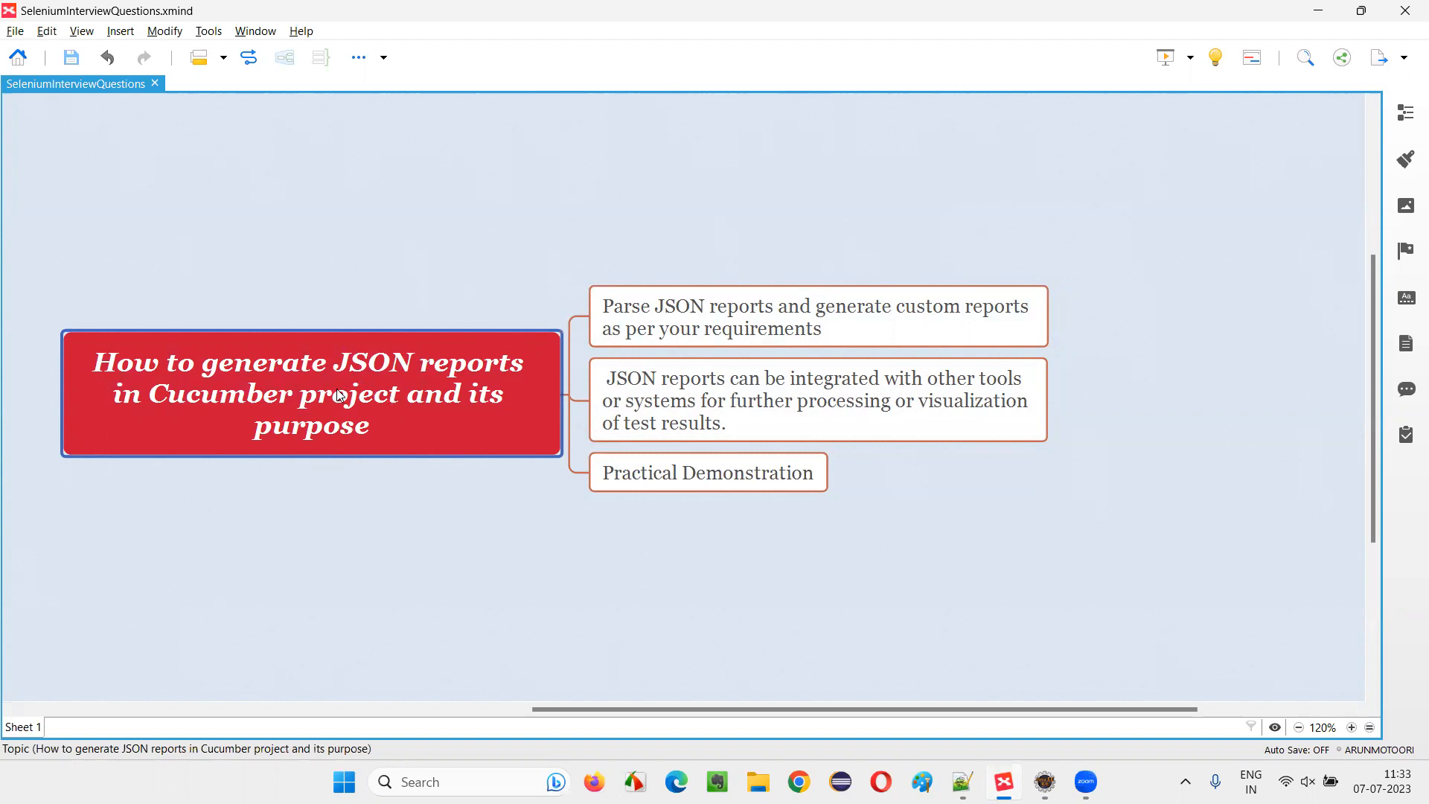
mouse_move(442, 378)
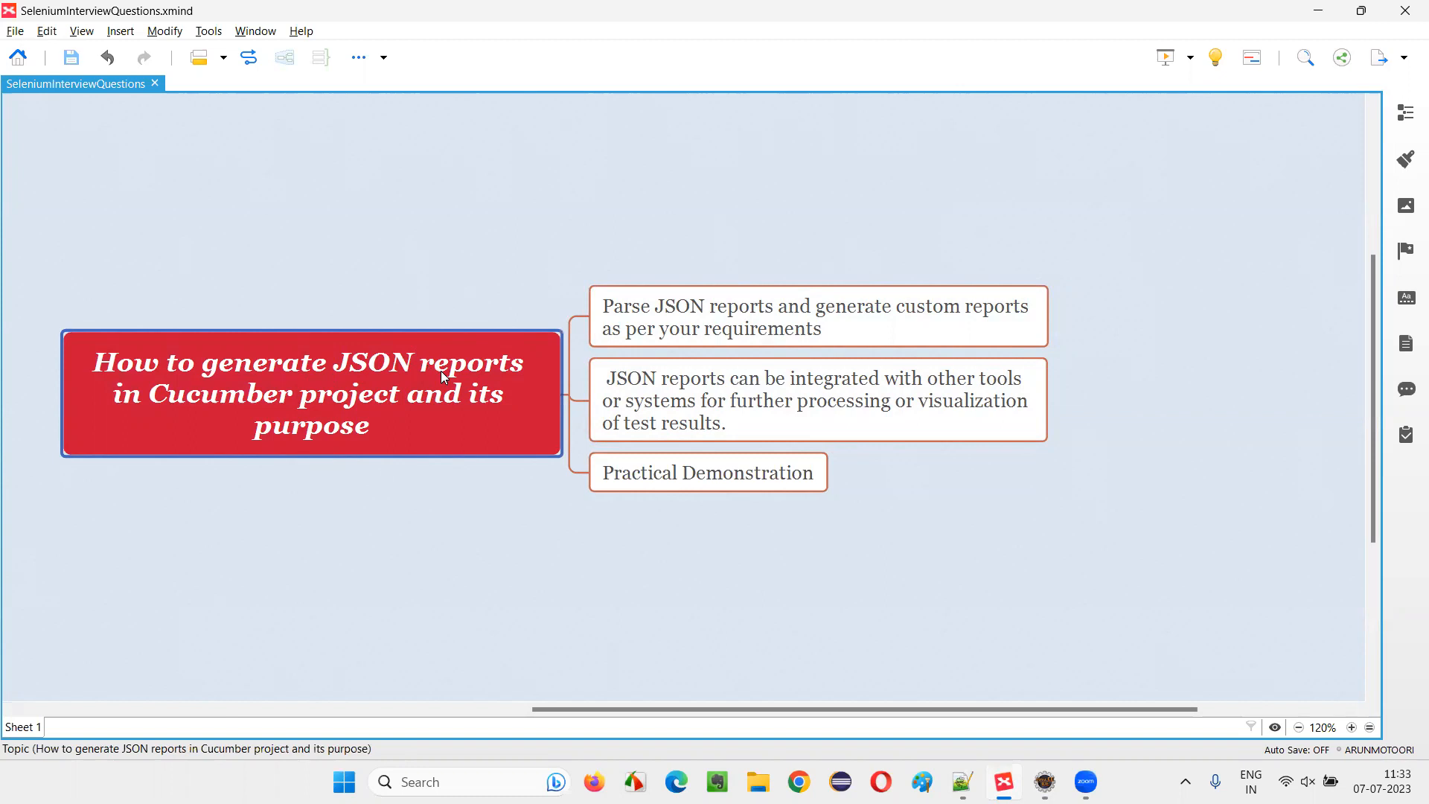
left_click(817, 316)
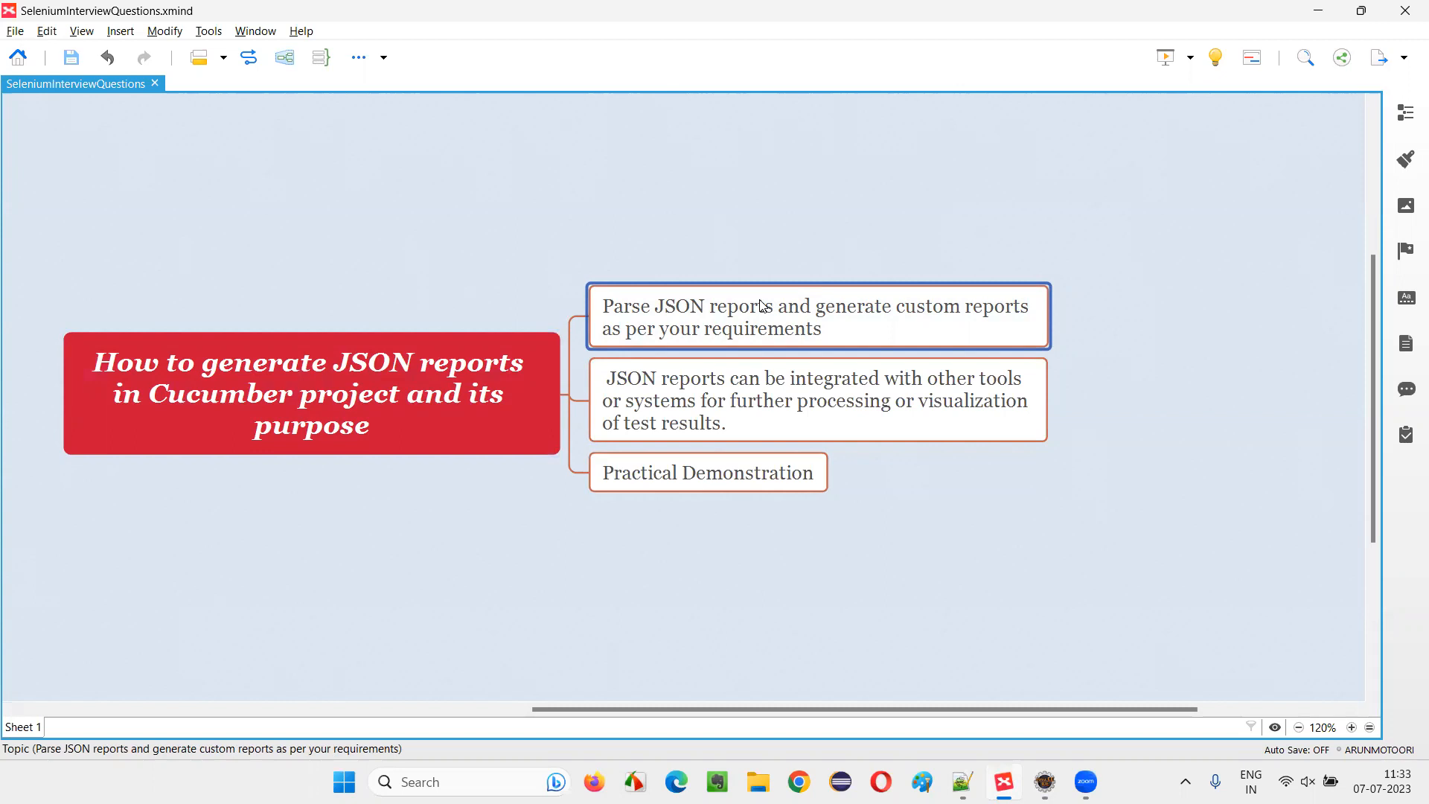
left_click(310, 394)
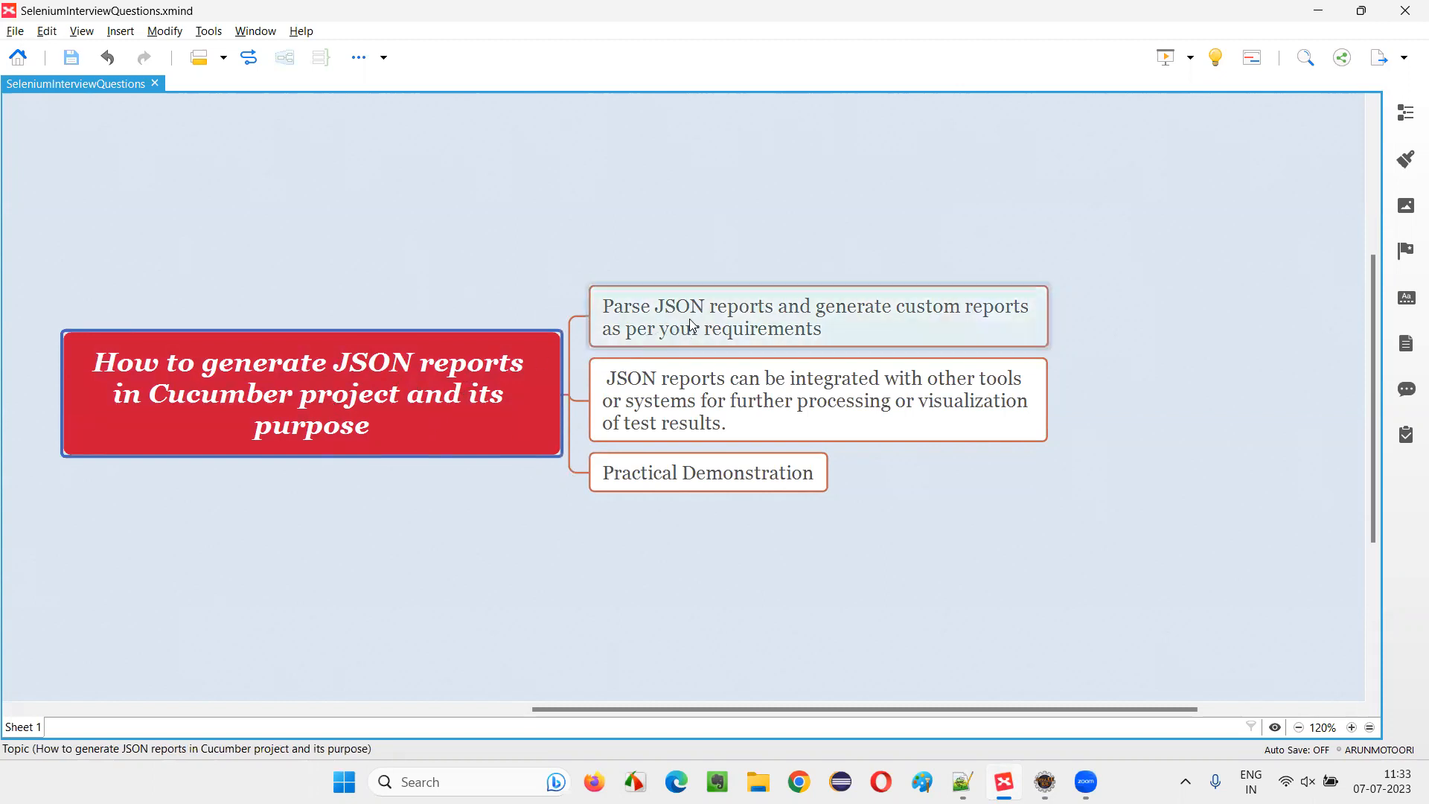
left_click(816, 316)
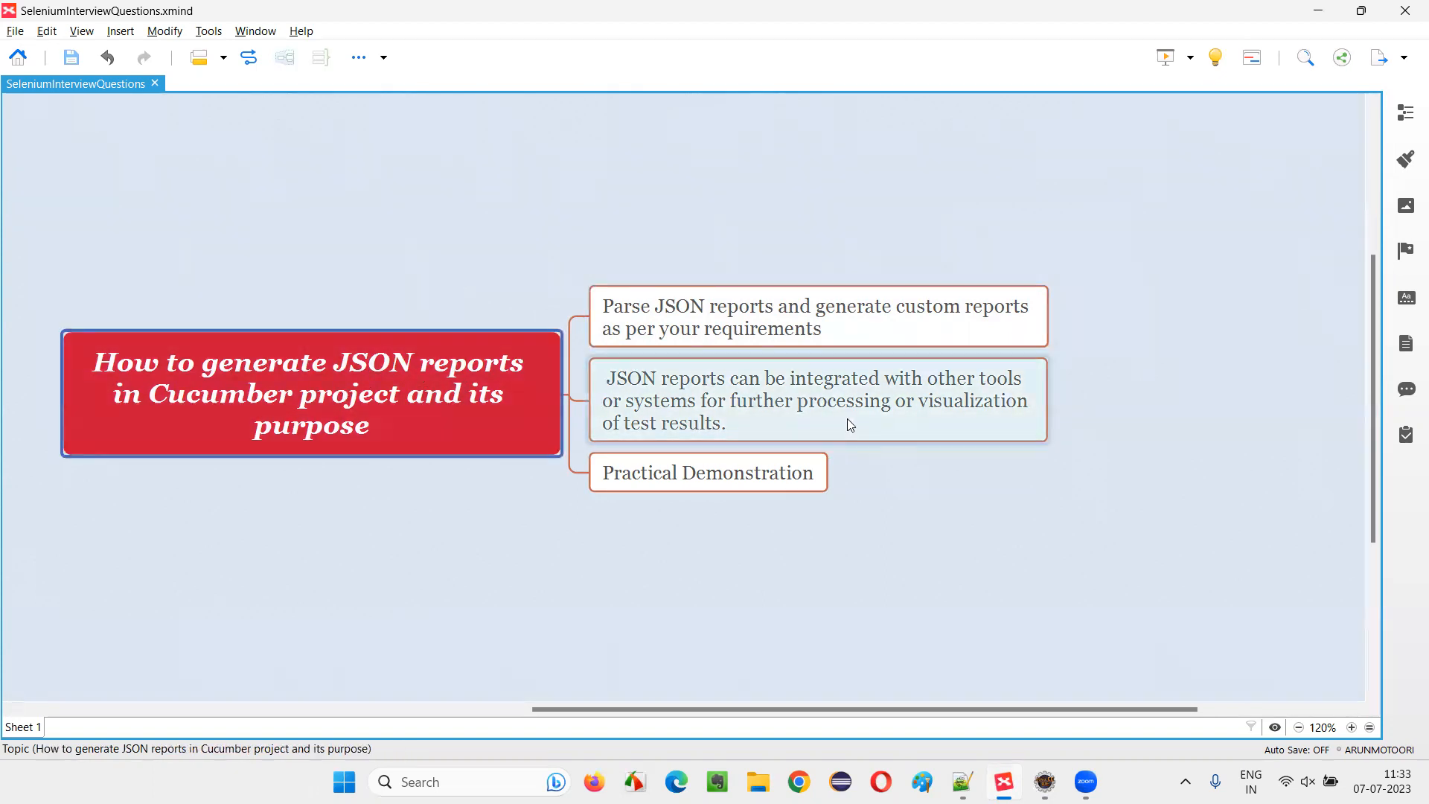
left_click(817, 400)
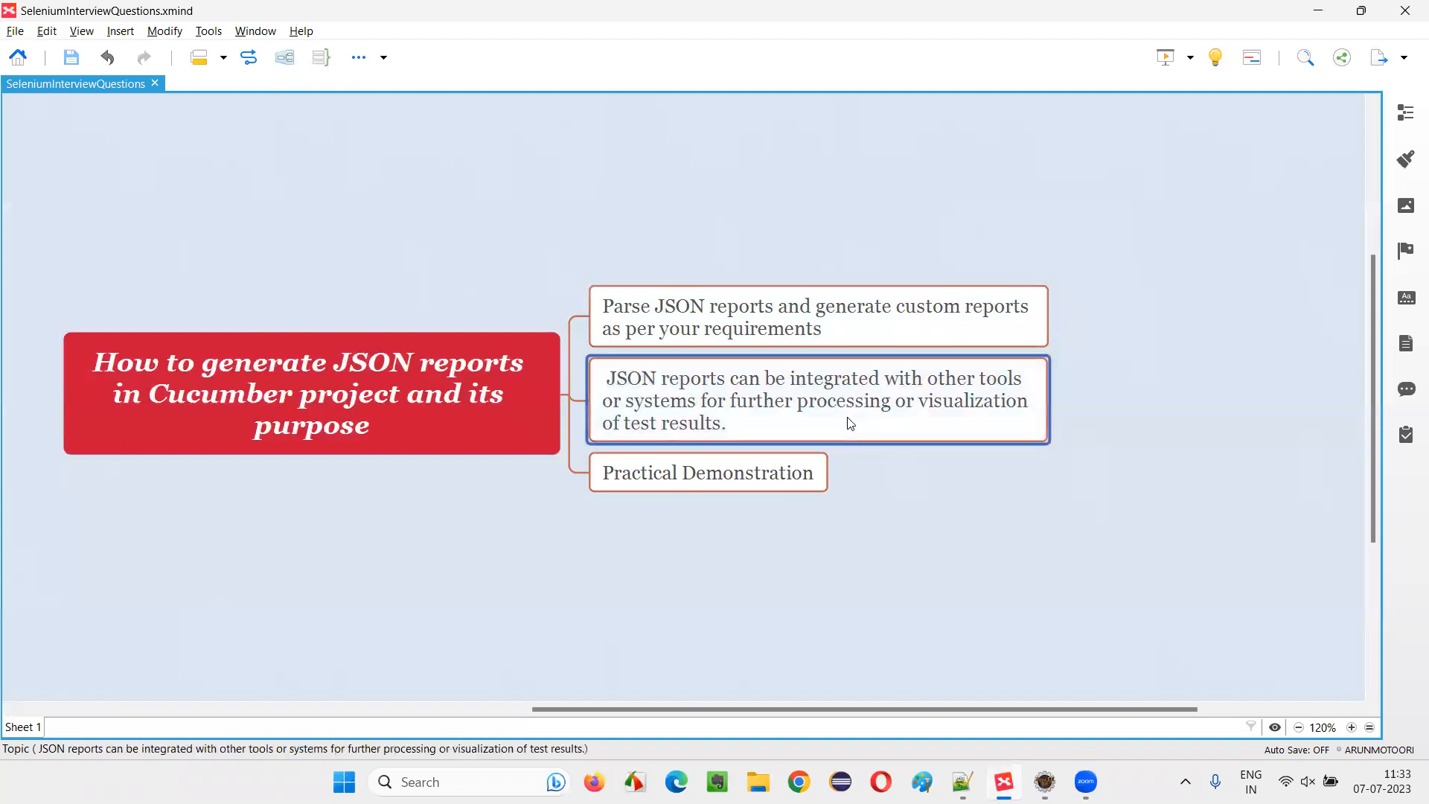
mouse_move(632, 401)
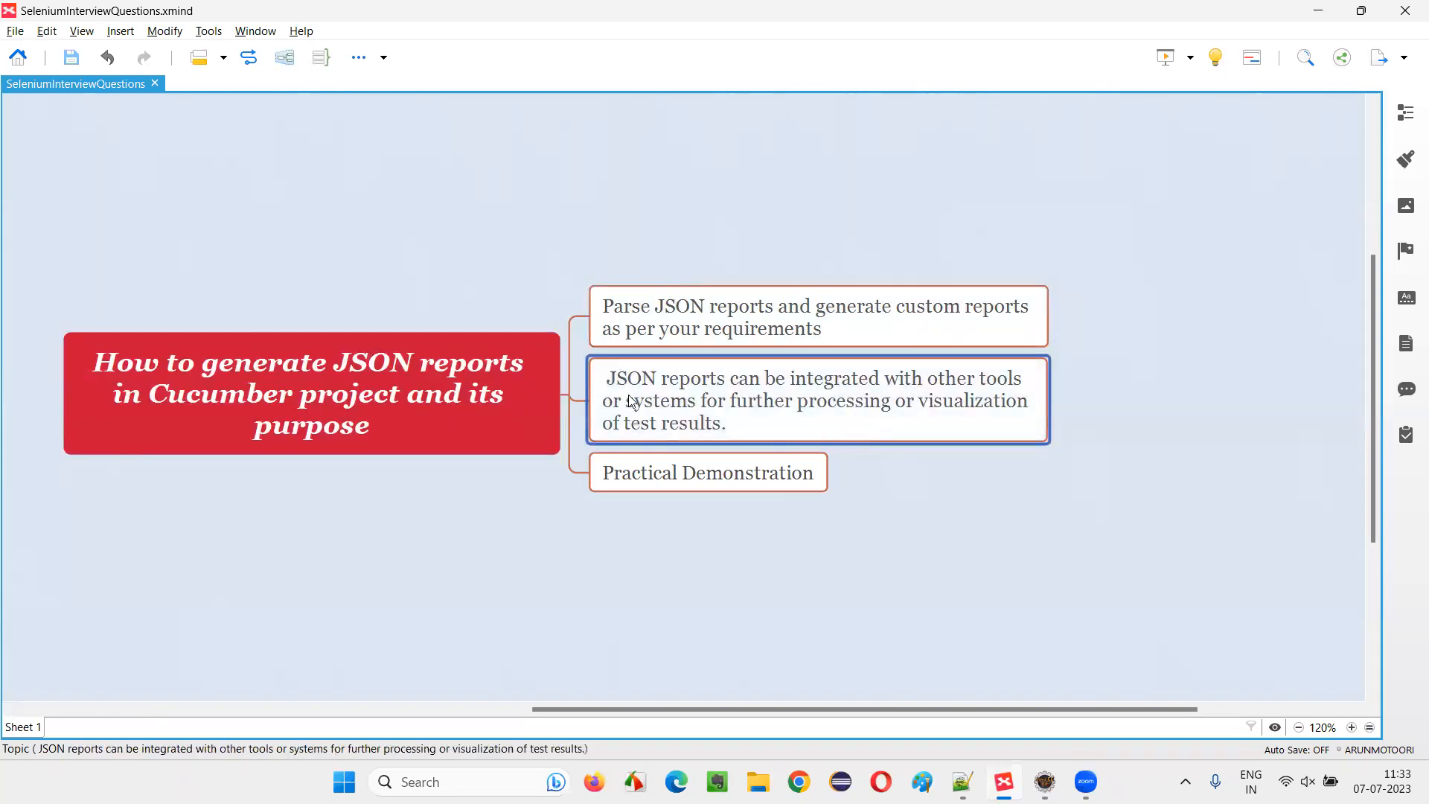
mouse_move(1042, 406)
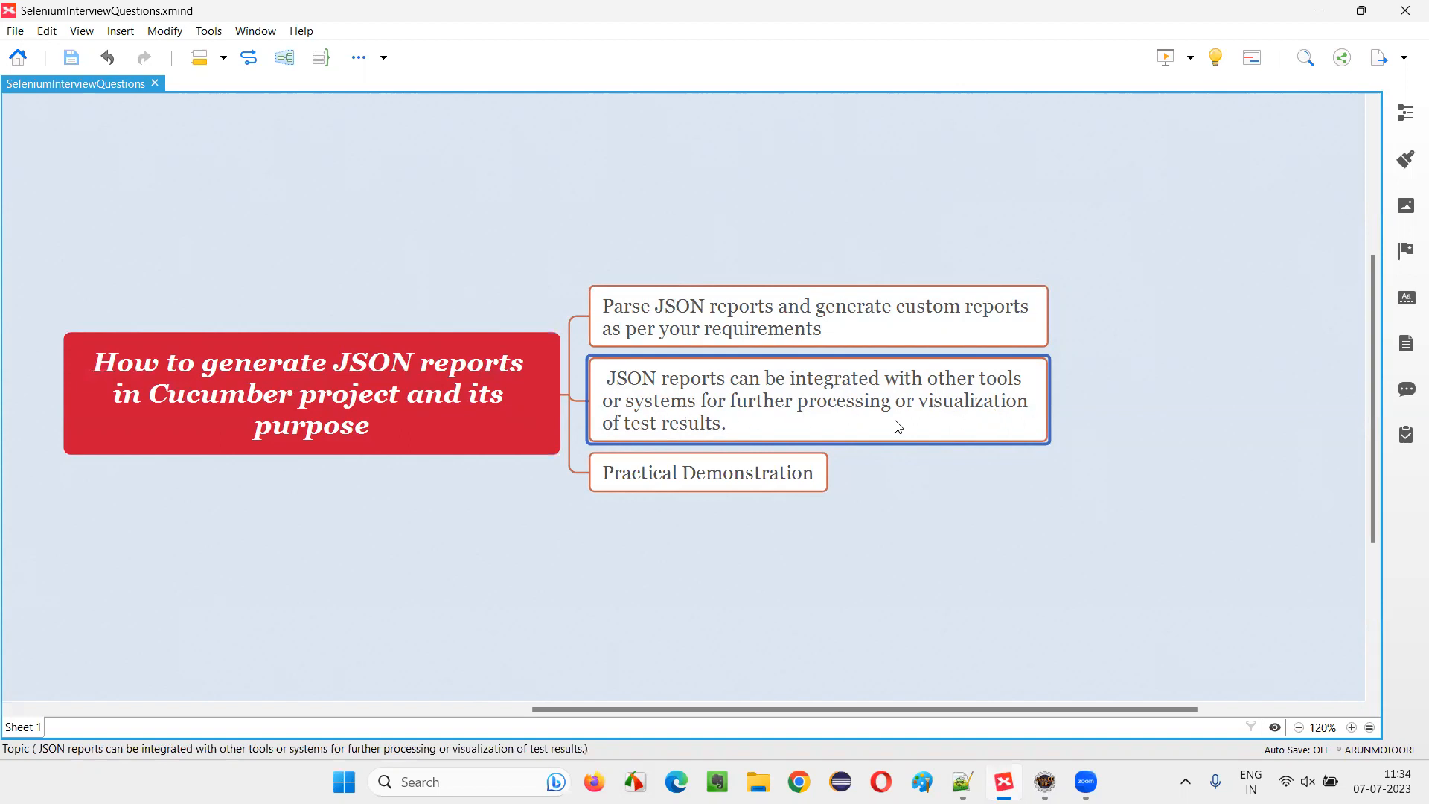
mouse_move(749, 435)
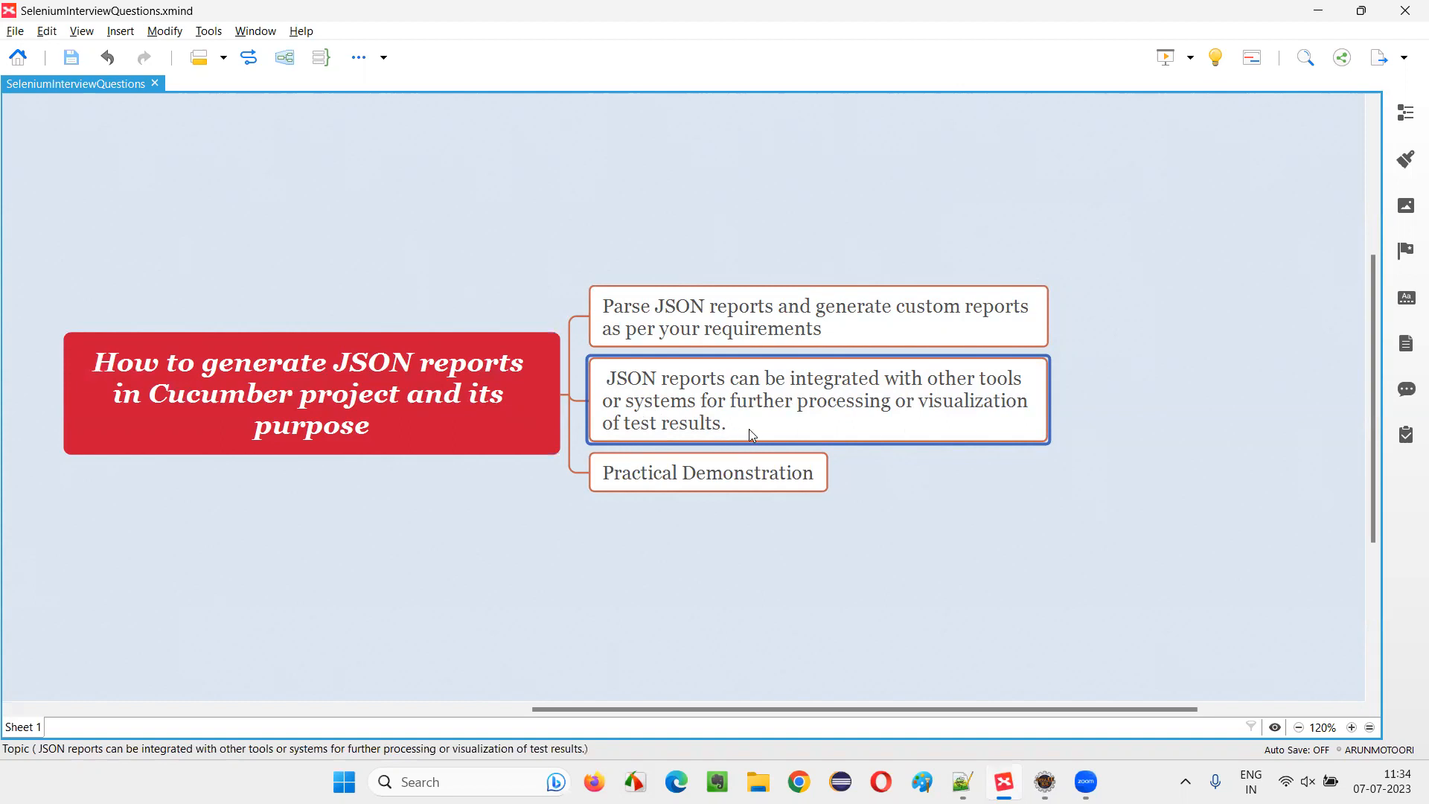
left_click(310, 393)
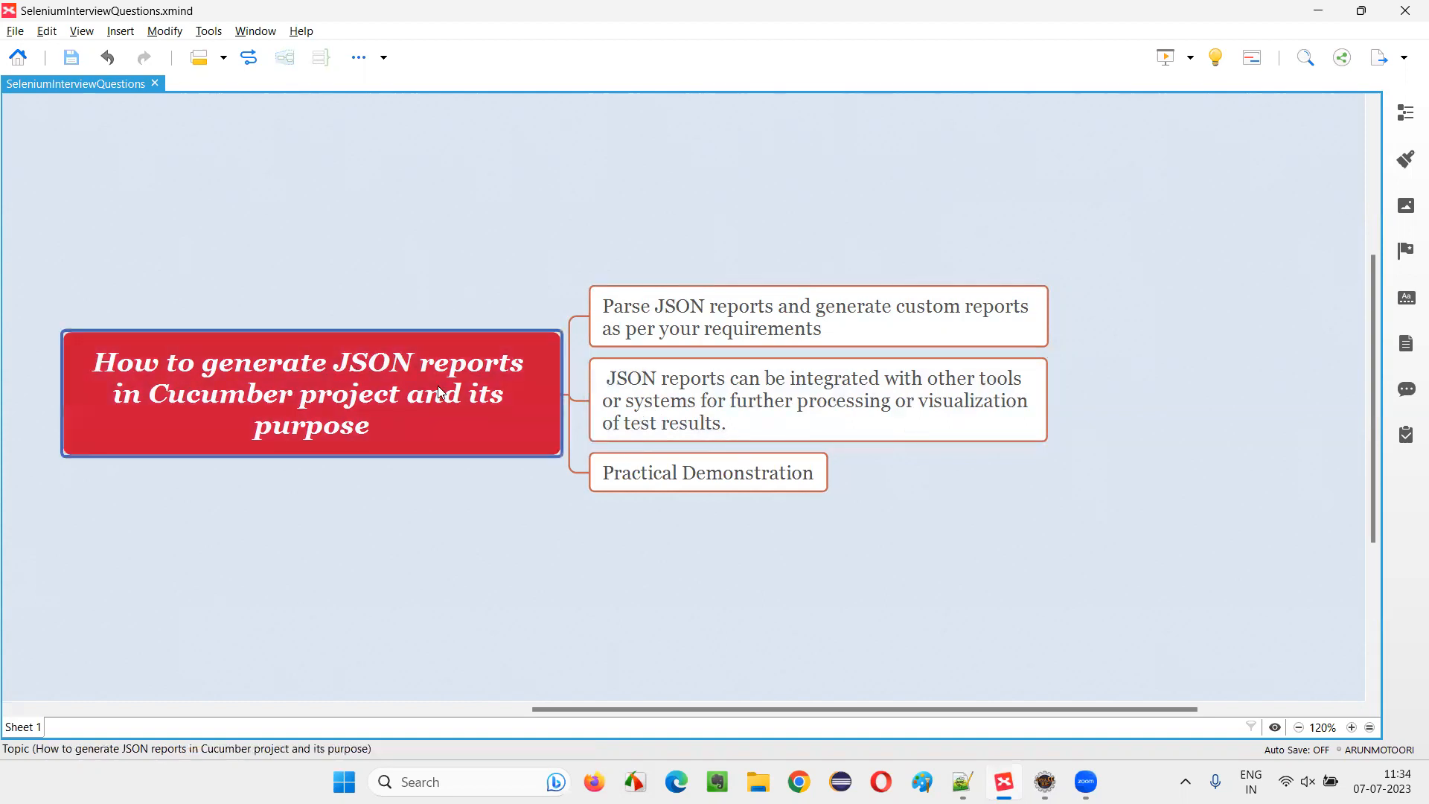
left_click(816, 400)
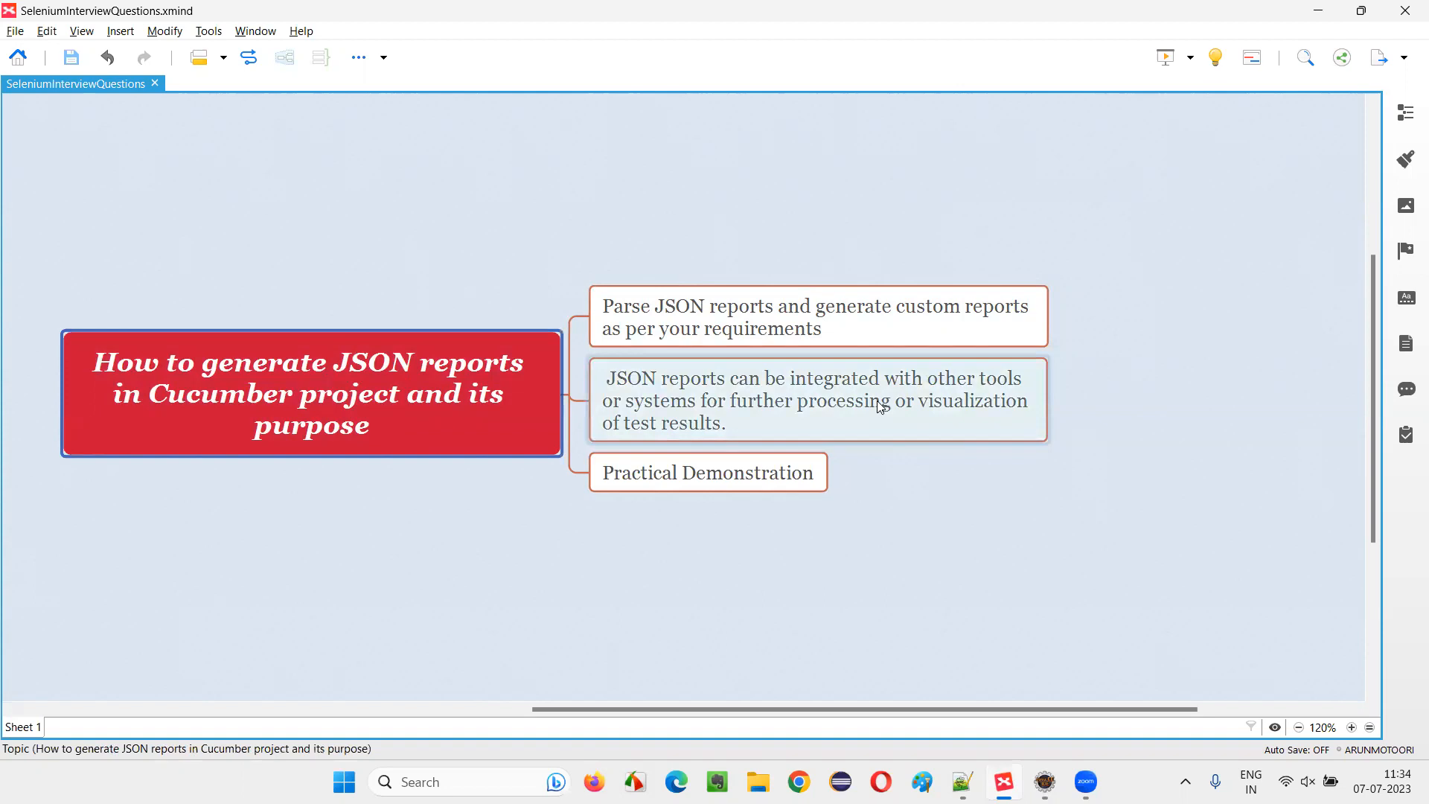
mouse_move(867, 415)
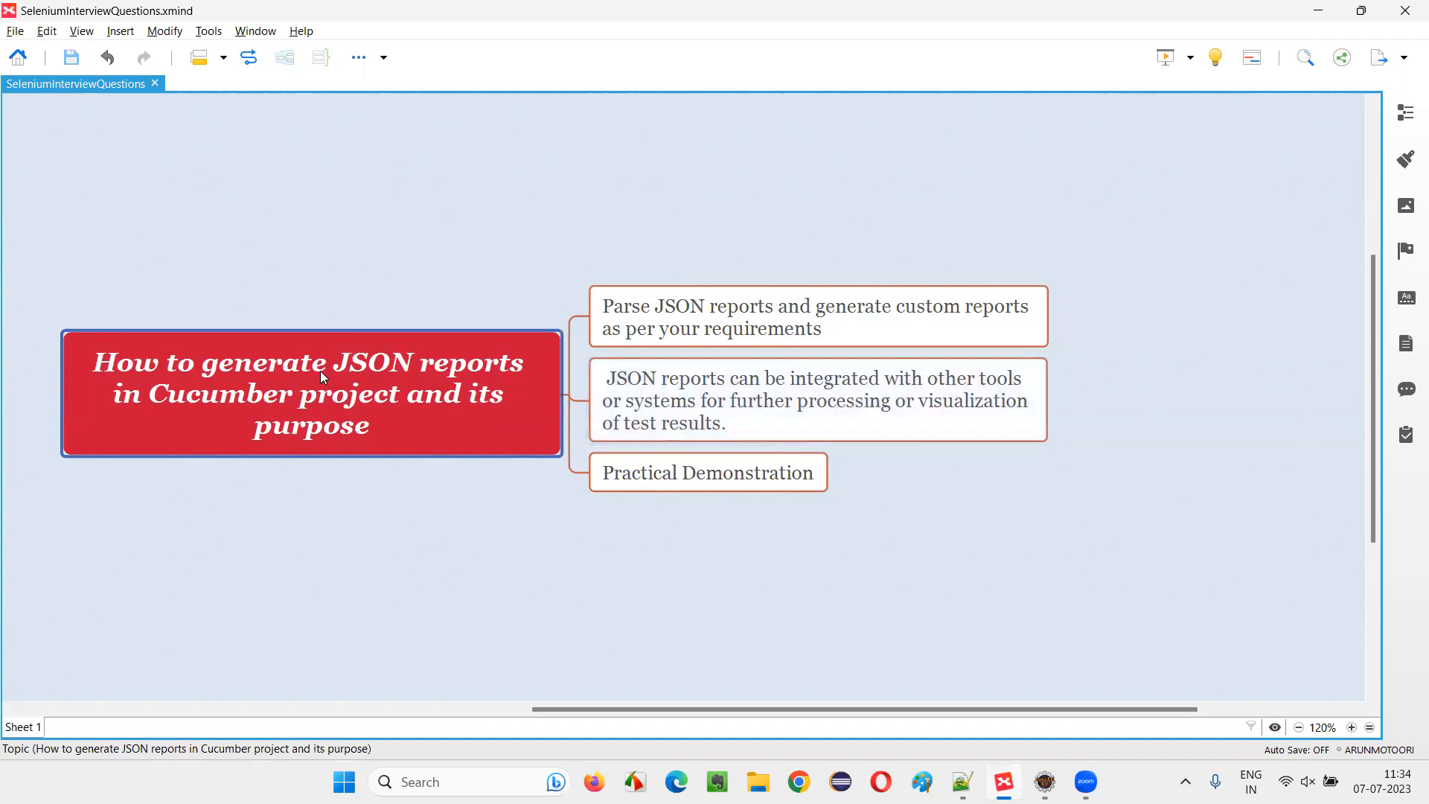
mouse_move(788, 409)
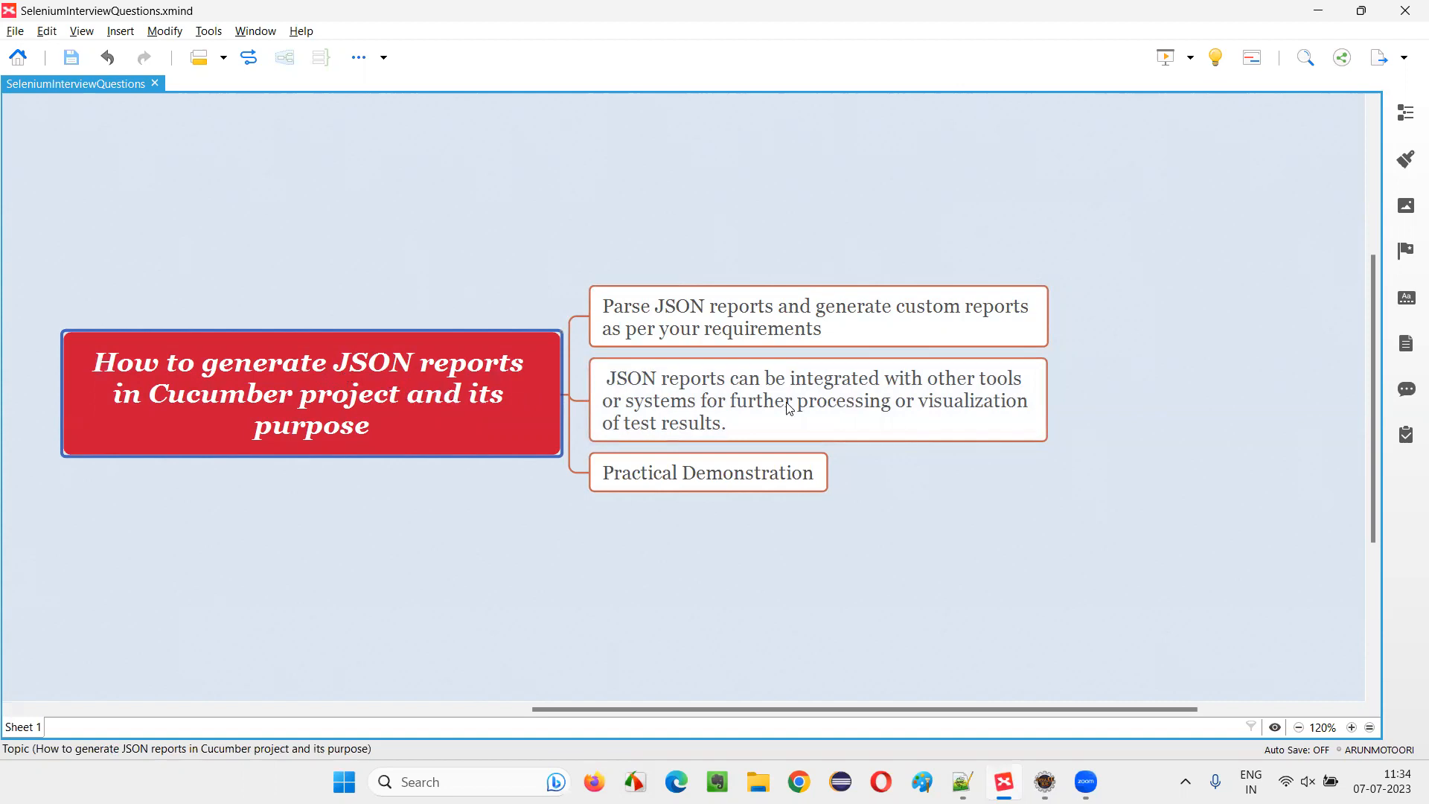
left_click(816, 399)
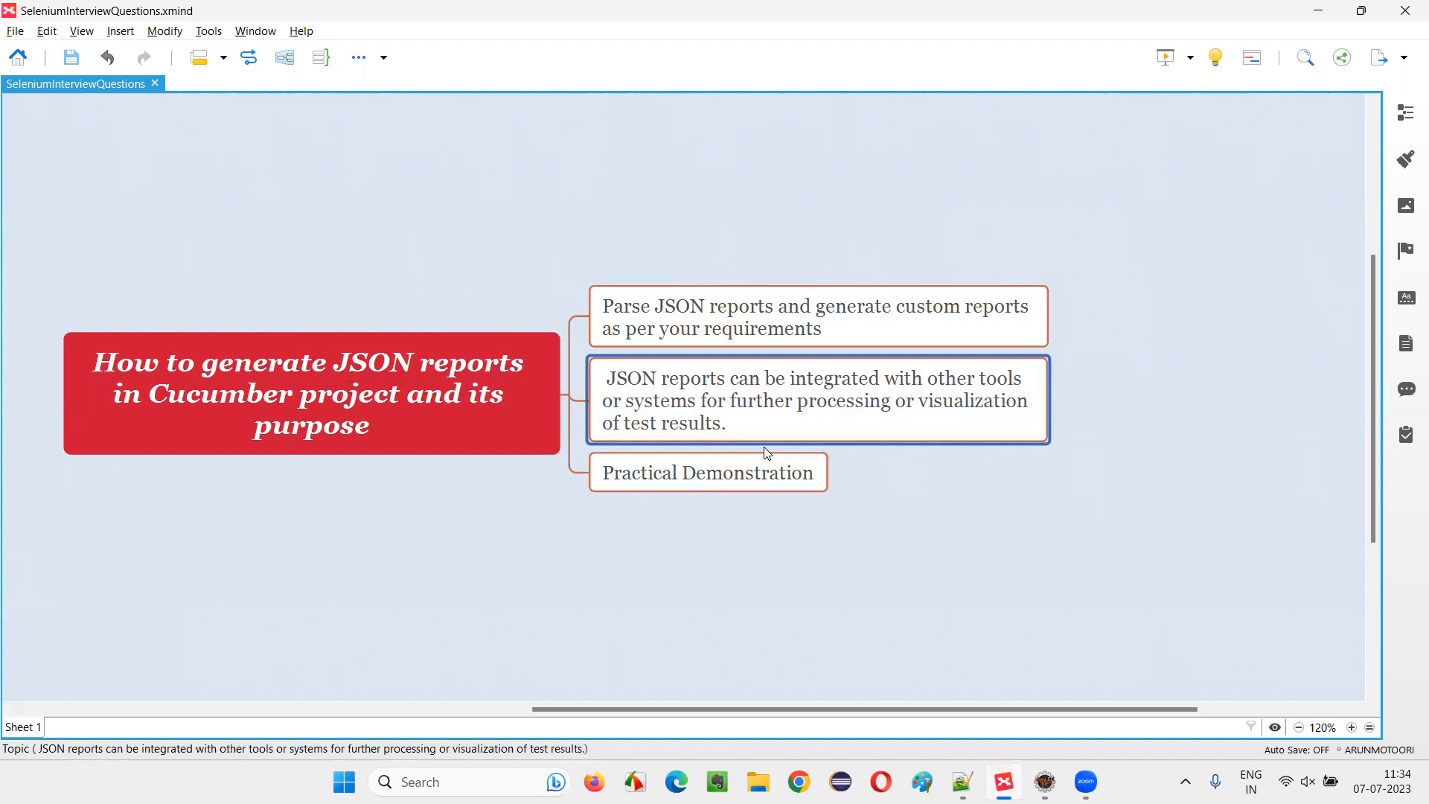
mouse_move(862, 439)
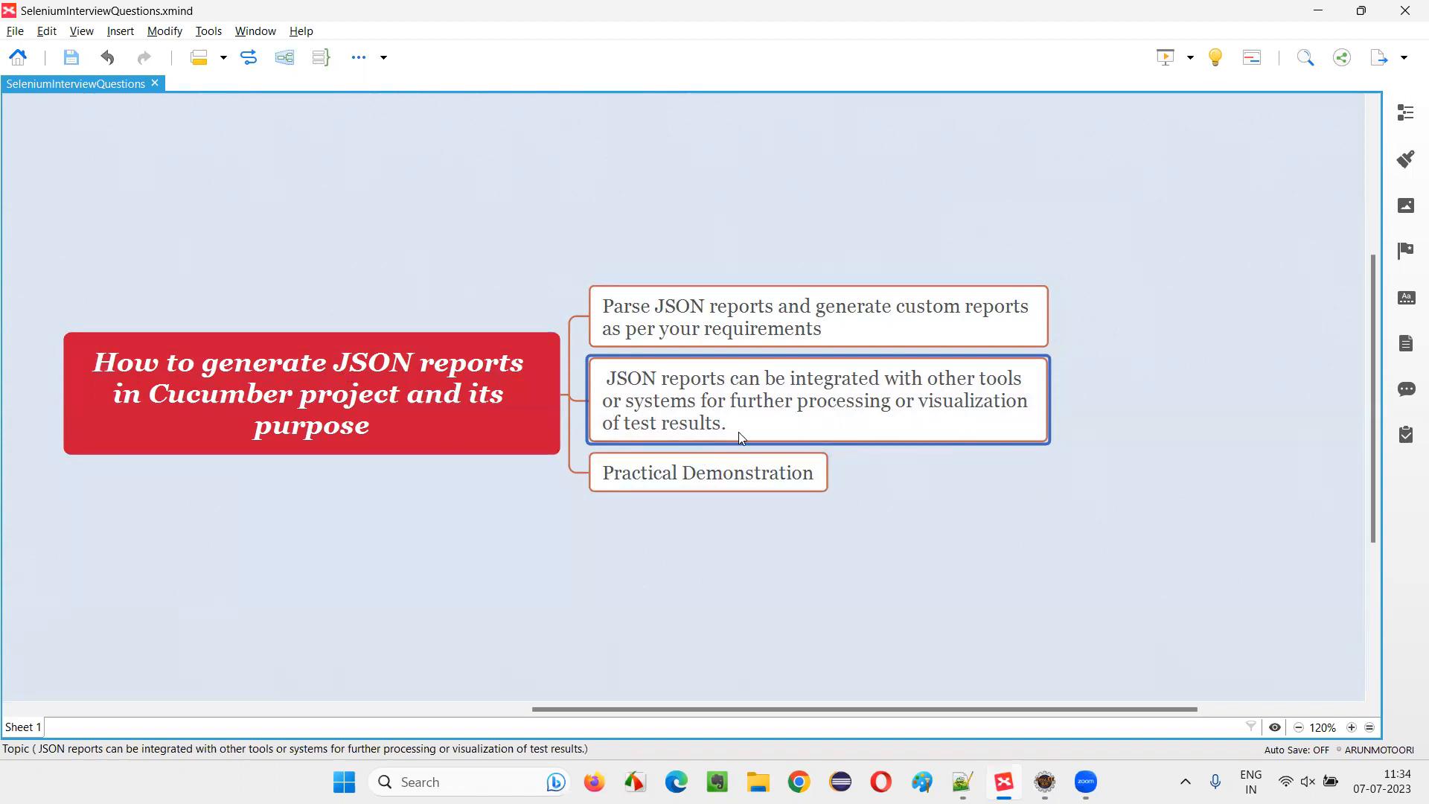
left_click(312, 393)
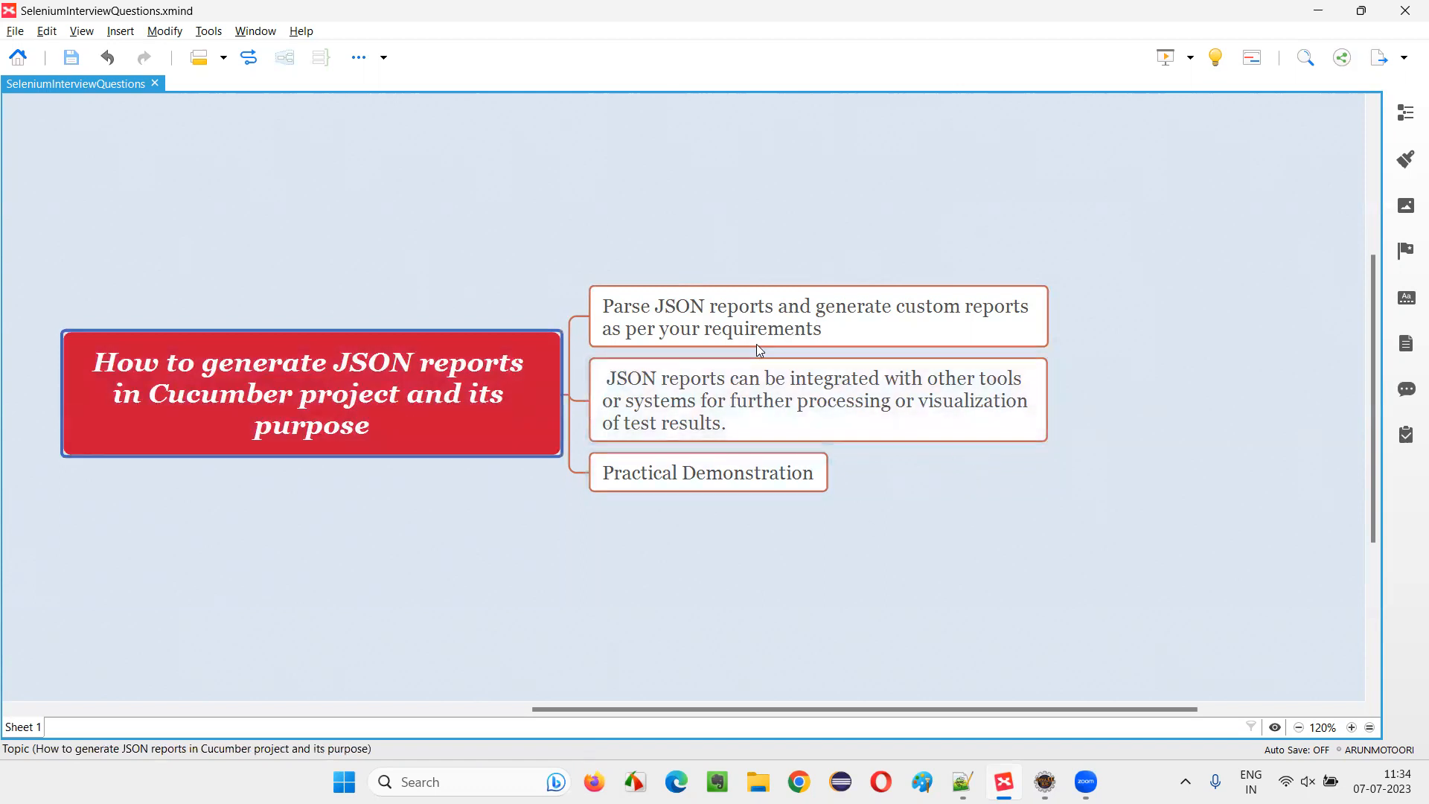
left_click(816, 401)
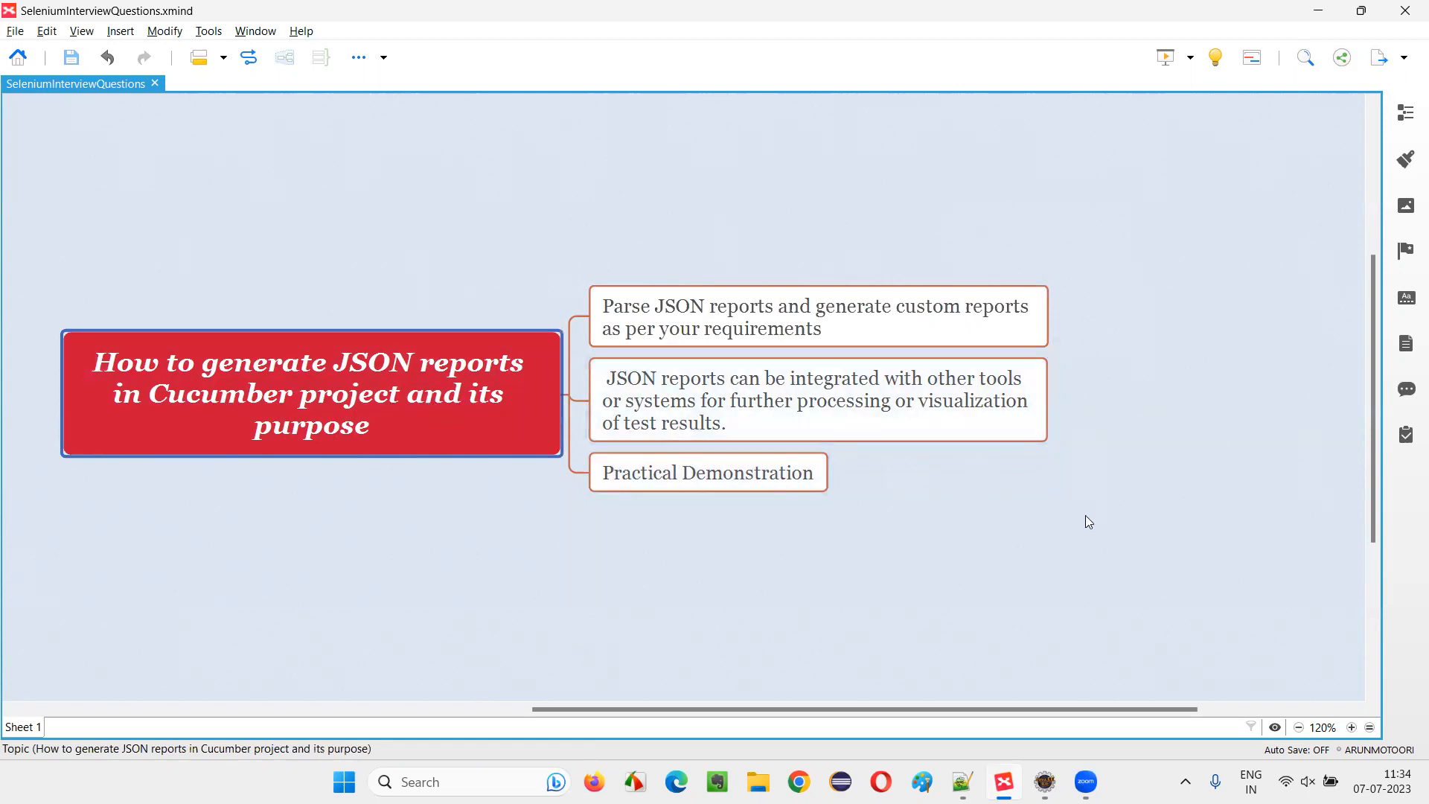
mouse_move(1089, 527)
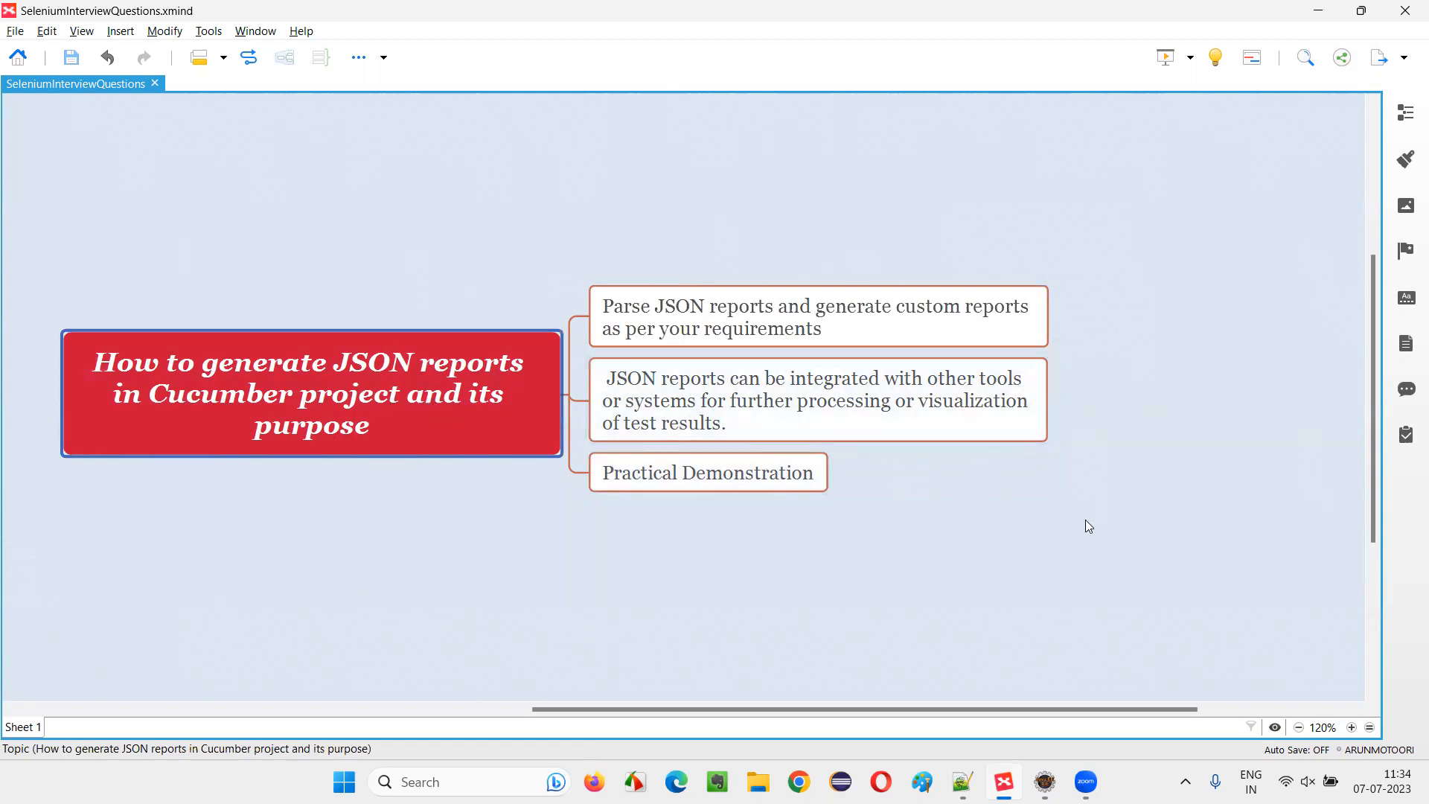
mouse_move(897, 455)
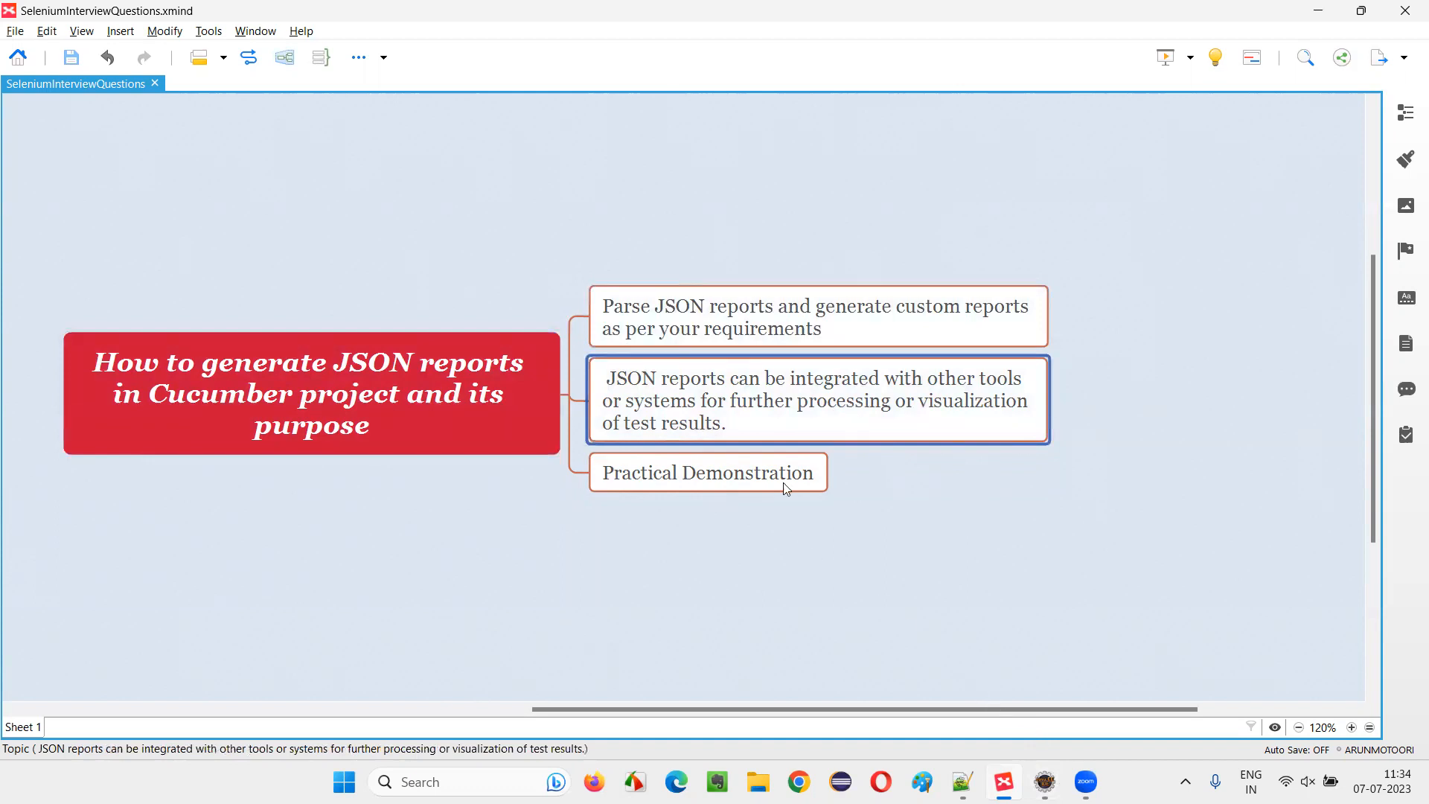
mouse_move(789, 429)
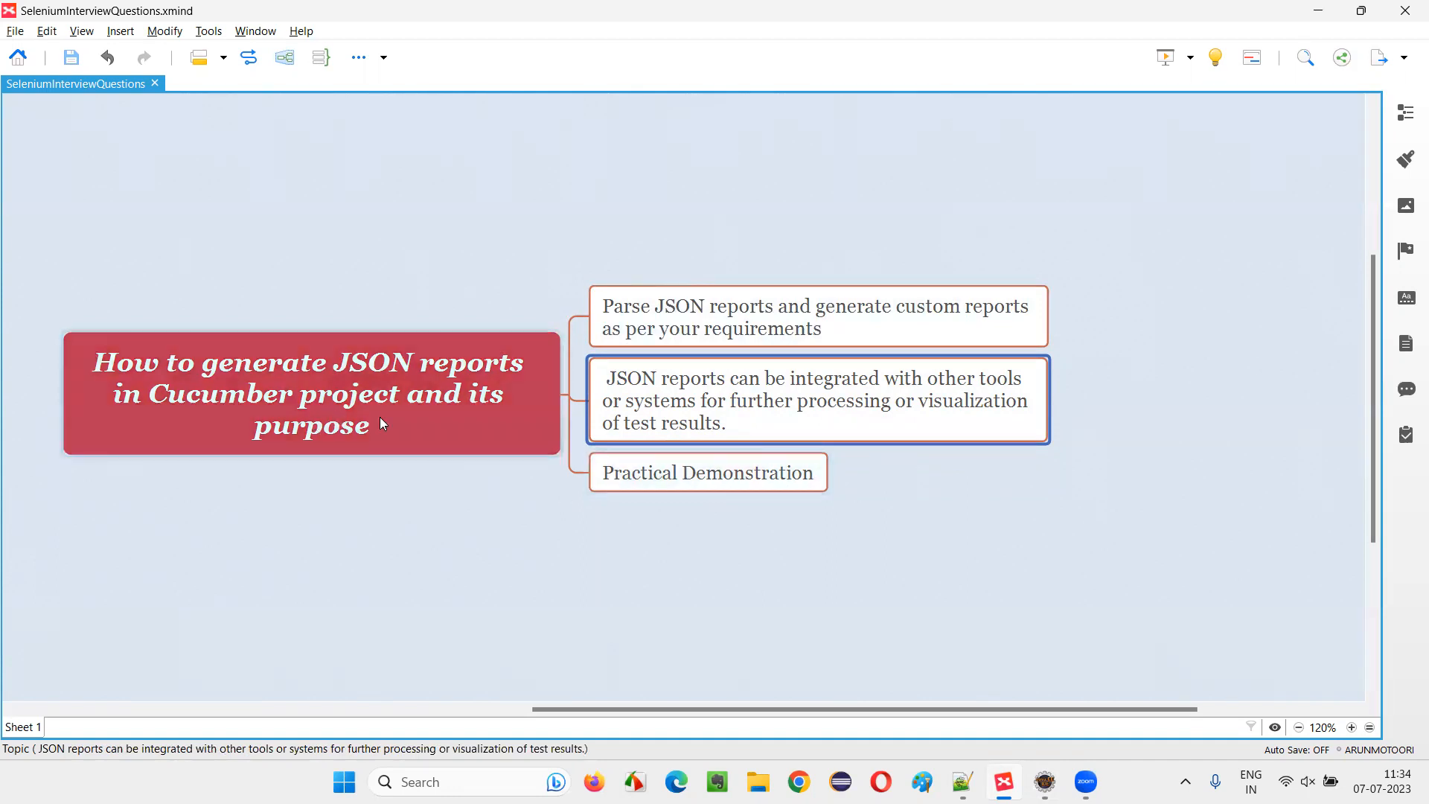
left_click(310, 394)
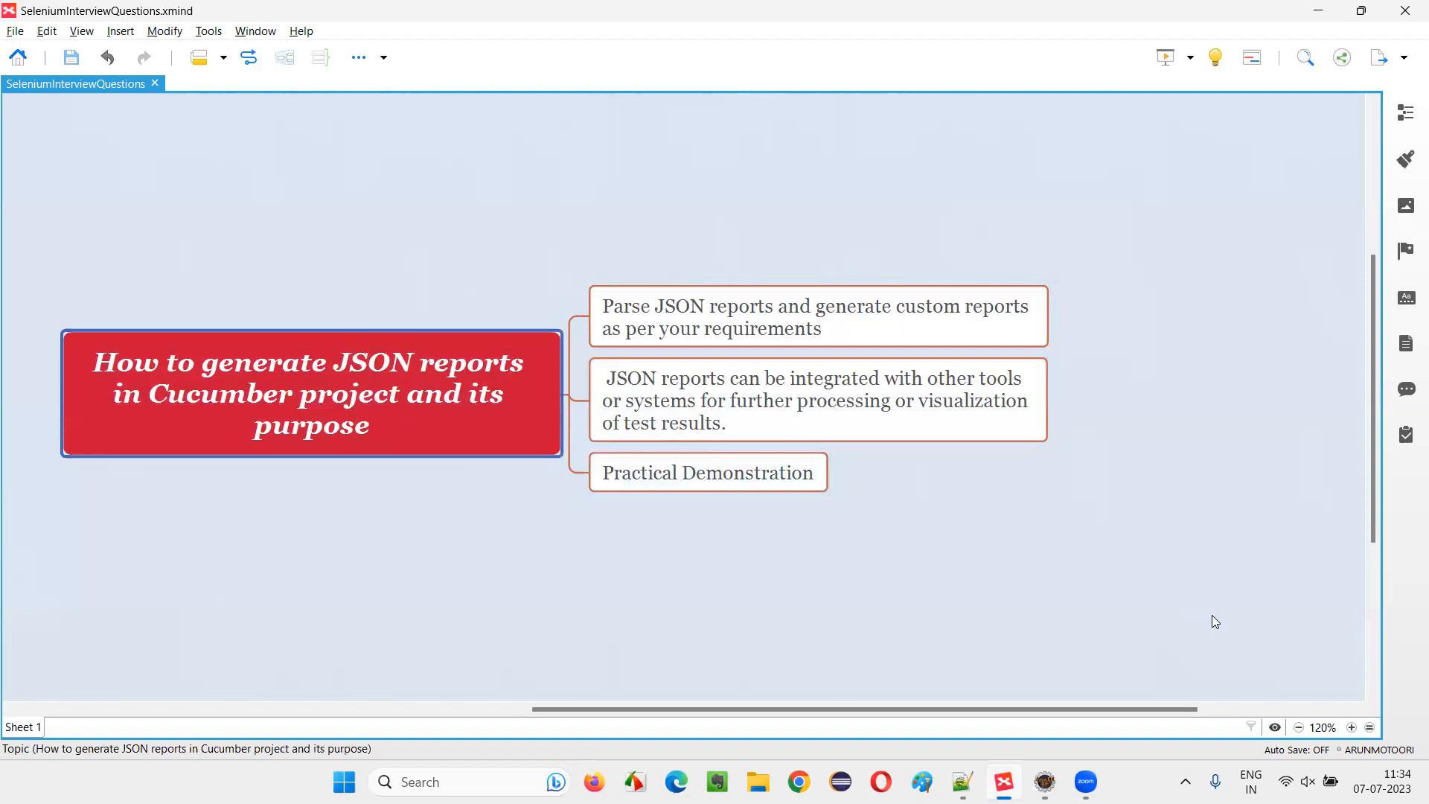
mouse_move(1219, 639)
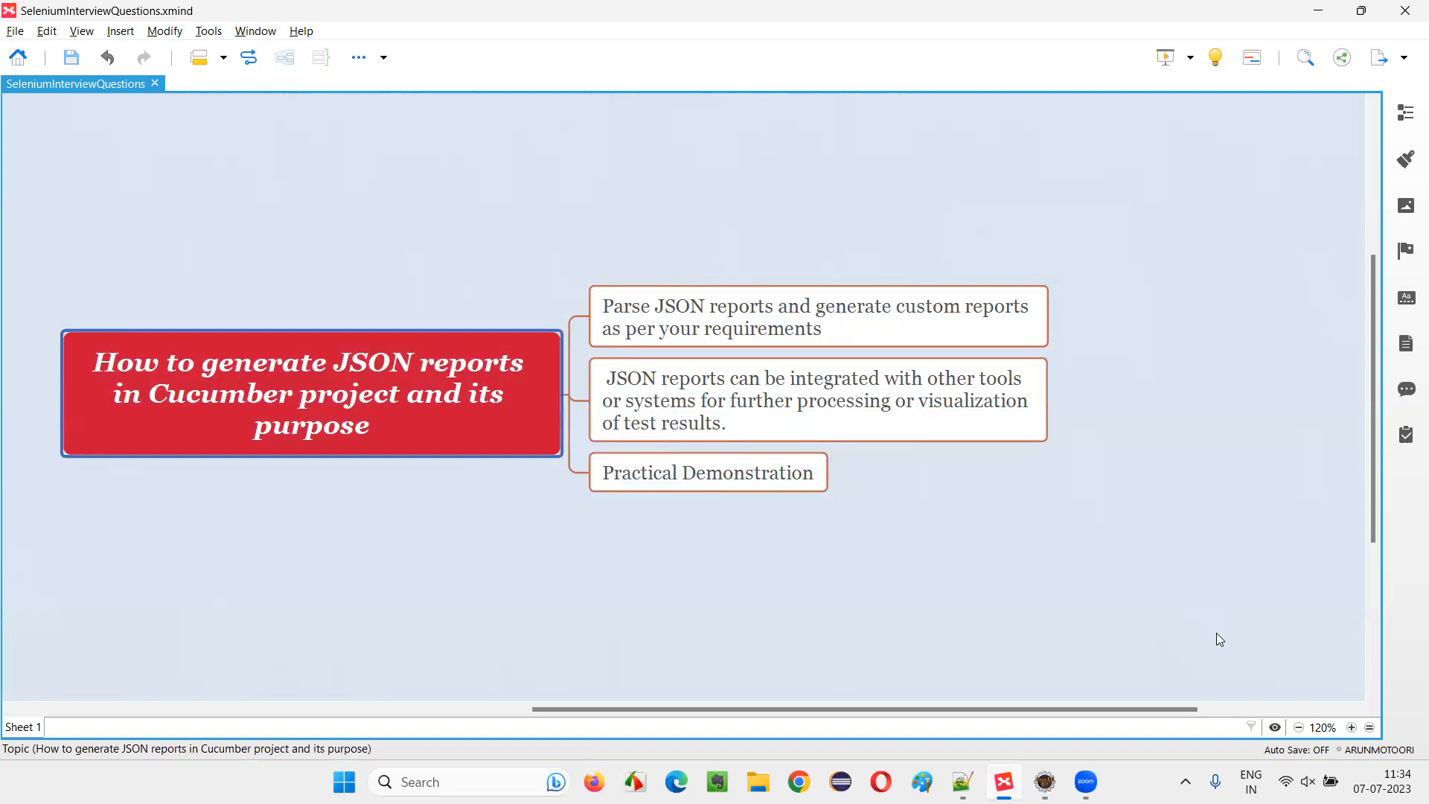